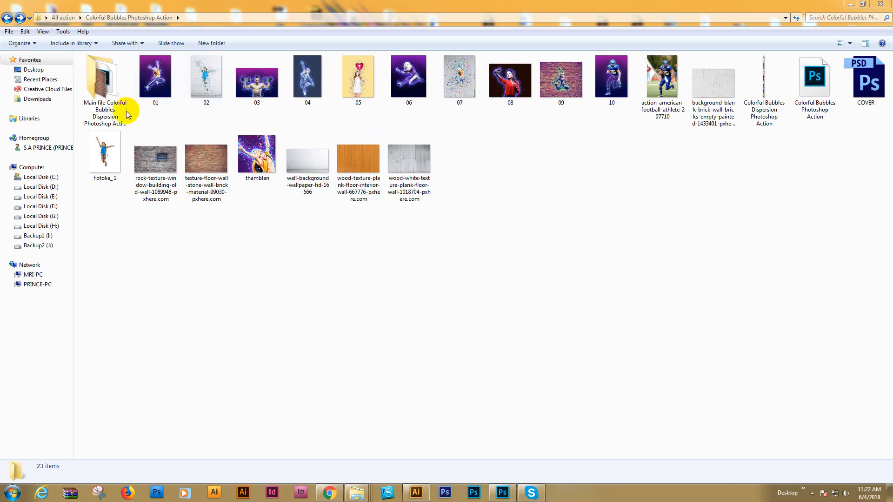
Open the Main file folder's sample artwork 01 in Windows Photo Viewer
{"action": "left_click", "coordinate": [104, 80]}
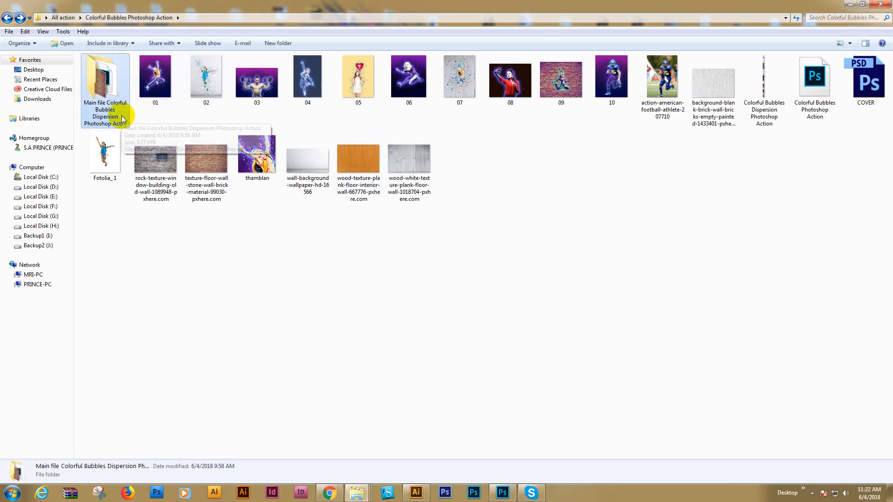
{"action": "mouse_move", "coordinate": [130, 118]}
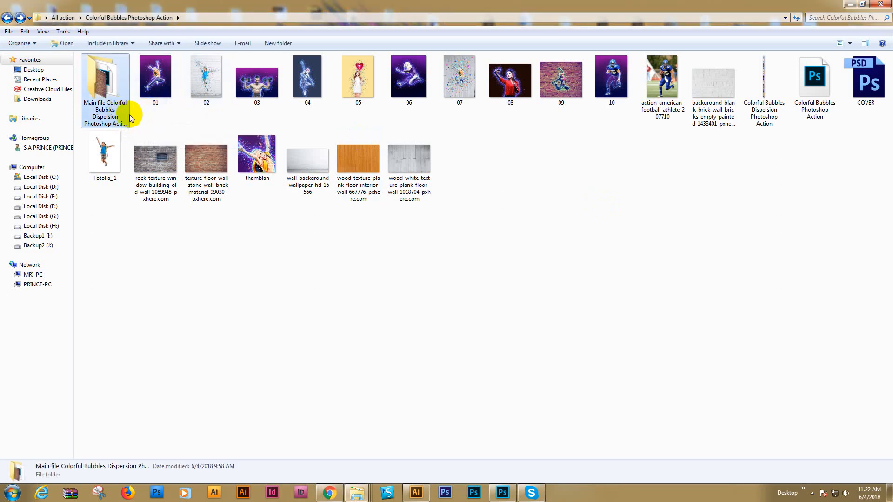
{"action": "double_click", "coordinate": [155, 76]}
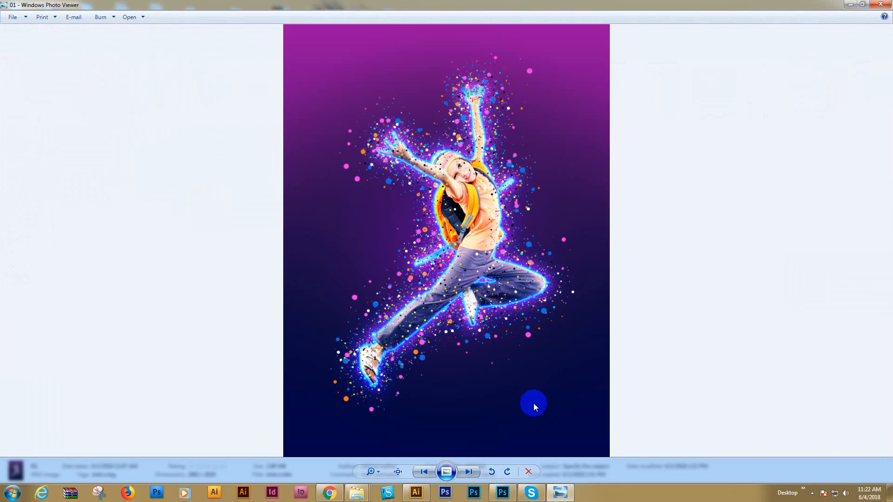
{"action": "mouse_move", "coordinate": [515, 343]}
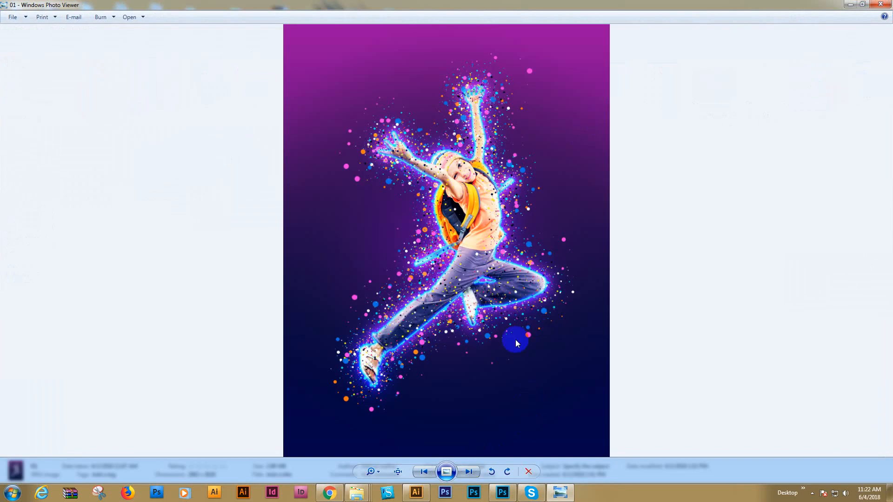
Step through bubble-effect samples 02 to 10, then close Photo Viewer
{"action": "left_click", "coordinate": [469, 471]}
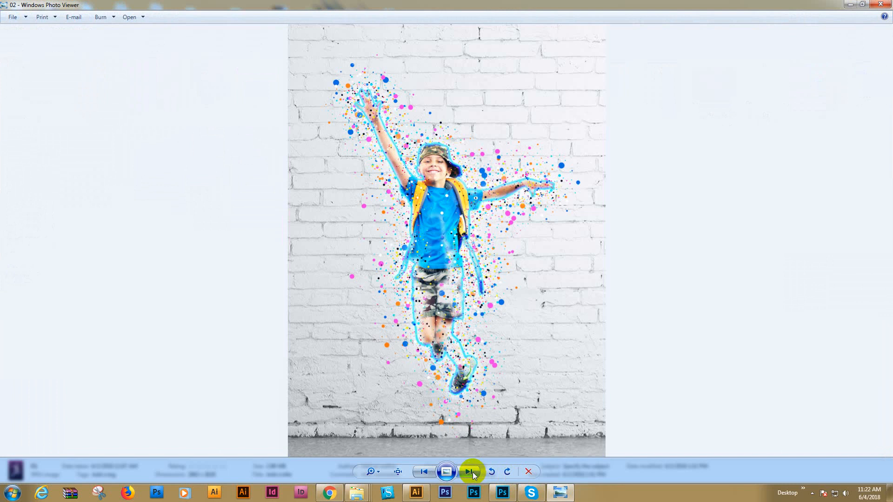
{"action": "left_click", "coordinate": [470, 472]}
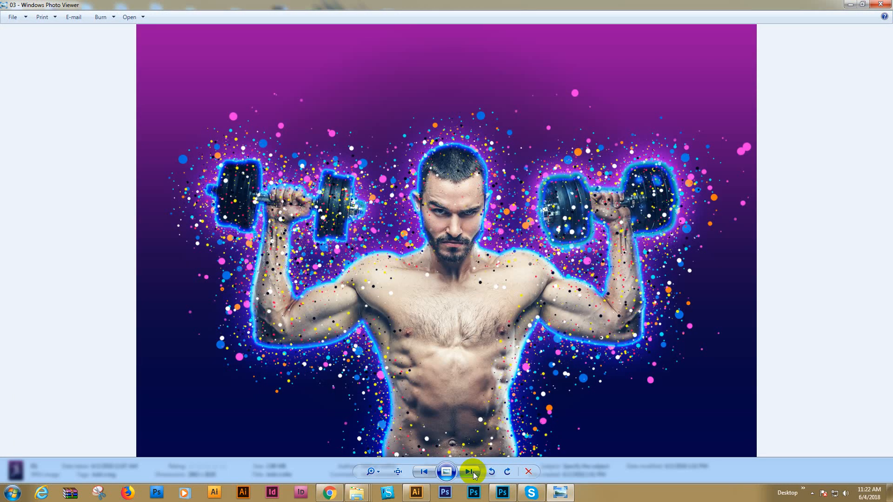
{"action": "left_click", "coordinate": [472, 471]}
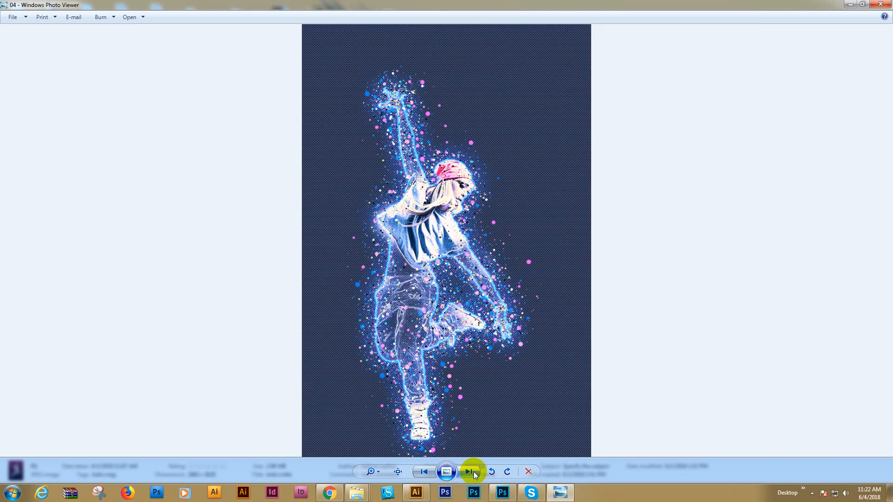
{"action": "left_click", "coordinate": [471, 471]}
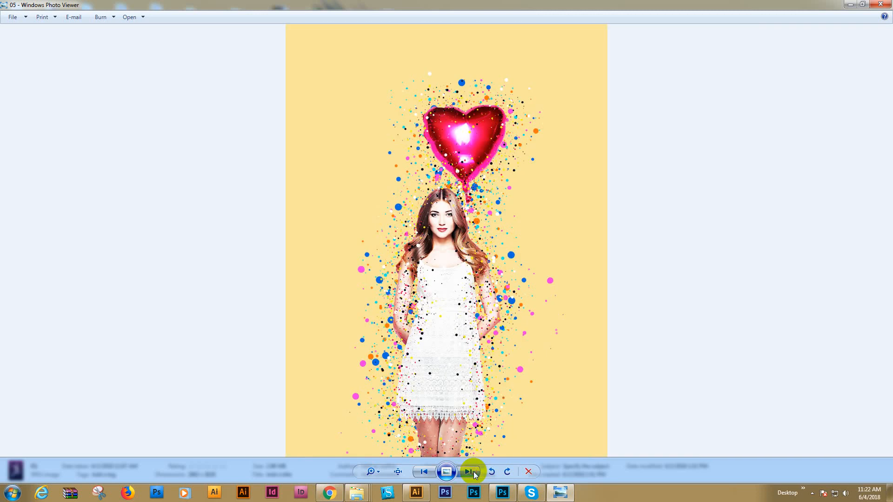
{"action": "left_click", "coordinate": [469, 472]}
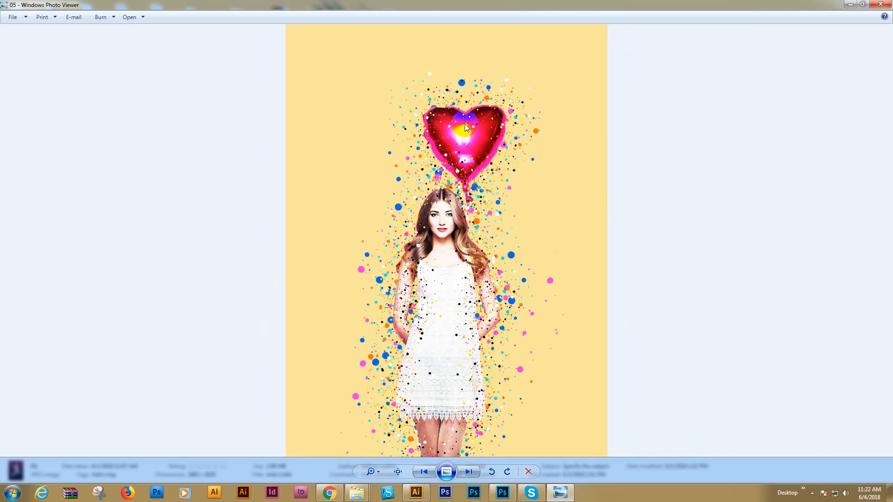
{"action": "mouse_move", "coordinate": [531, 320]}
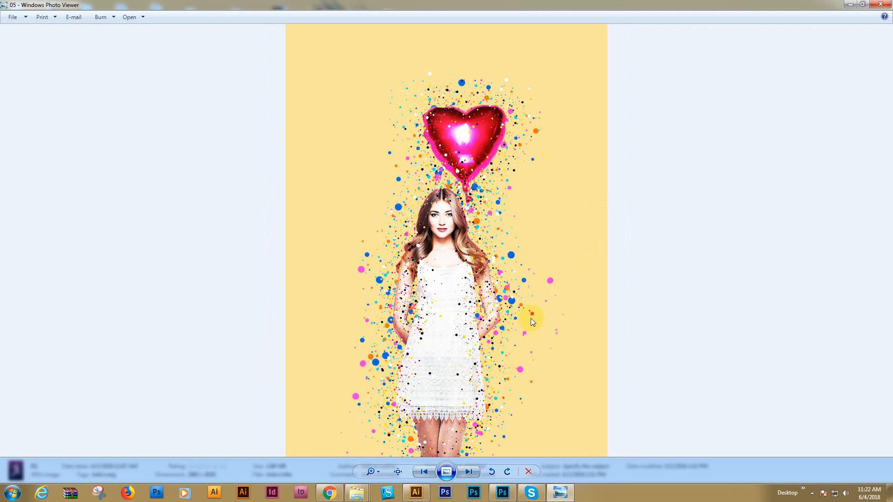
{"action": "left_click", "coordinate": [468, 472]}
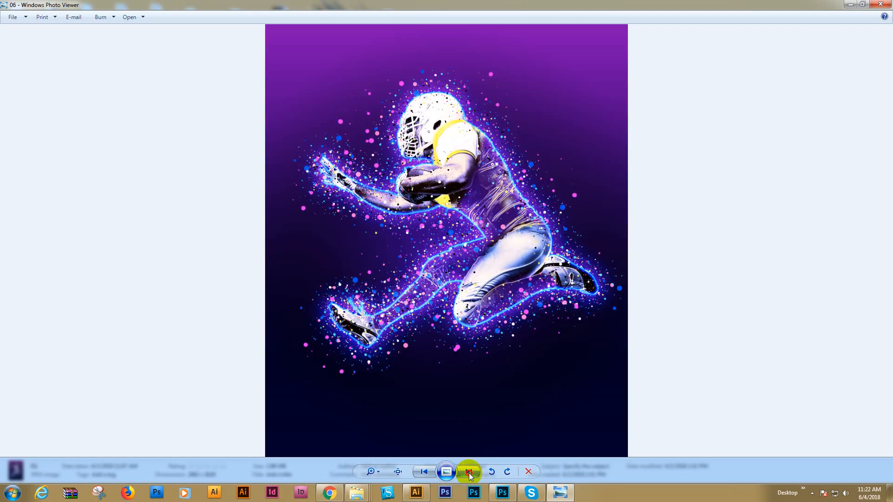
{"action": "left_click", "coordinate": [469, 472]}
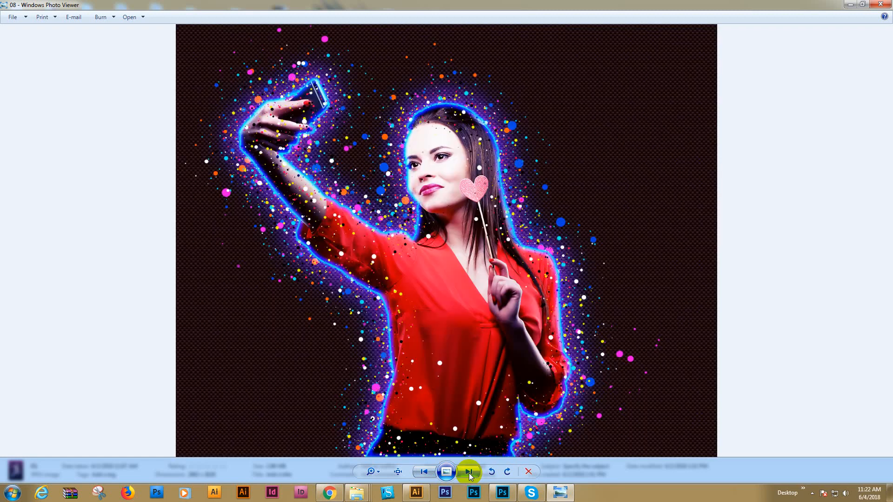
{"action": "left_click", "coordinate": [469, 471]}
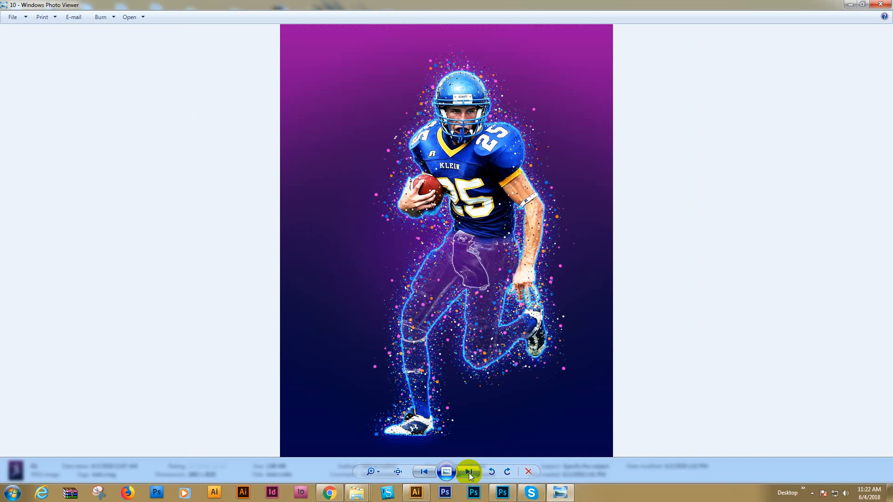
{"action": "left_click", "coordinate": [468, 472]}
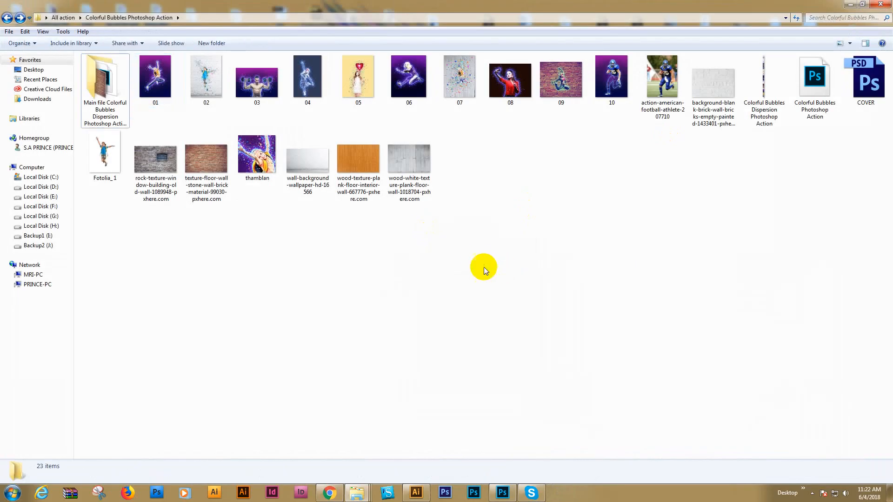
{"action": "mouse_move", "coordinate": [475, 279]}
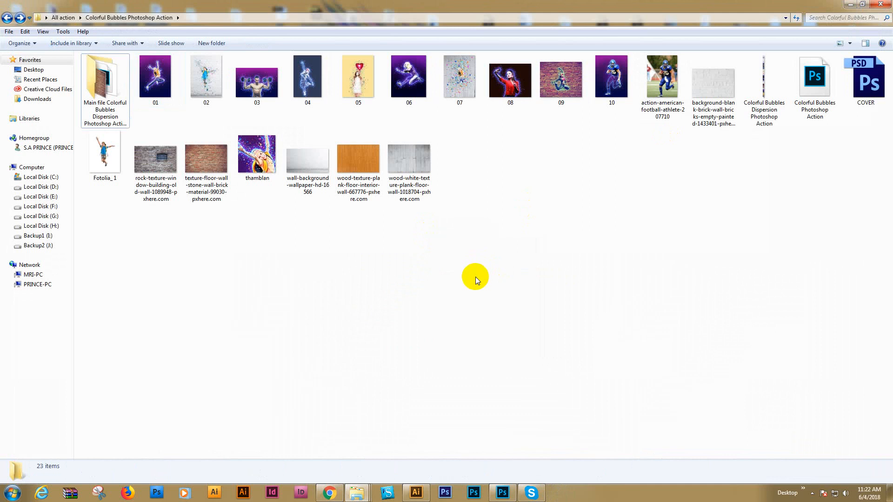
{"action": "mouse_move", "coordinate": [463, 291]}
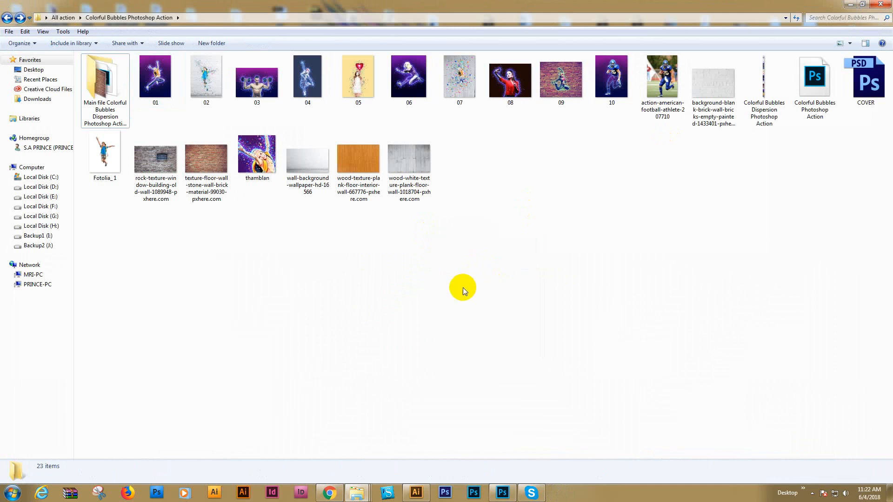
{"action": "mouse_move", "coordinate": [122, 107]}
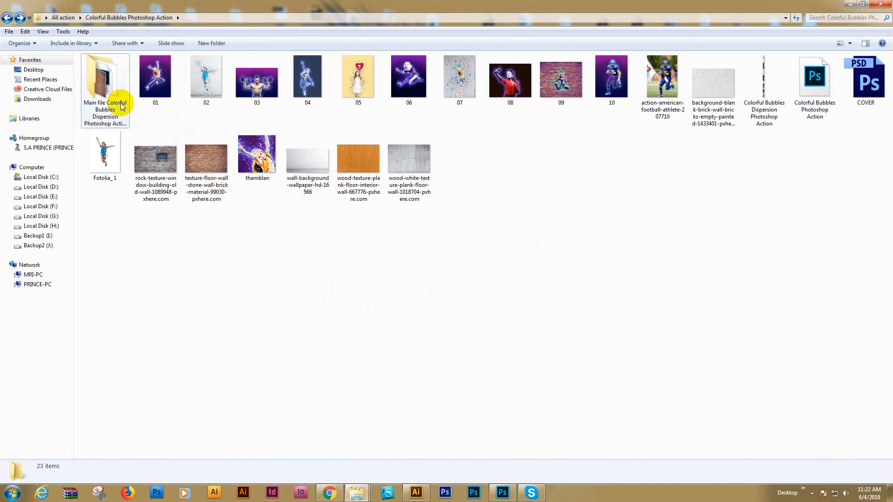
Open the Main file folder and inspect Background 01 and Background 02 details
{"action": "left_click", "coordinate": [105, 85]}
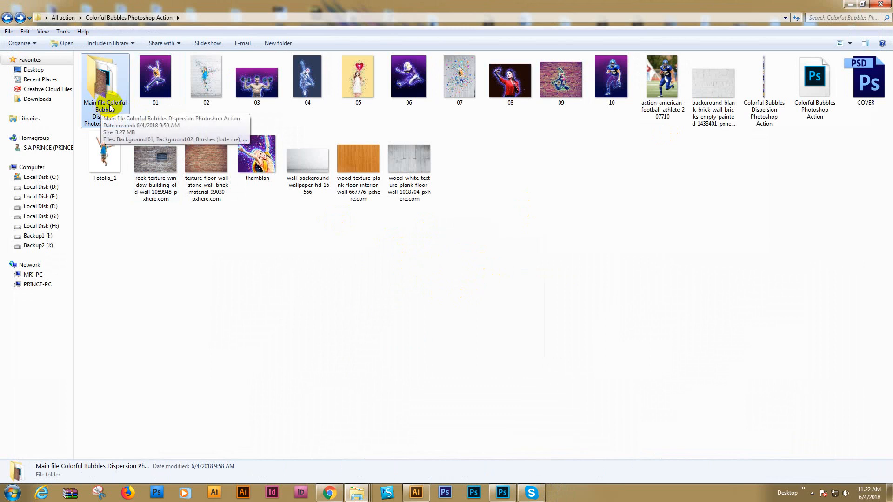
{"action": "double_click", "coordinate": [104, 79]}
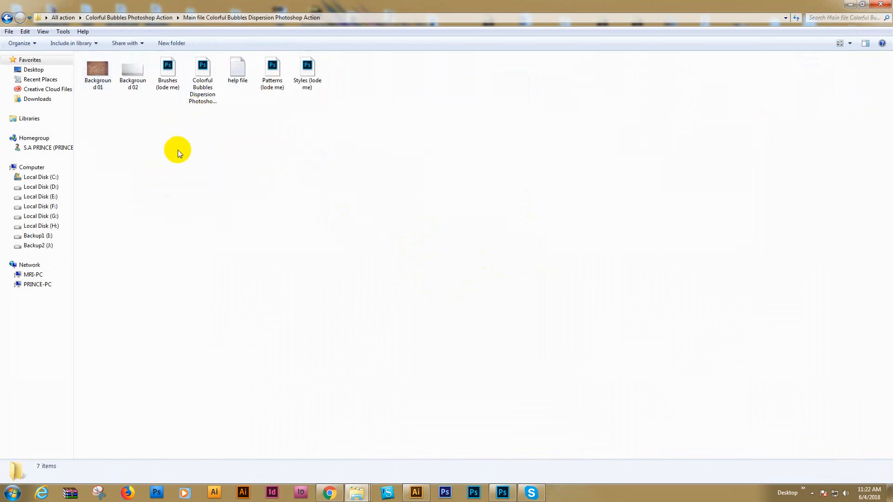
{"action": "left_click", "coordinate": [97, 71]}
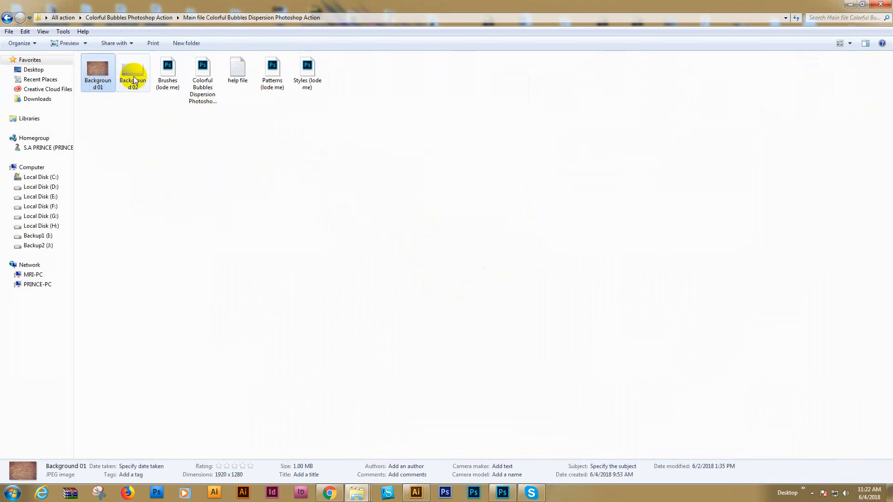
{"action": "left_click", "coordinate": [206, 124]}
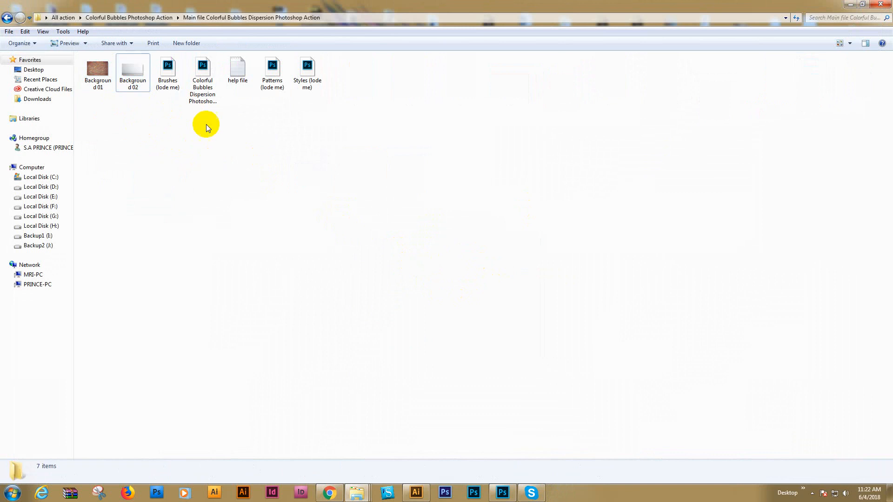
Inspect the Brushes, Patterns and Styles files, clear the selection and go back
{"action": "left_click", "coordinate": [167, 72]}
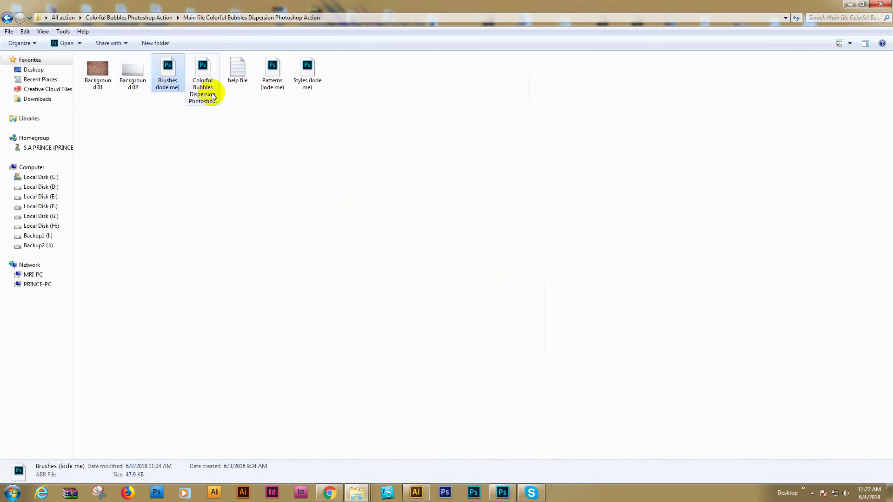
{"action": "left_click", "coordinate": [271, 69]}
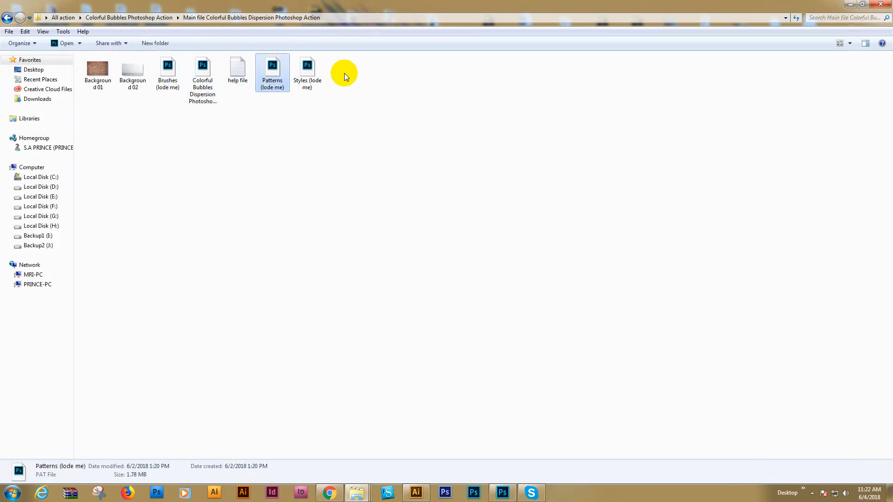
{"action": "left_click", "coordinate": [307, 71]}
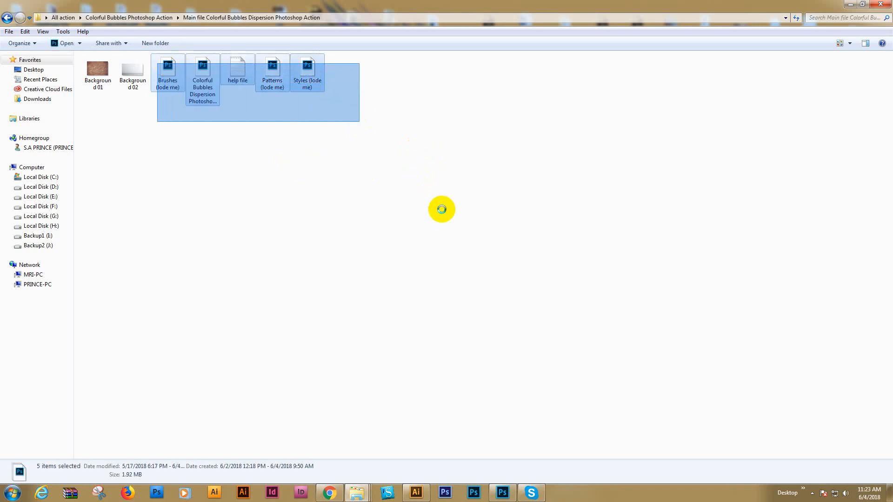
{"action": "mouse_move", "coordinate": [410, 269]}
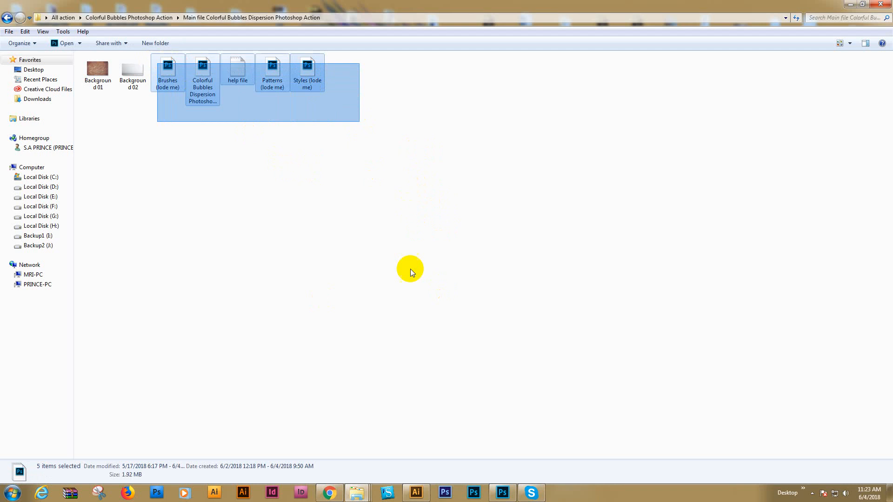
{"action": "left_click", "coordinate": [335, 159]}
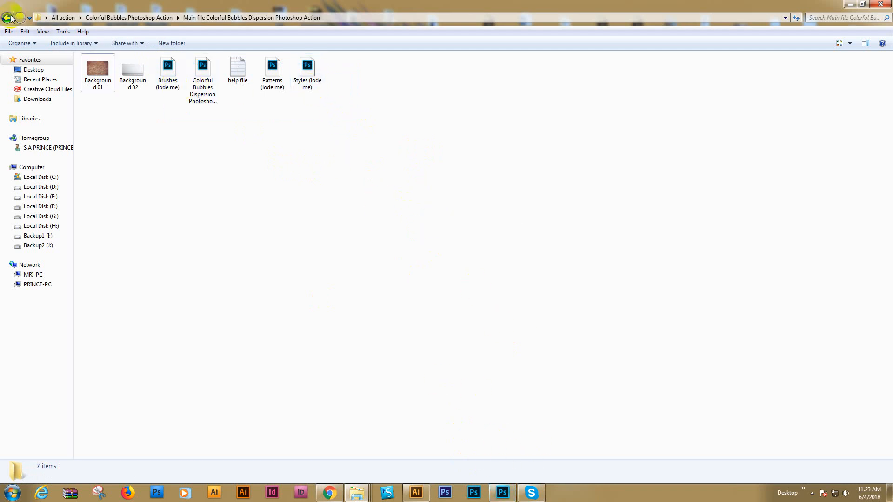
{"action": "left_click", "coordinate": [8, 18]}
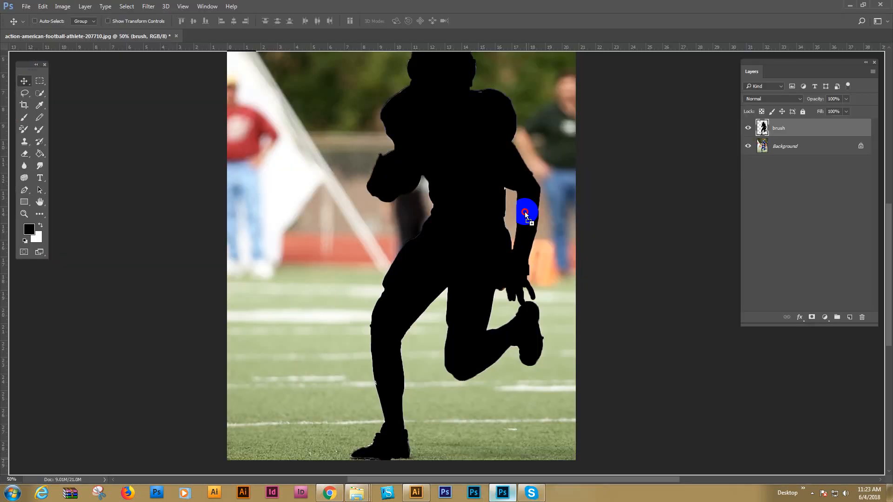
{"action": "left_click", "coordinate": [224, 36]}
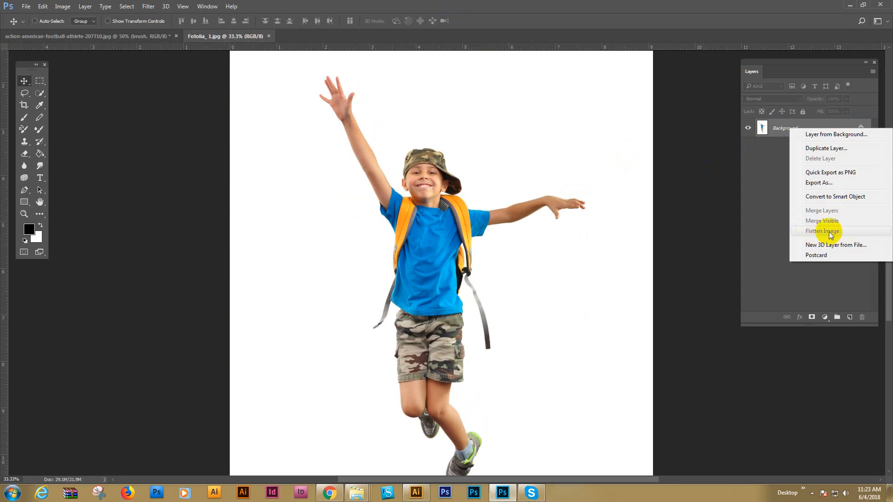
{"action": "left_click", "coordinate": [822, 231]}
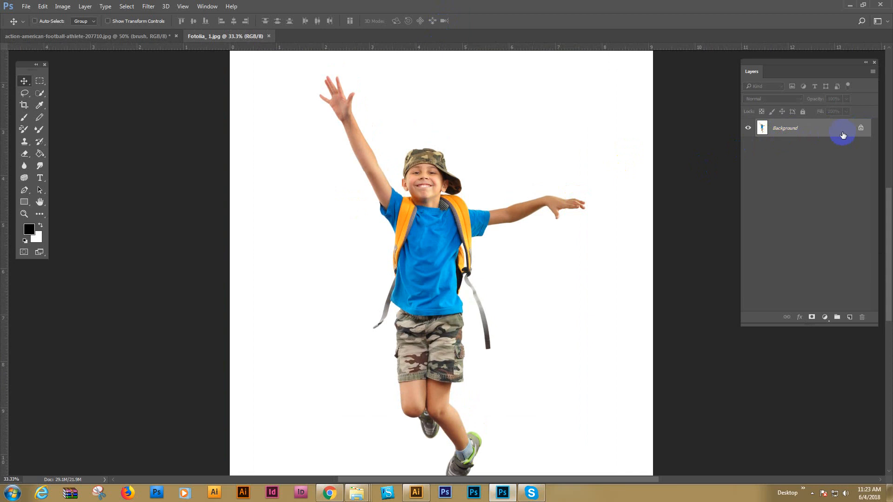
{"action": "mouse_move", "coordinate": [254, 36]}
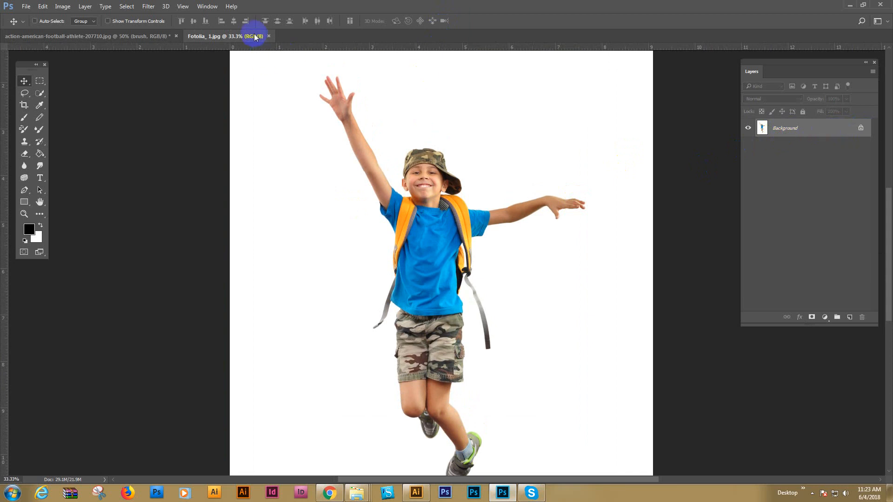
{"action": "mouse_move", "coordinate": [62, 6]}
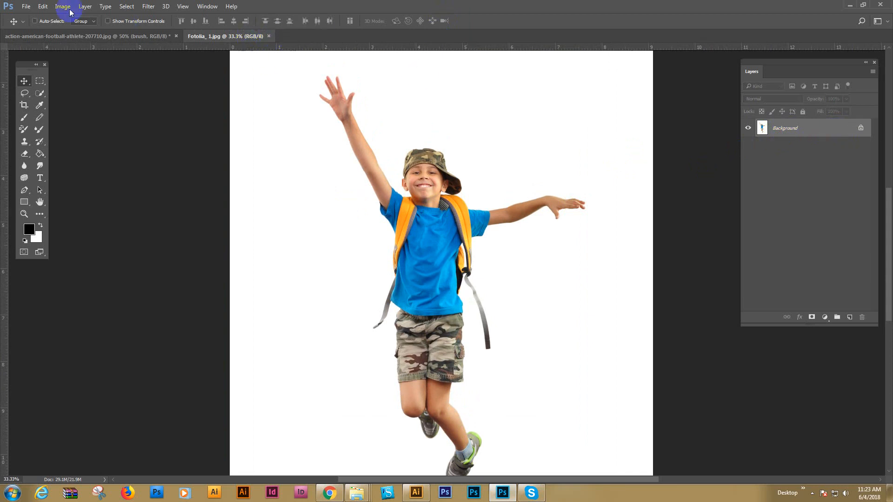
{"action": "left_click", "coordinate": [67, 17]}
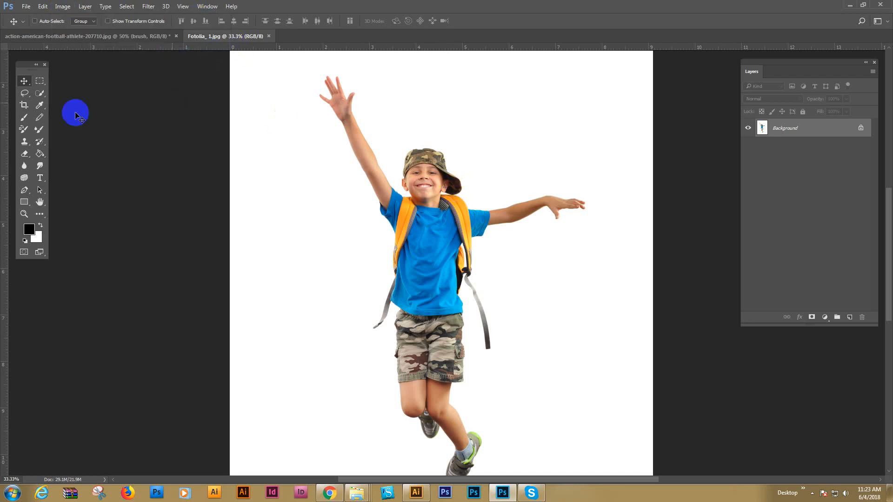
{"action": "mouse_move", "coordinate": [40, 94]}
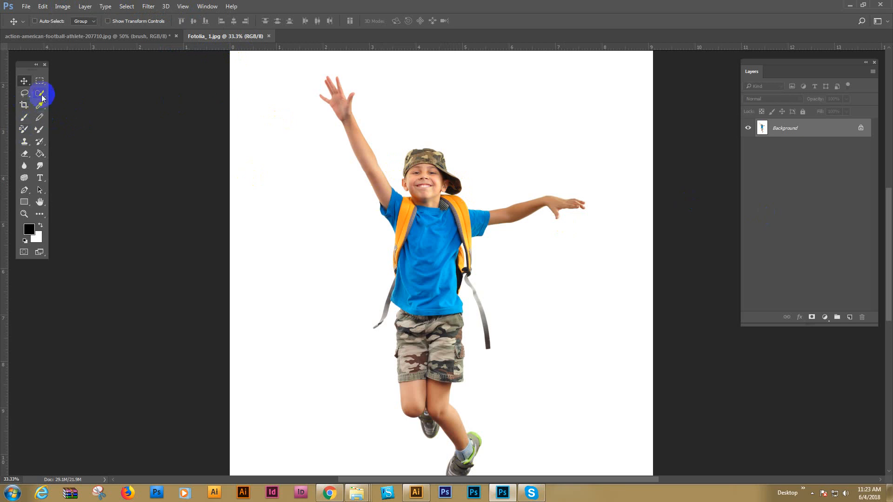
Paint a Quick Selection over the jumping boy to isolate him from the white background
{"action": "left_click", "coordinate": [39, 93]}
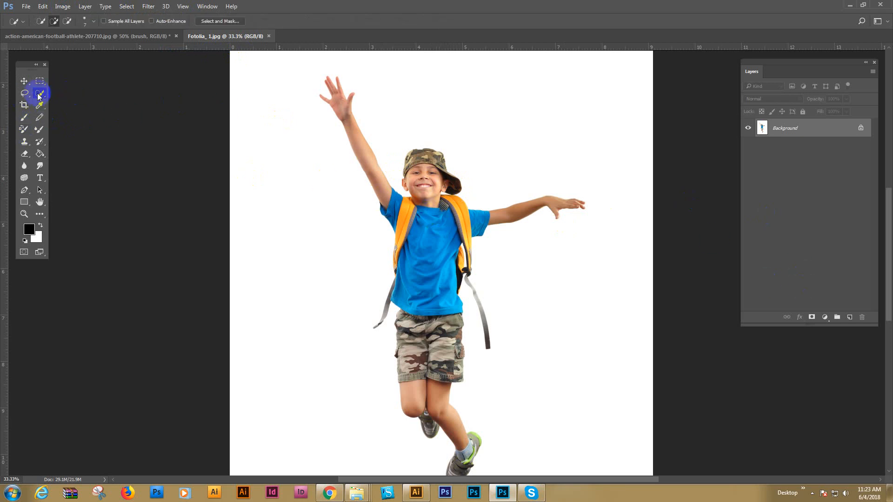
{"action": "left_click", "coordinate": [430, 304]}
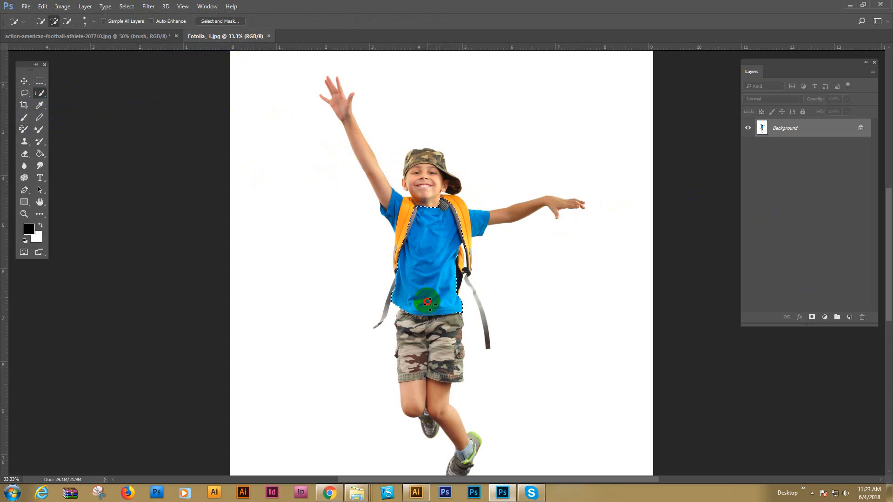
{"action": "left_click", "coordinate": [40, 94]}
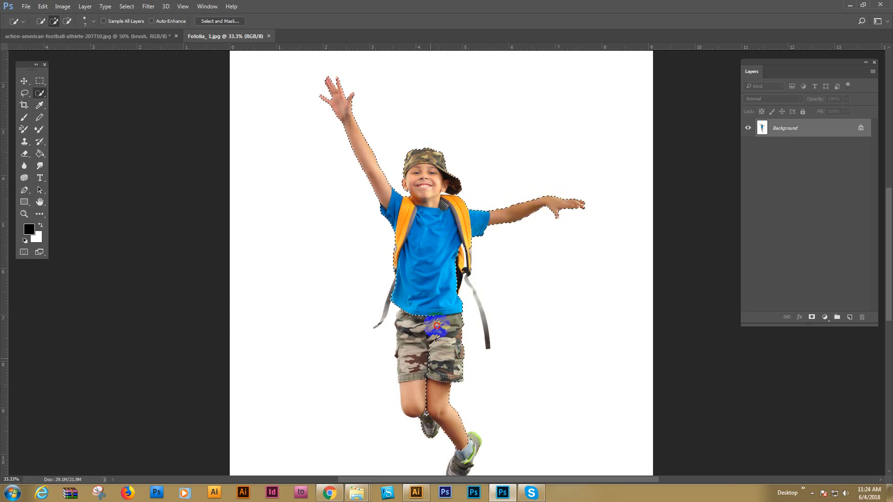
{"action": "scroll", "scroll_direction": "down", "scroll_amount": 3}
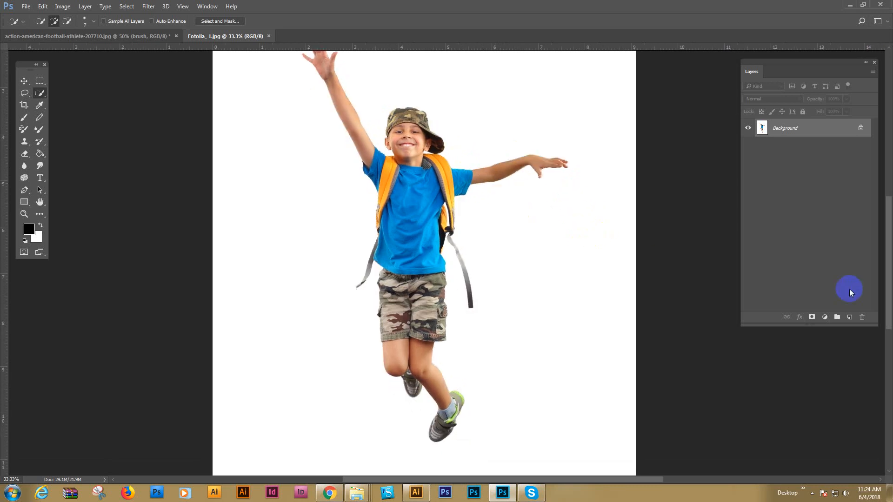
Create a new layer and rename it 'brush'
{"action": "left_click", "coordinate": [849, 317]}
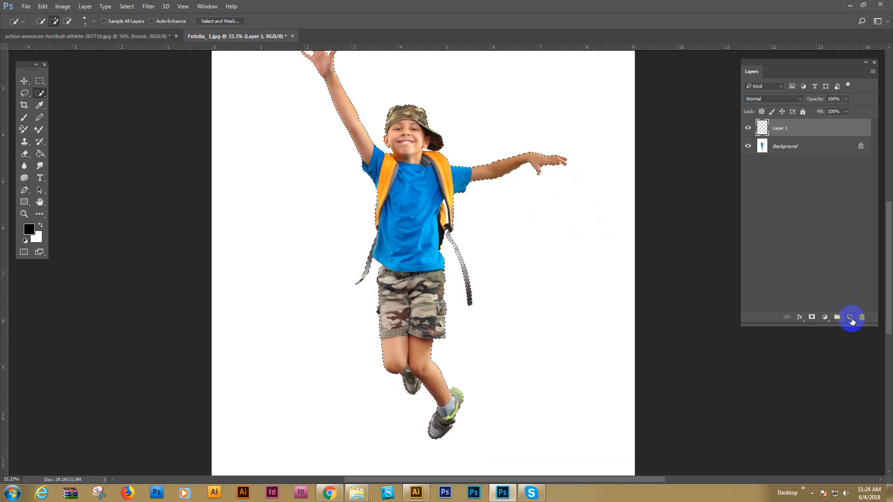
{"action": "double_click", "coordinate": [779, 129]}
{"action": "type", "text": "brush"}
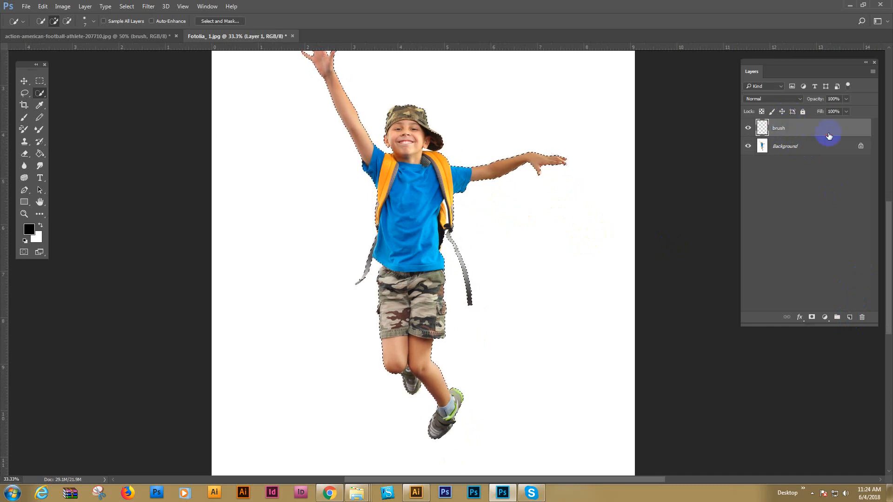
{"action": "double_click", "coordinate": [779, 129]}
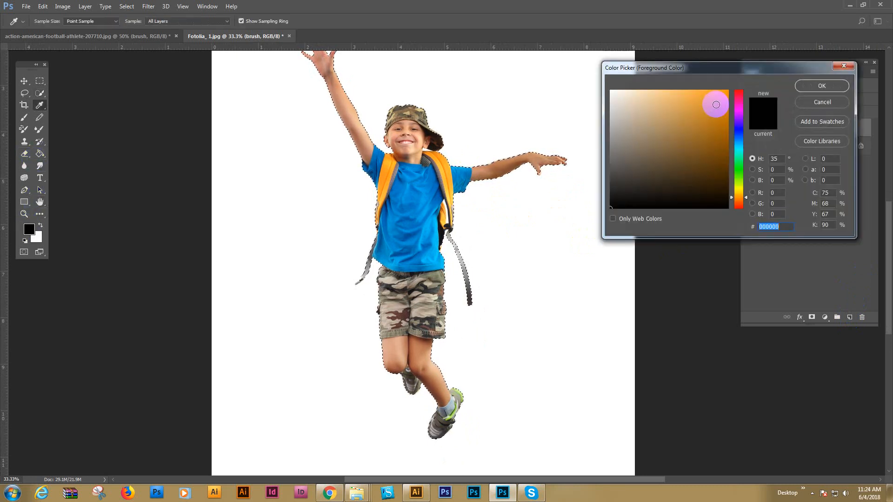
Fill the boy's selection with magenta using the Paint Bucket, then deselect
{"action": "left_click", "coordinate": [820, 86]}
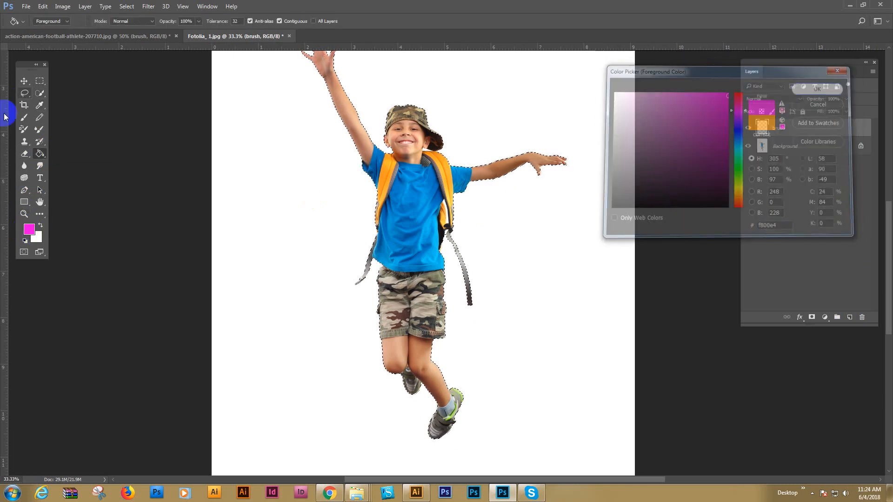
{"action": "left_click", "coordinate": [24, 153]}
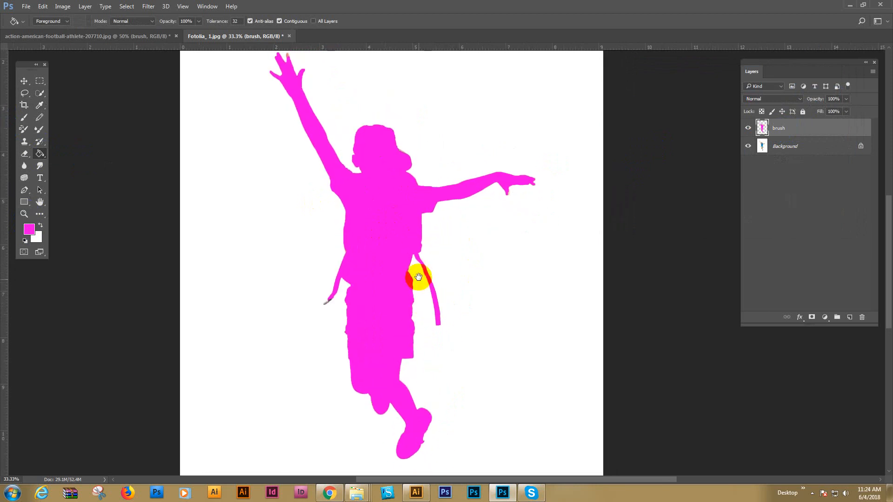
{"action": "left_click", "coordinate": [24, 81]}
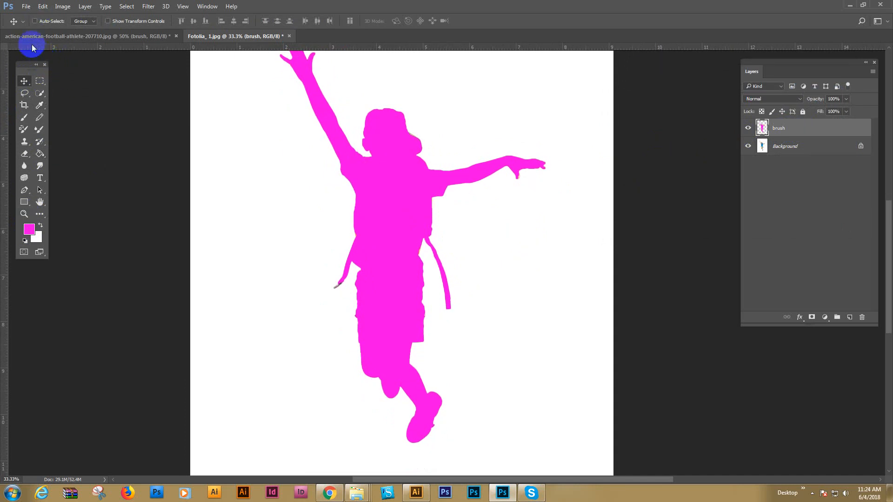
{"action": "left_click", "coordinate": [42, 6]}
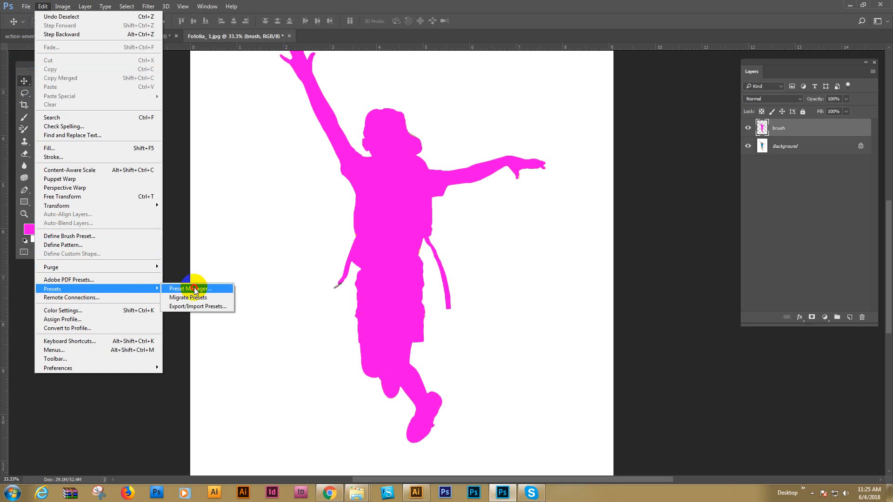
In Preset Manager, load the 'Brushes (lode me)' file from the action's Main file folder
{"action": "left_click", "coordinate": [190, 289]}
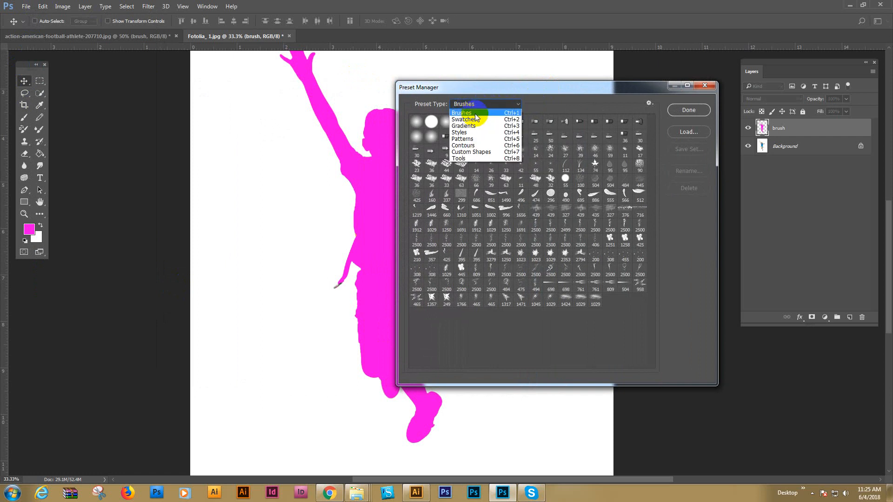
{"action": "left_click", "coordinate": [687, 132]}
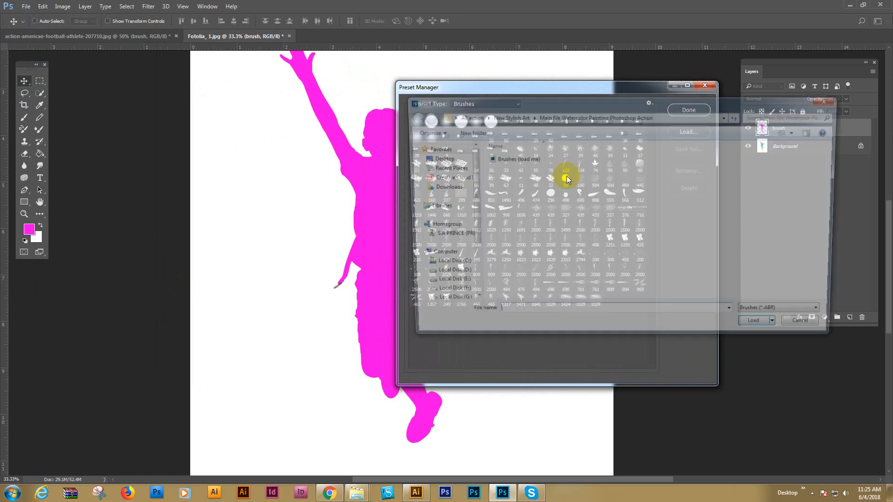
{"action": "left_click", "coordinate": [688, 131]}
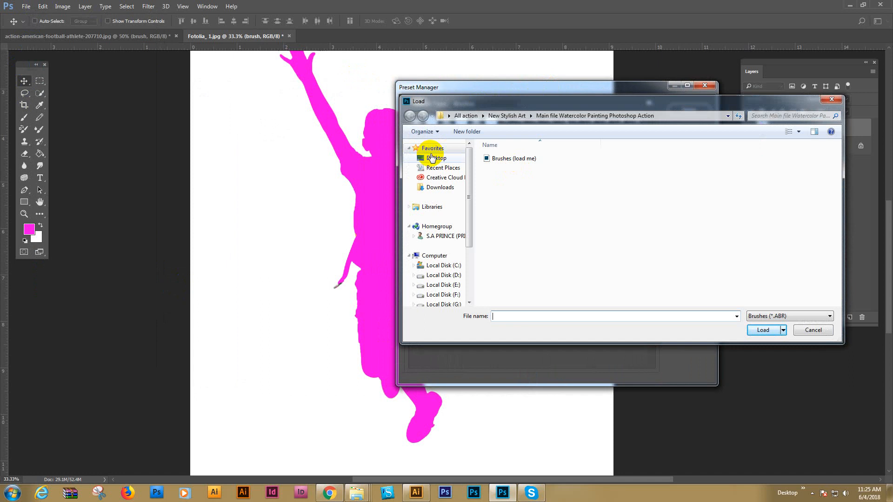
{"action": "left_click", "coordinate": [437, 157]}
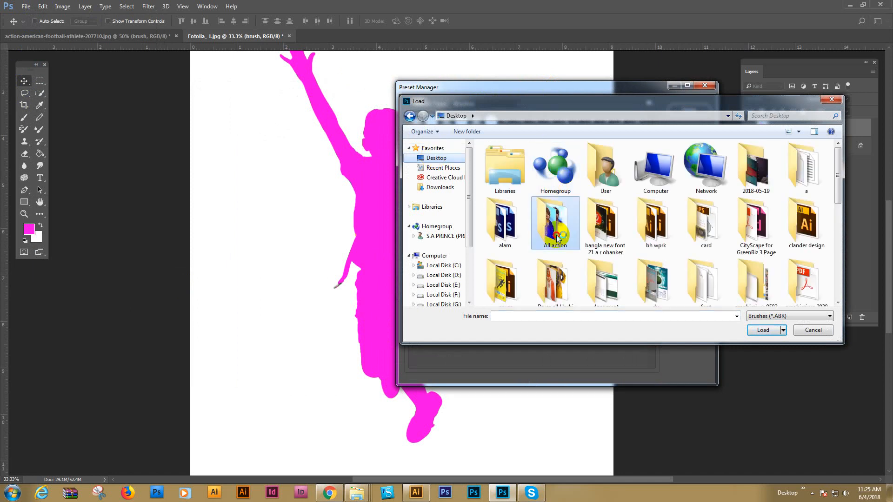
{"action": "double_click", "coordinate": [554, 223]}
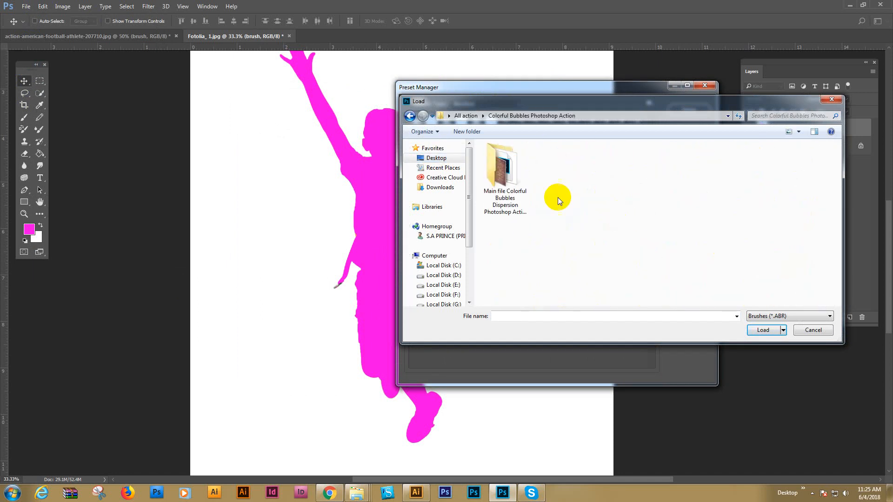
{"action": "double_click", "coordinate": [503, 171]}
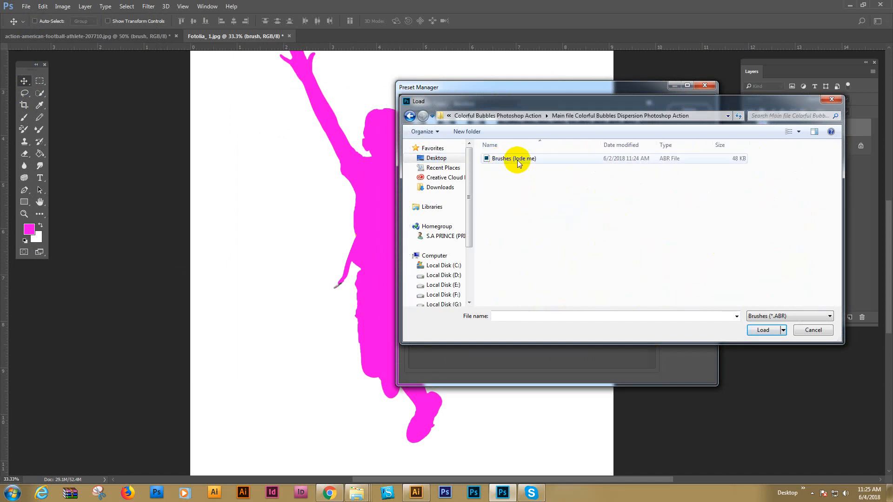
{"action": "left_click", "coordinate": [513, 158]}
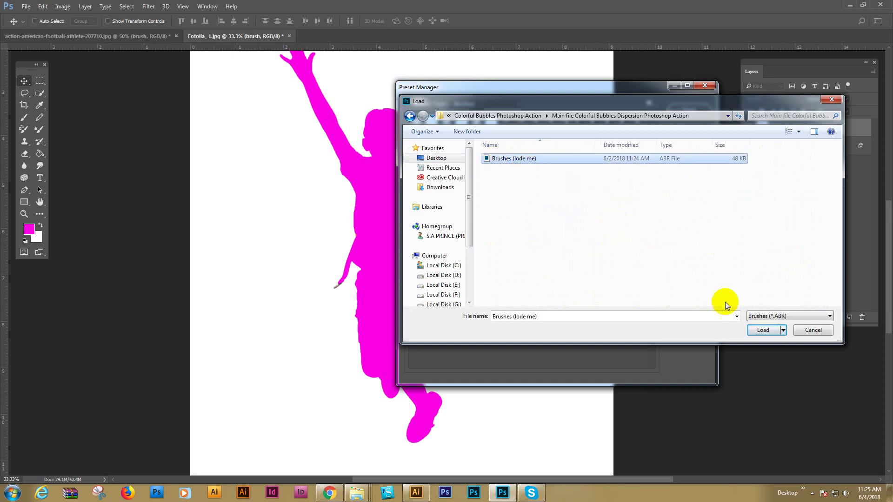
{"action": "left_click", "coordinate": [762, 330]}
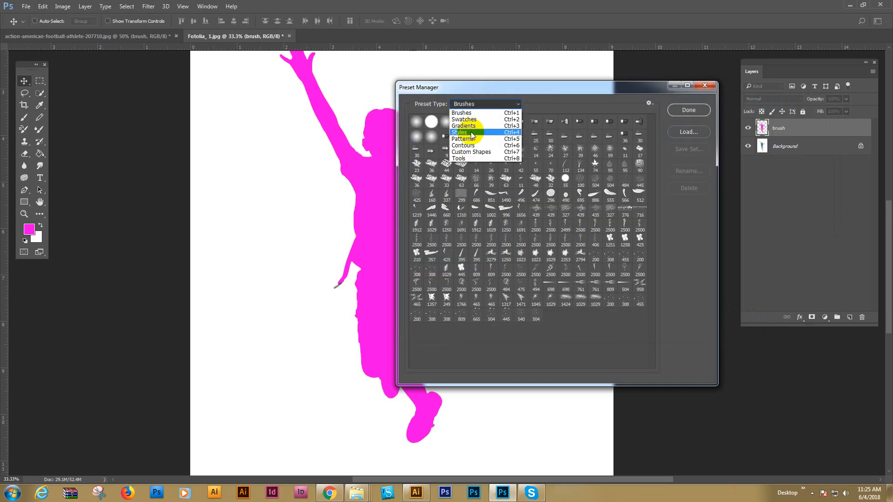
Switch the preset type to Styles and load 'Styles (lode me)'
{"action": "left_click", "coordinate": [459, 132]}
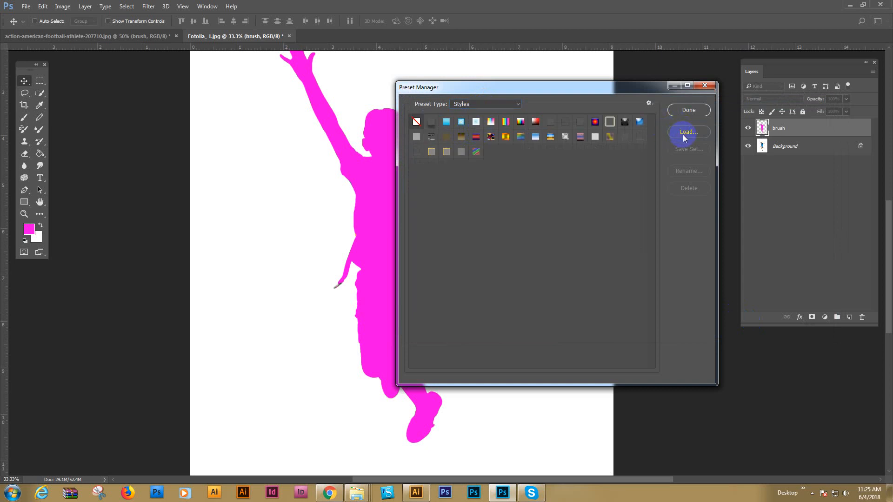
{"action": "left_click", "coordinate": [688, 131]}
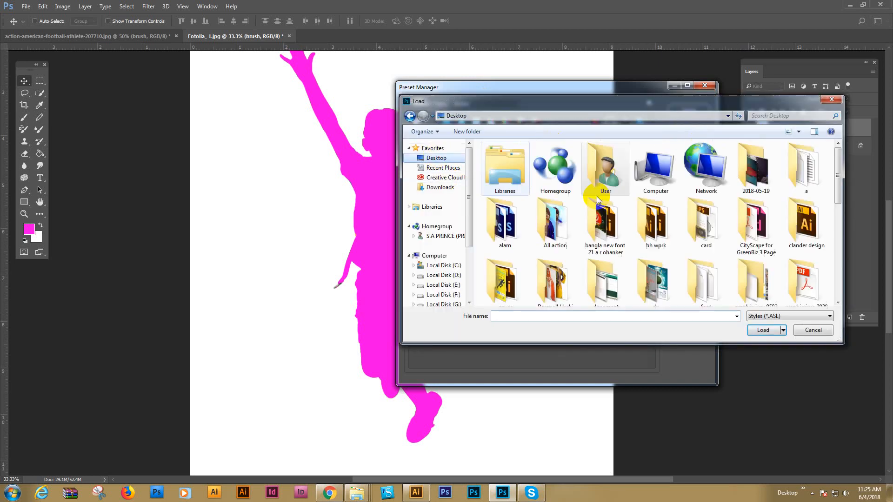
{"action": "double_click", "coordinate": [554, 219]}
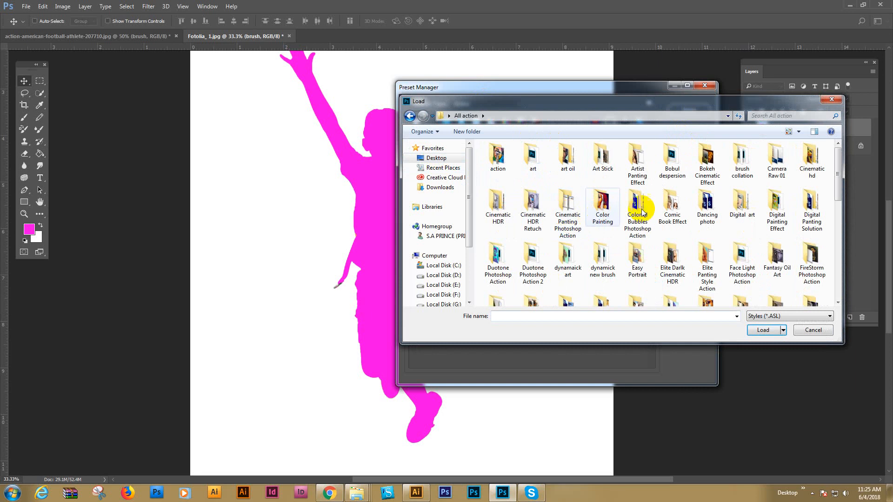
{"action": "double_click", "coordinate": [637, 202]}
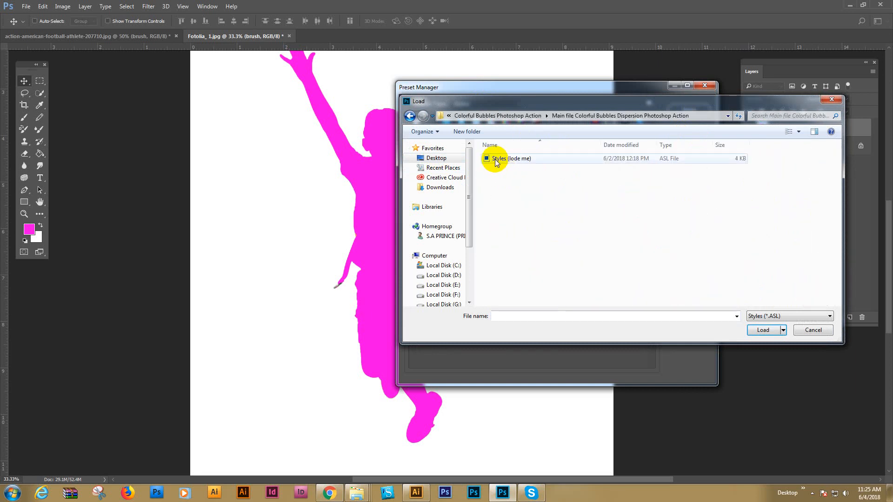
{"action": "left_click", "coordinate": [511, 158]}
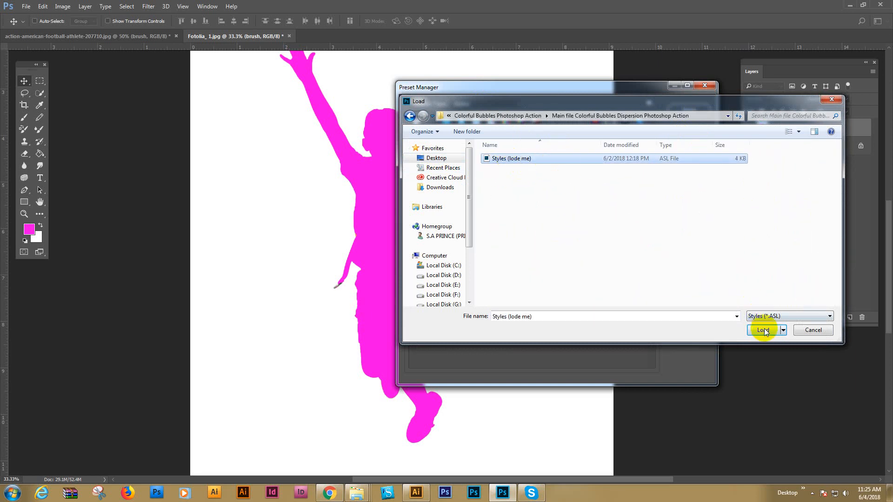
{"action": "left_click", "coordinate": [763, 330]}
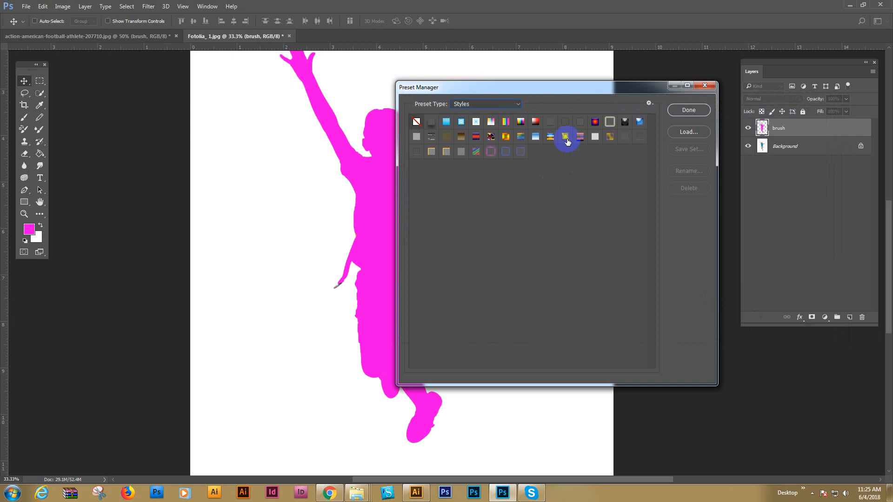
Load 'Patterns (lode me)' as pattern presets and close Preset Manager with Done
{"action": "left_click", "coordinate": [484, 104]}
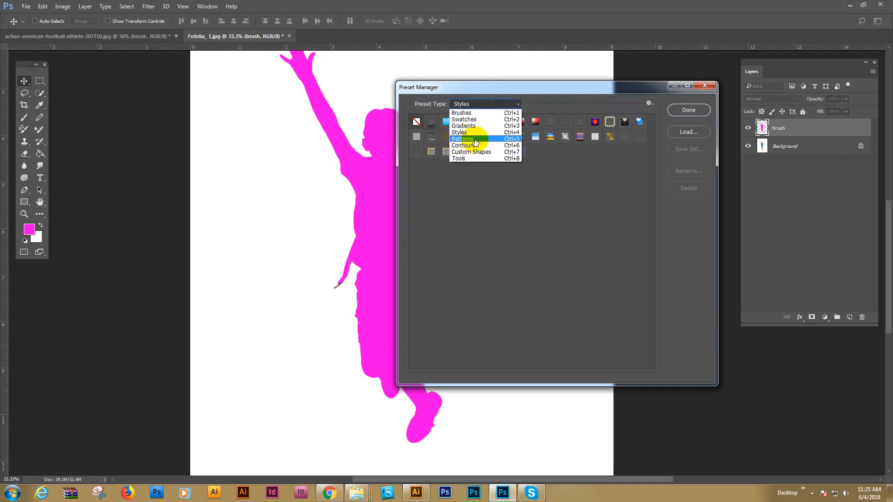
{"action": "left_click", "coordinate": [463, 138]}
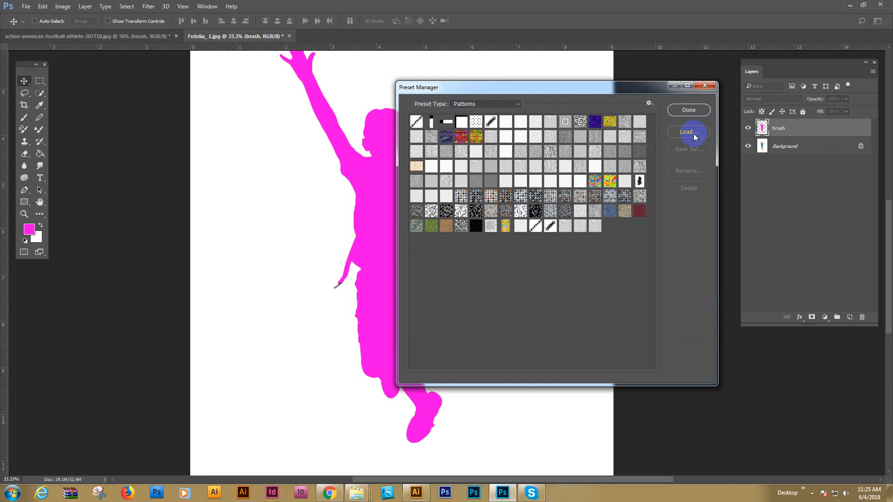
{"action": "left_click", "coordinate": [689, 132]}
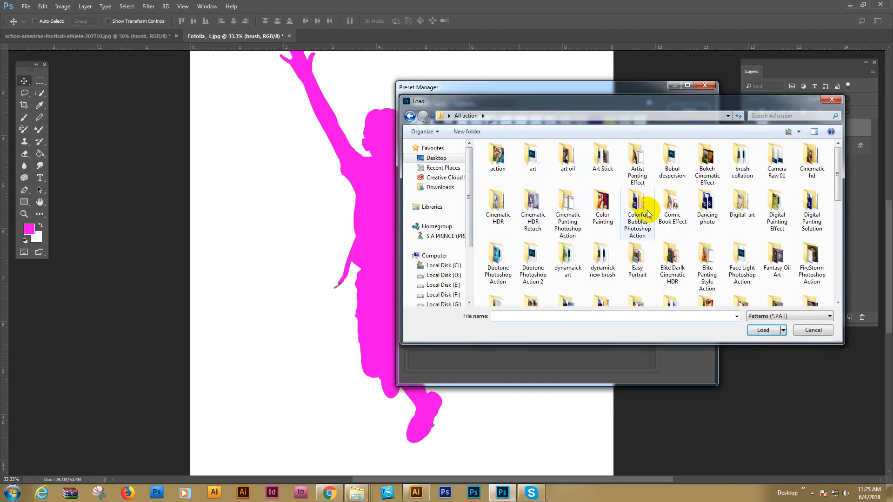
{"action": "double_click", "coordinate": [637, 211]}
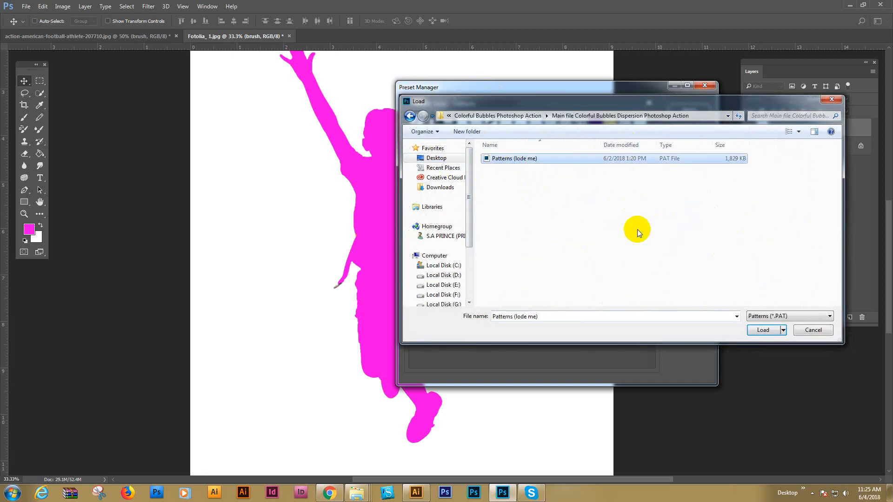
{"action": "left_click", "coordinate": [762, 329]}
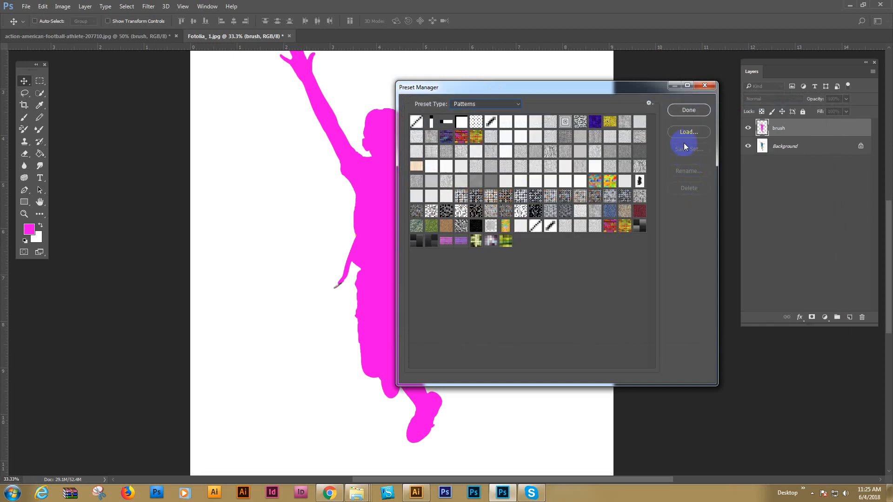
{"action": "left_click", "coordinate": [688, 110]}
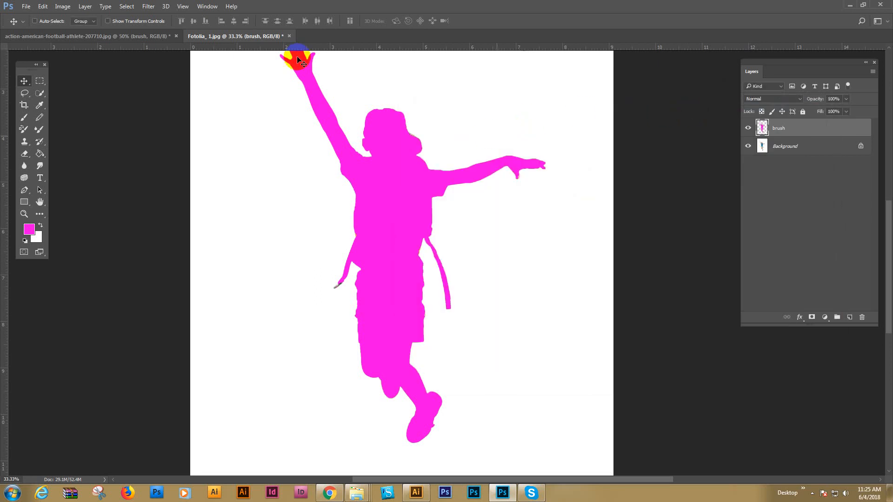
Show the Actions panel and load the Colorful Bubbles Dispersion .ATN action file
{"action": "left_click", "coordinate": [206, 6]}
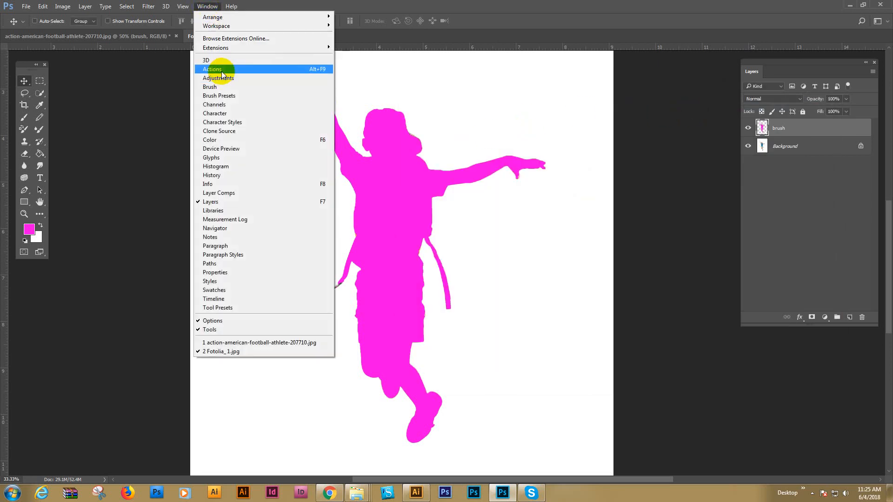
{"action": "left_click", "coordinate": [212, 68]}
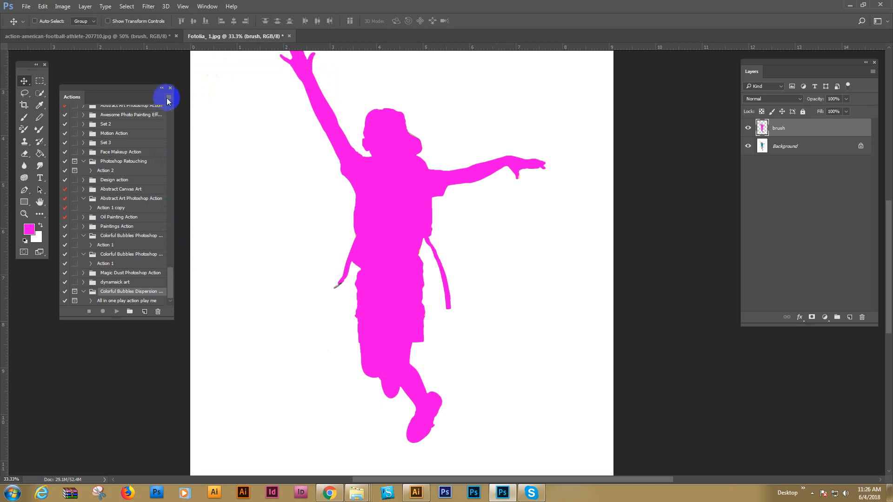
{"action": "left_click", "coordinate": [167, 97]}
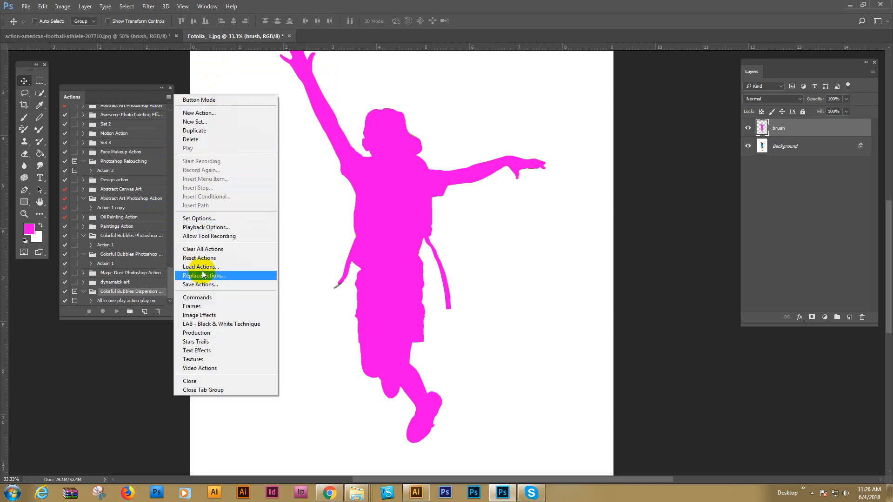
{"action": "left_click", "coordinate": [201, 266]}
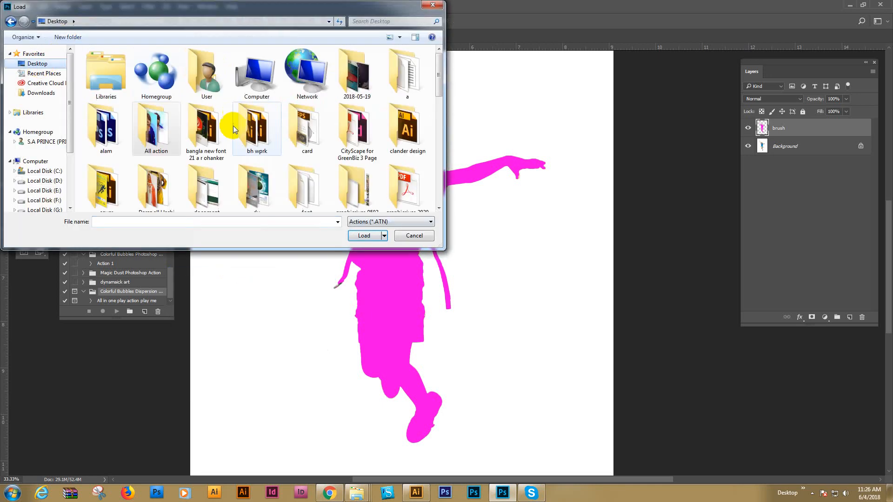
{"action": "double_click", "coordinate": [156, 124]}
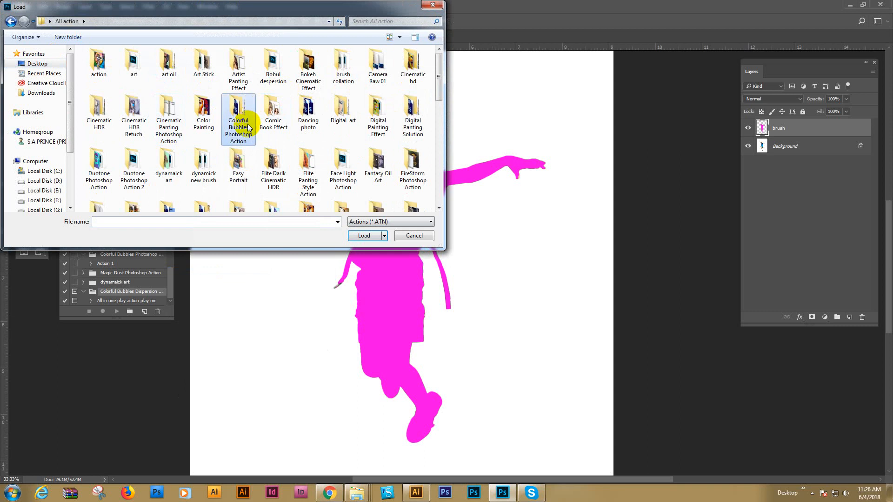
{"action": "double_click", "coordinate": [239, 119]}
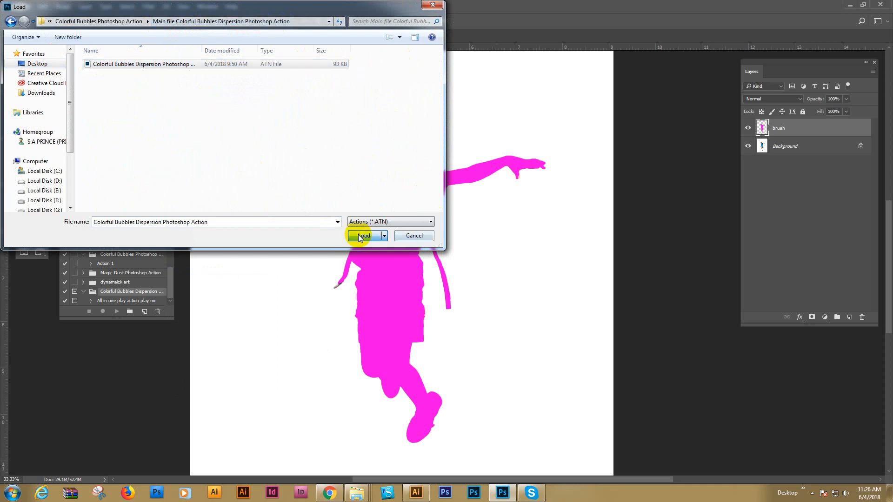
{"action": "left_click", "coordinate": [363, 235]}
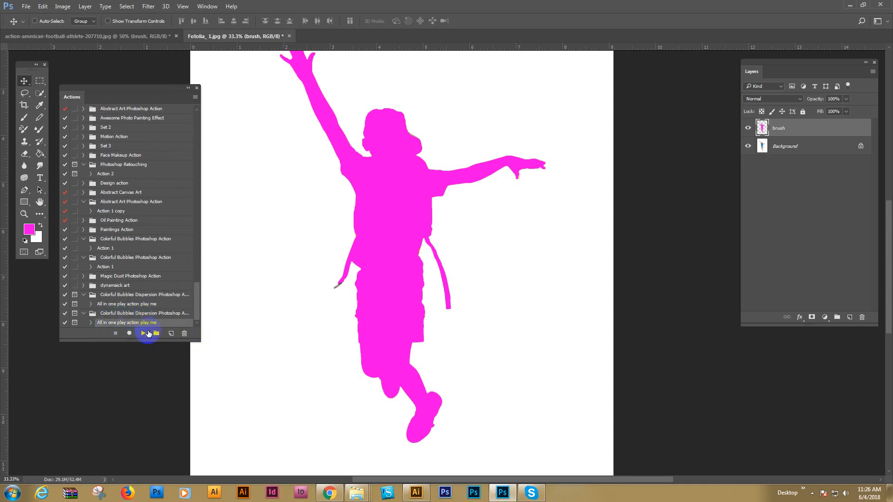
Play the 'All in one play action play me' action and dismiss the finished message
{"action": "left_click", "coordinate": [143, 333]}
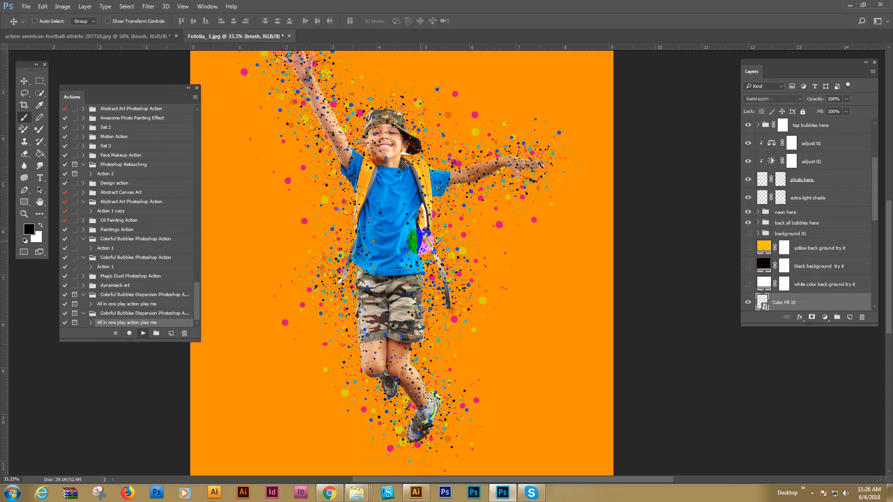
{"action": "left_click", "coordinate": [143, 333]}
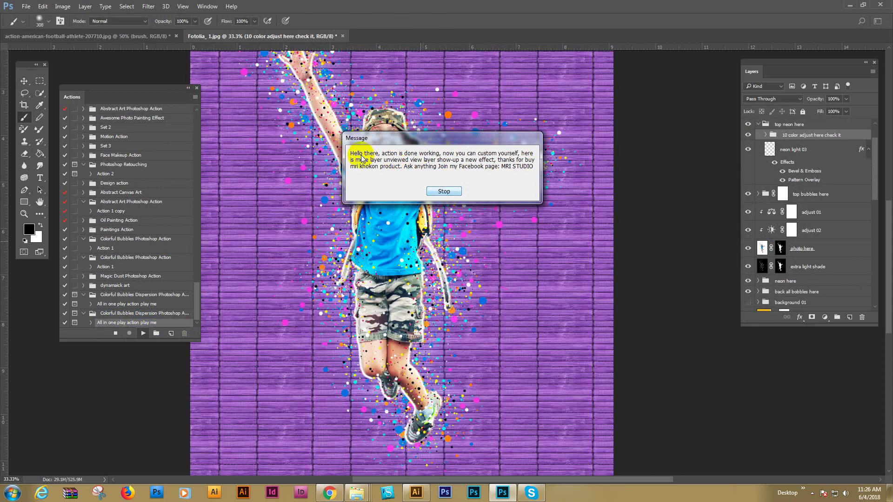
{"action": "left_click", "coordinate": [444, 191]}
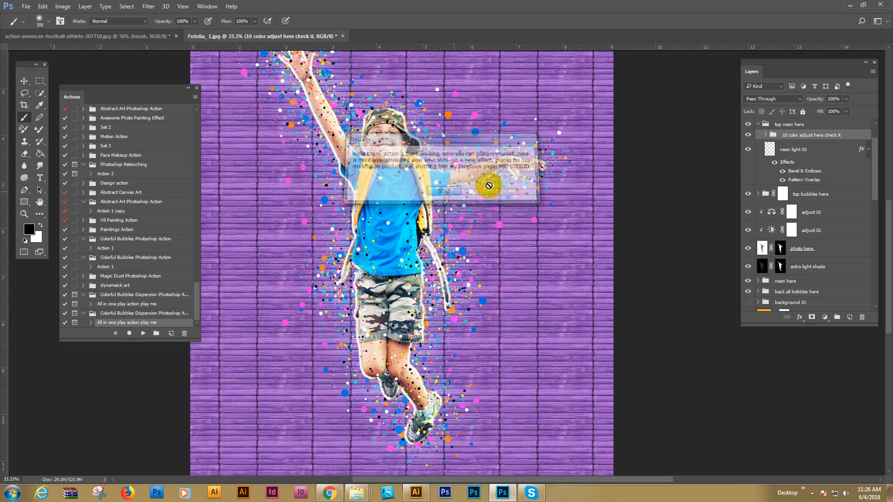
Dismiss the message and toggle the color adjustment group's visibility
{"action": "left_click", "coordinate": [444, 191]}
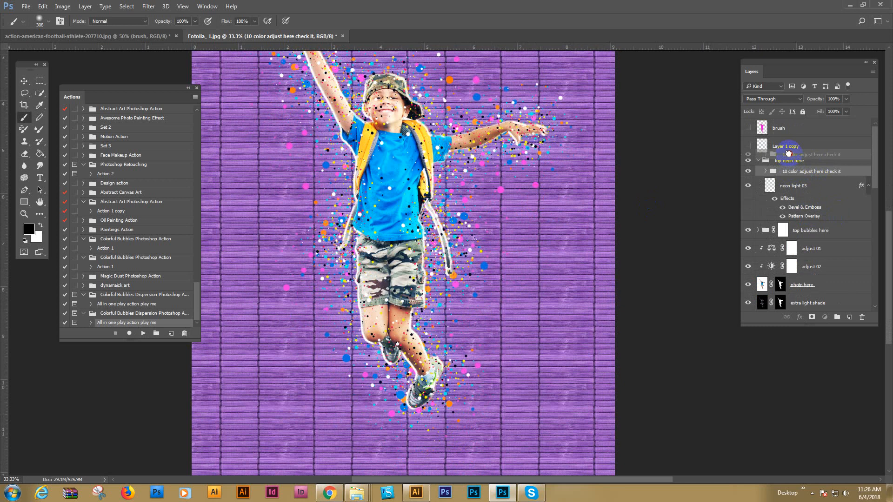
{"action": "left_click", "coordinate": [808, 160]}
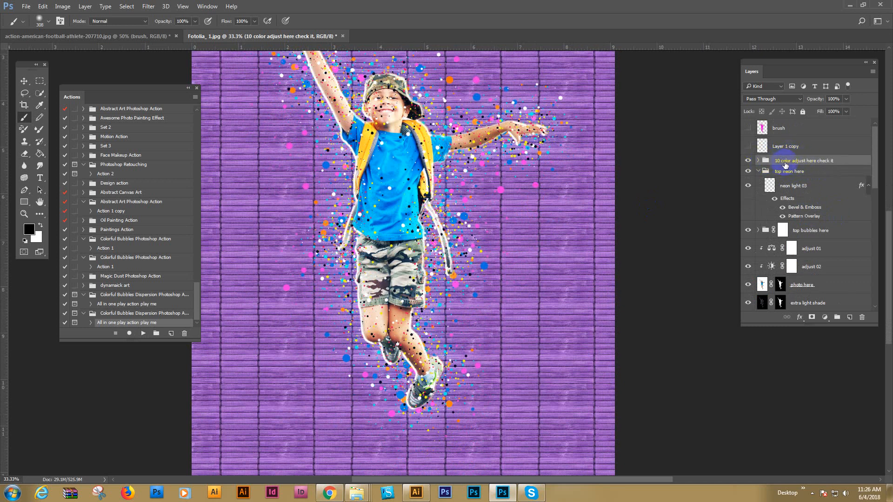
{"action": "left_click", "coordinate": [748, 164]}
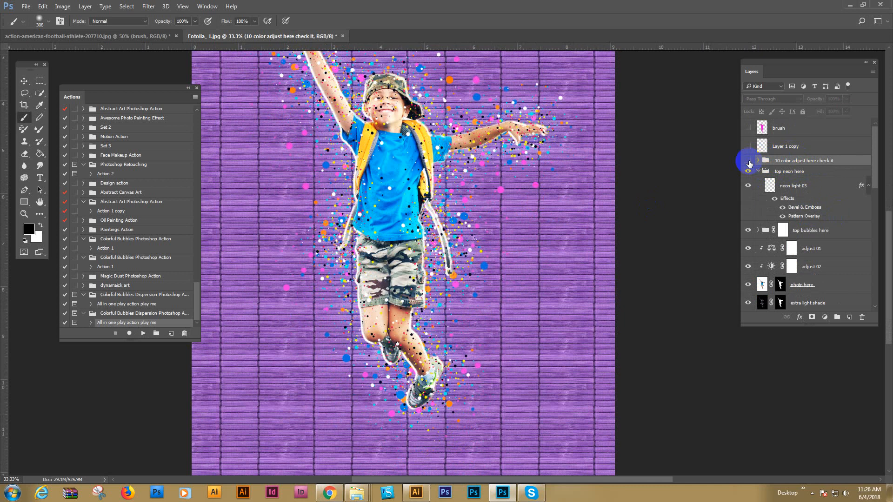
{"action": "left_click", "coordinate": [757, 161]}
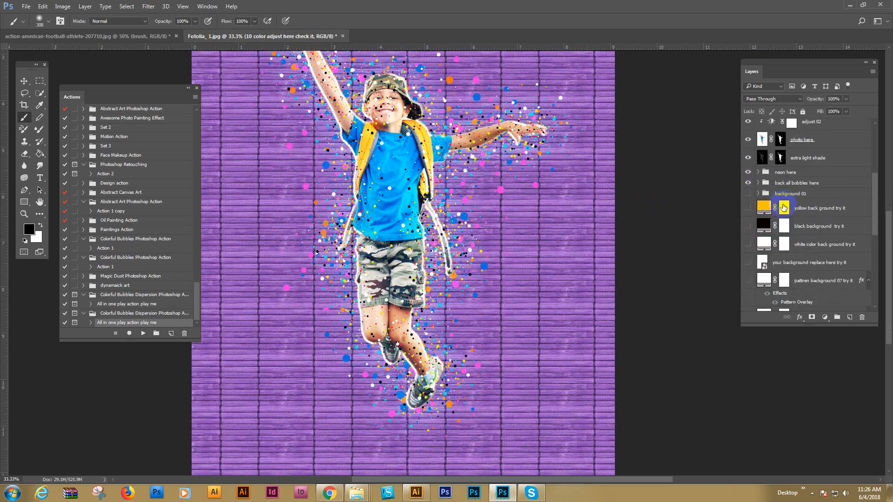
{"action": "scroll", "scroll_direction": "up", "scroll_amount": 3}
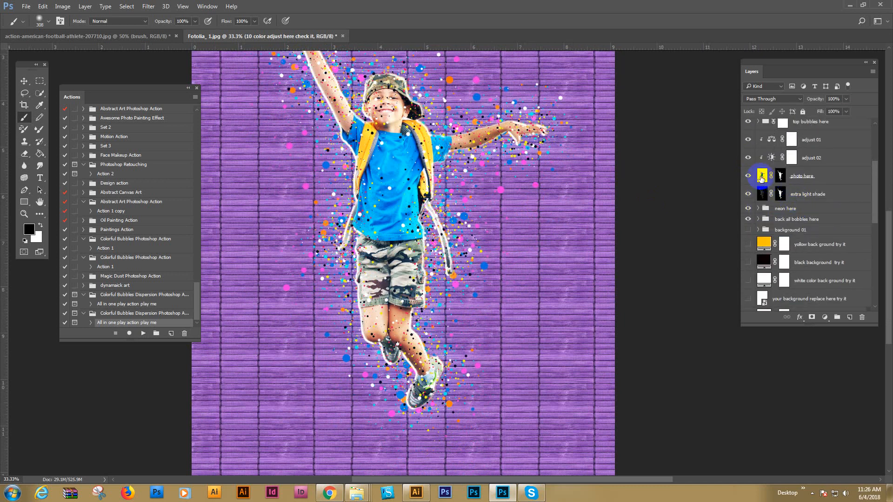
{"action": "scroll", "scroll_direction": "down", "scroll_amount": 3}
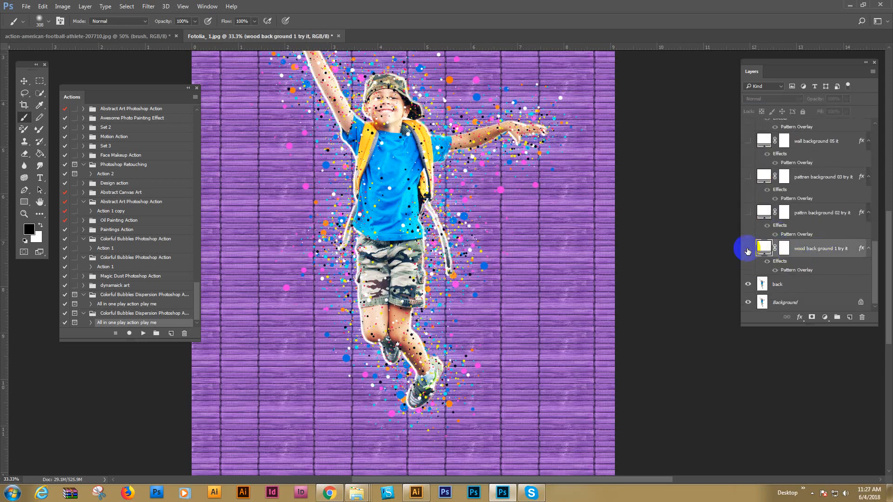
Hide the purple wood background and try showing the second pattern background
{"action": "left_click", "coordinate": [748, 248]}
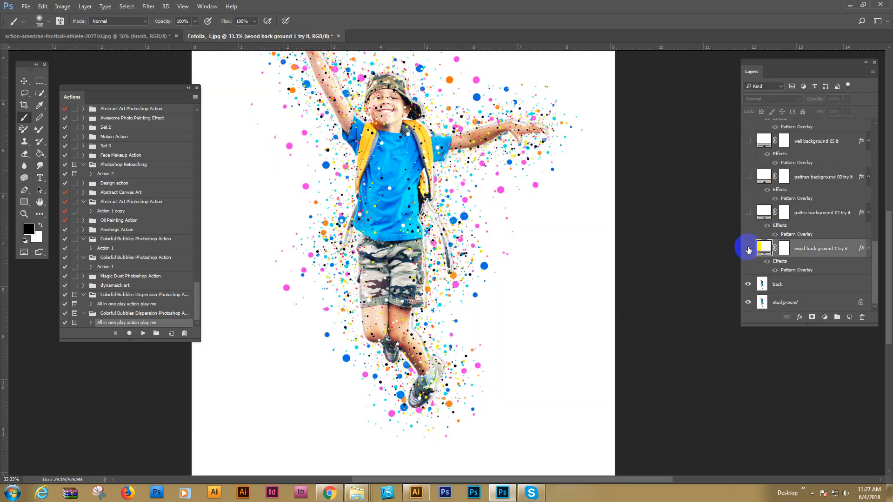
{"action": "left_click", "coordinate": [748, 248]}
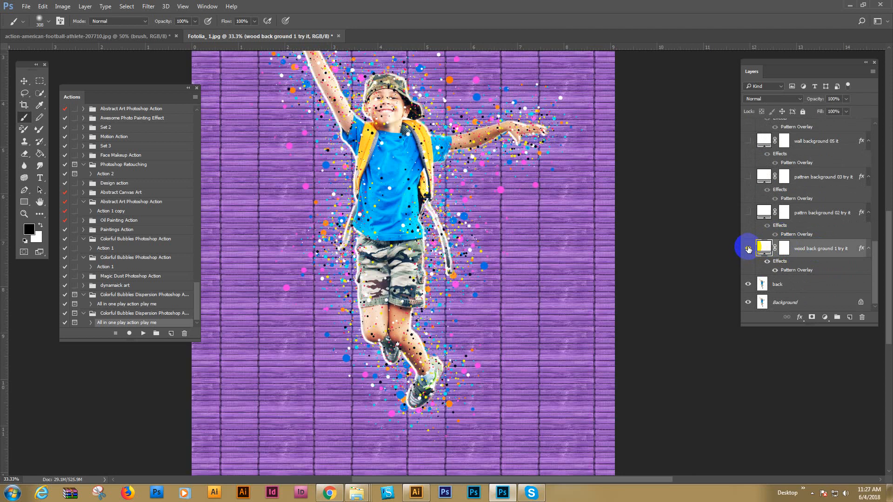
{"action": "left_click", "coordinate": [748, 249]}
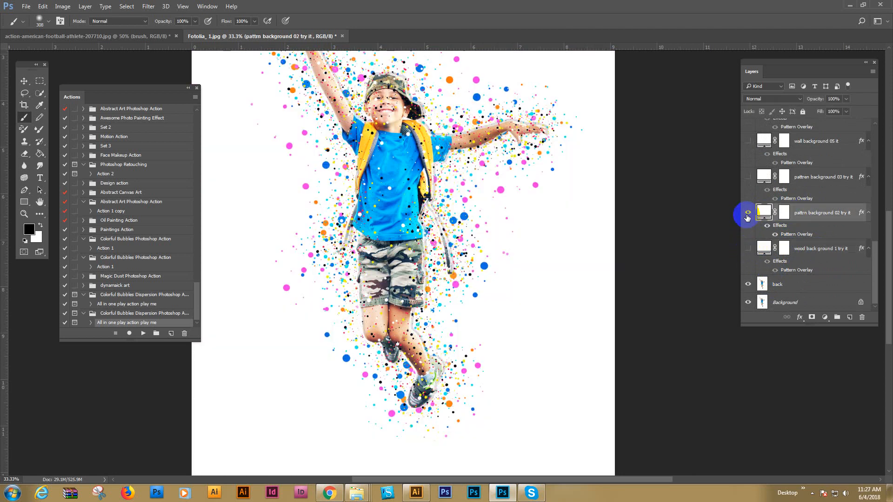
{"action": "left_click", "coordinate": [747, 176]}
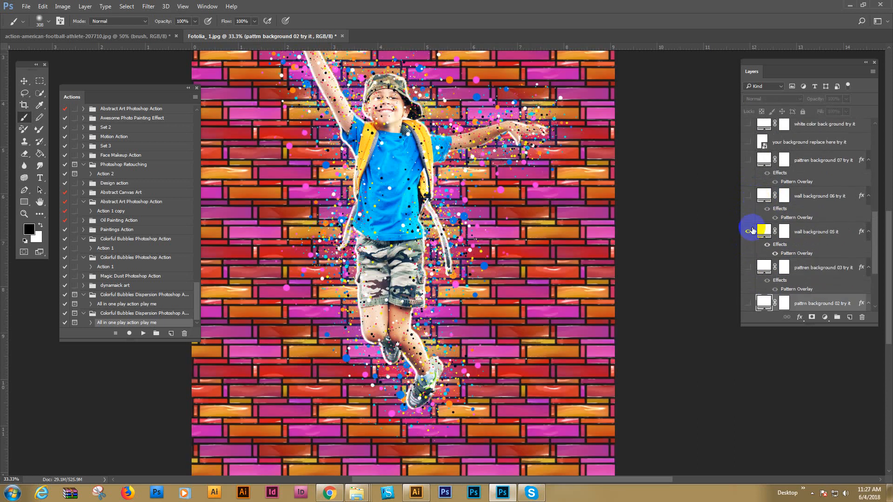
Hide the brick and pattern backgrounds, then show and select the replaceable background layer
{"action": "left_click", "coordinate": [748, 195]}
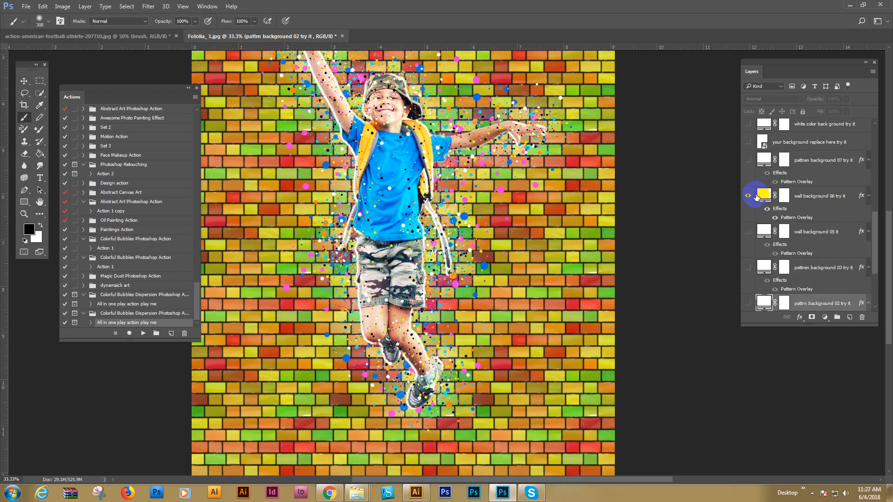
{"action": "left_click", "coordinate": [748, 195]}
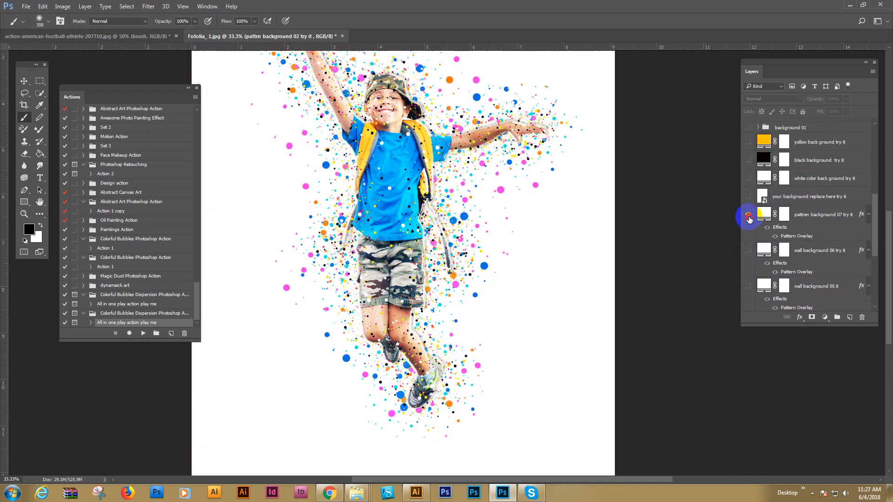
{"action": "left_click", "coordinate": [749, 196]}
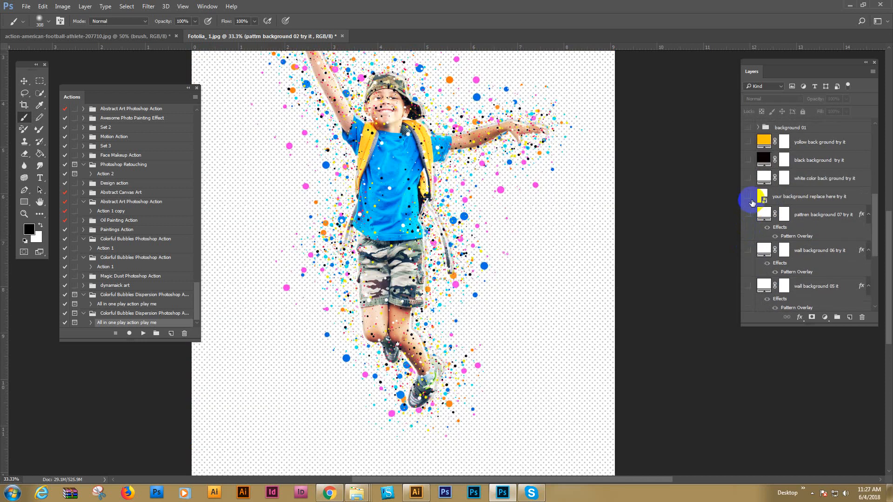
{"action": "left_click", "coordinate": [747, 196]}
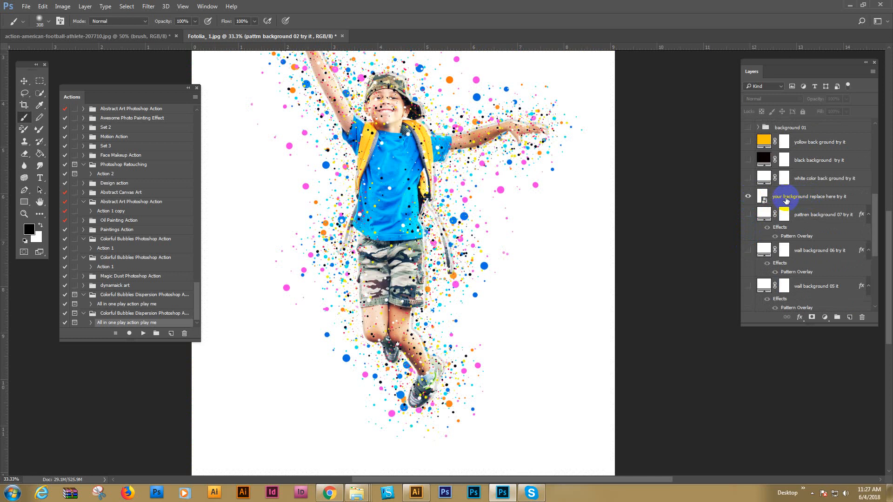
{"action": "mouse_move", "coordinate": [768, 59]}
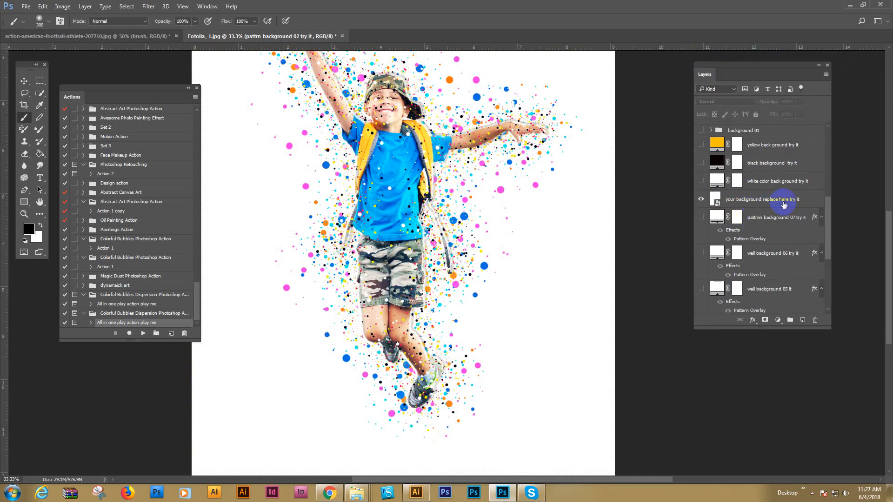
{"action": "left_click", "coordinate": [766, 199]}
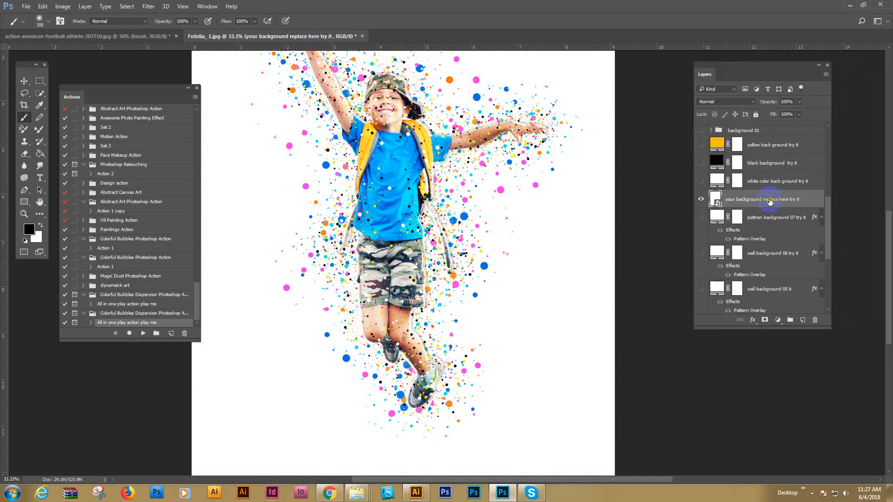
{"action": "scroll", "scroll_direction": "up", "scroll_amount": 3}
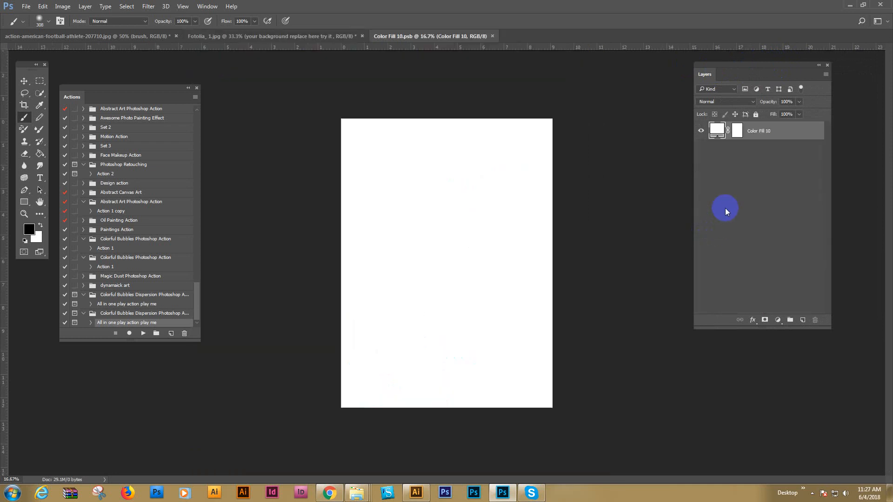
{"action": "mouse_move", "coordinate": [458, 106]}
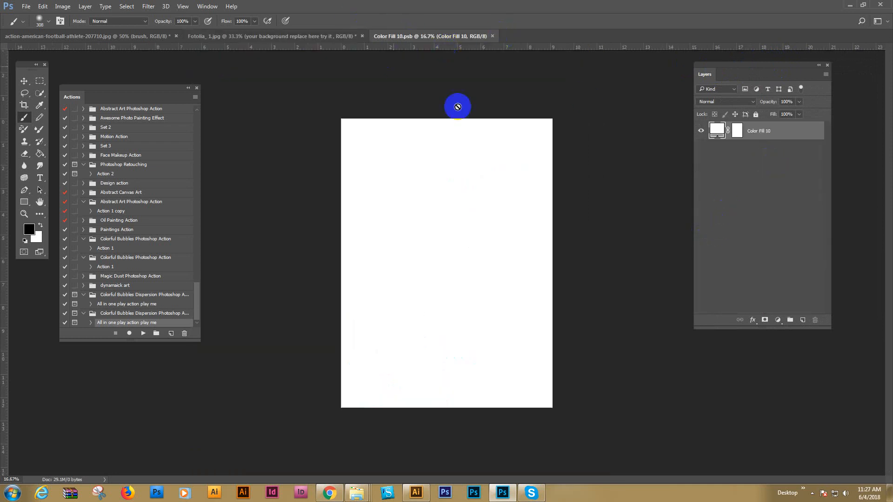
{"action": "mouse_move", "coordinate": [357, 493]}
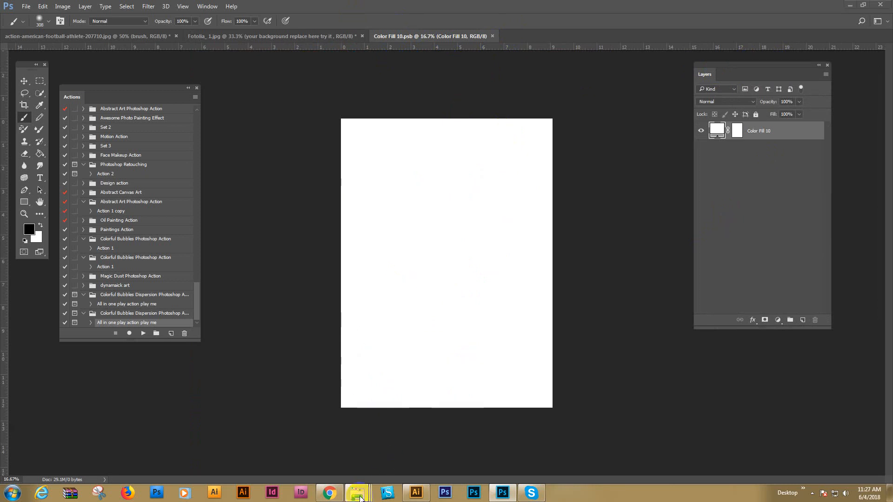
Open the white brick wall photo Background 02 from File Explorer in Windows Photo Viewer
{"action": "left_click", "coordinate": [358, 493]}
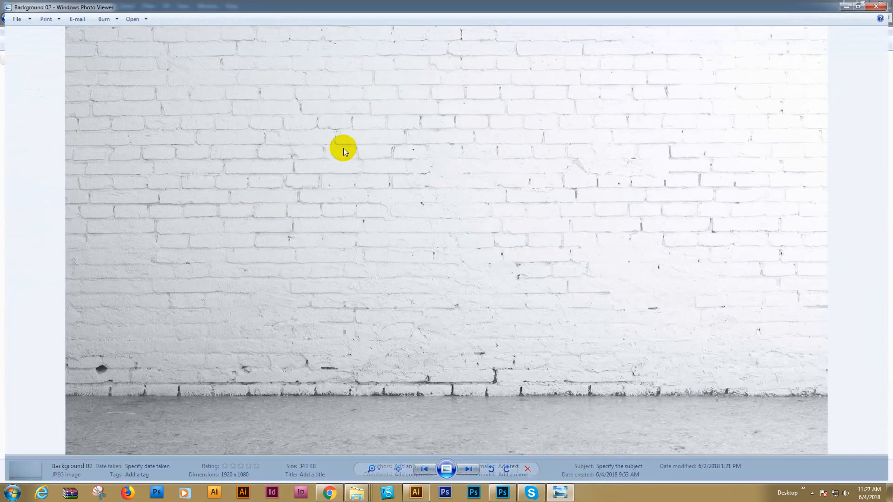
{"action": "left_click", "coordinate": [424, 472]}
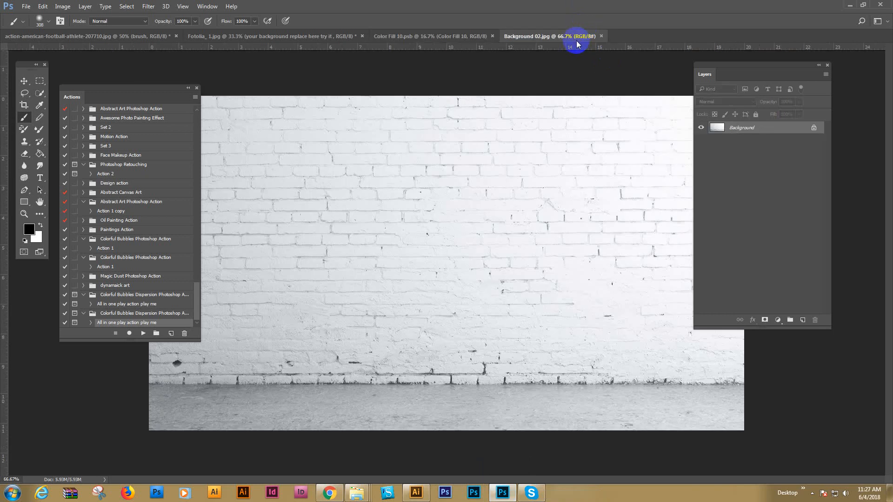
Paste Background 02 into Color Fill 10.psb, scale it to fill, save, and return
{"action": "left_click", "coordinate": [40, 81]}
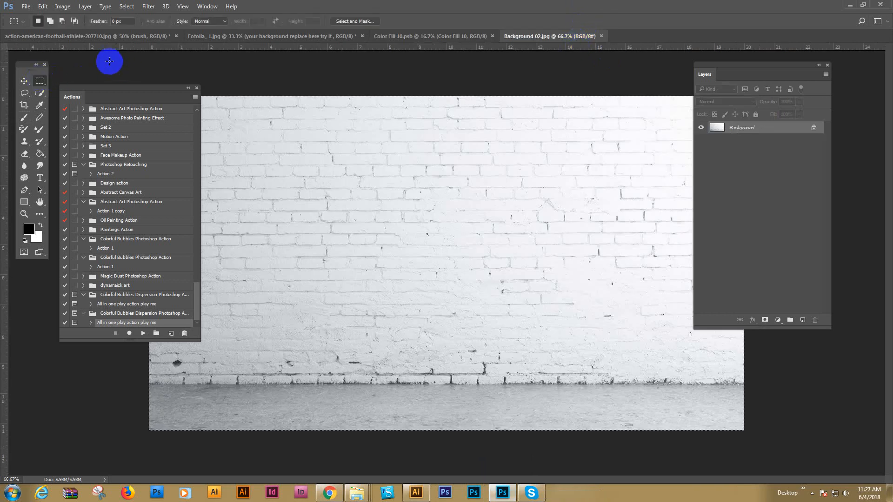
{"action": "mouse_move", "coordinate": [42, 6]}
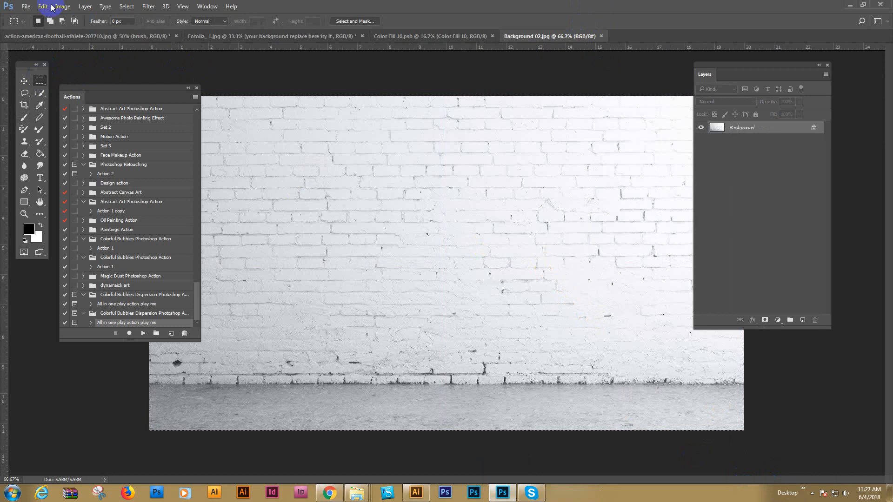
{"action": "mouse_move", "coordinate": [441, 31]}
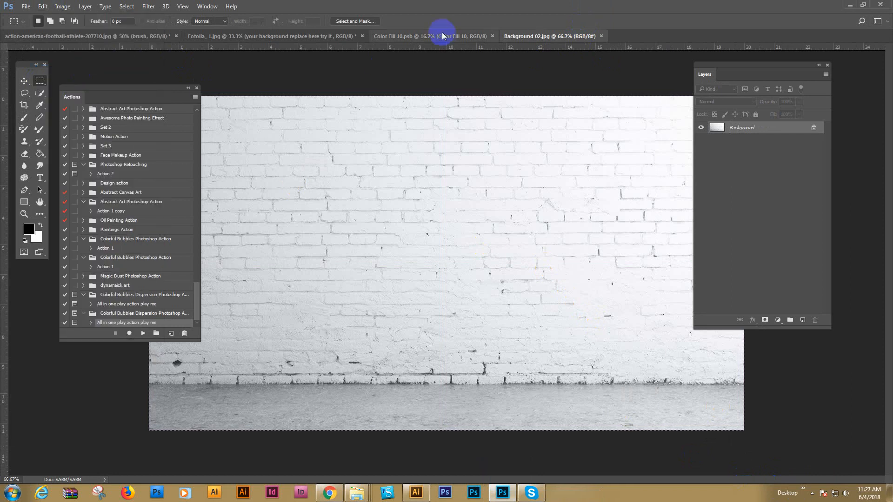
{"action": "left_click", "coordinate": [432, 36]}
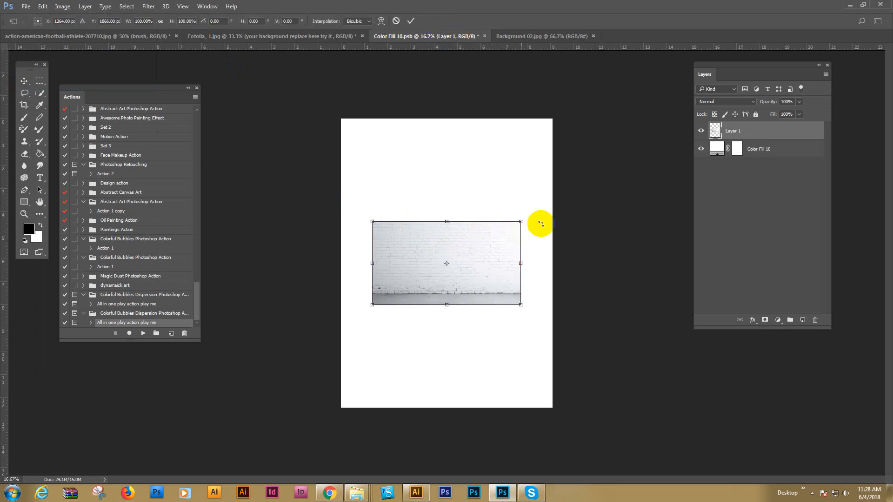
{"action": "mouse_move", "coordinate": [521, 221]}
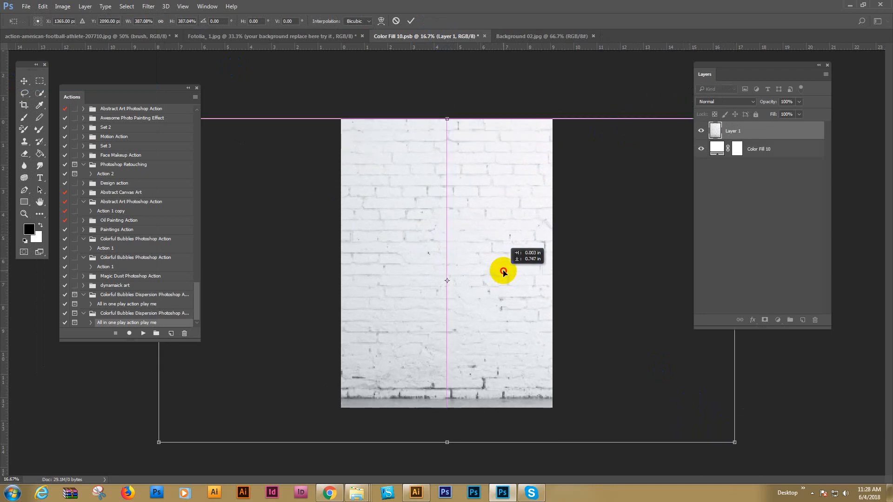
{"action": "left_click", "coordinate": [410, 21]}
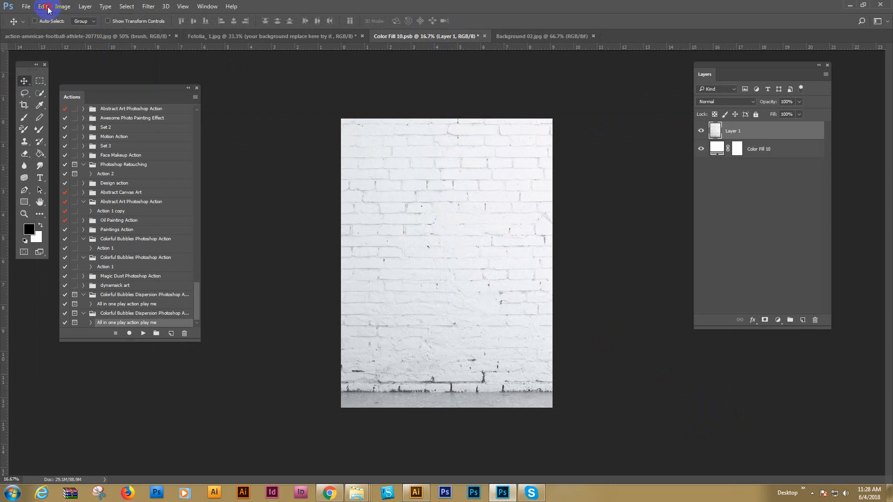
{"action": "left_click", "coordinate": [42, 6]}
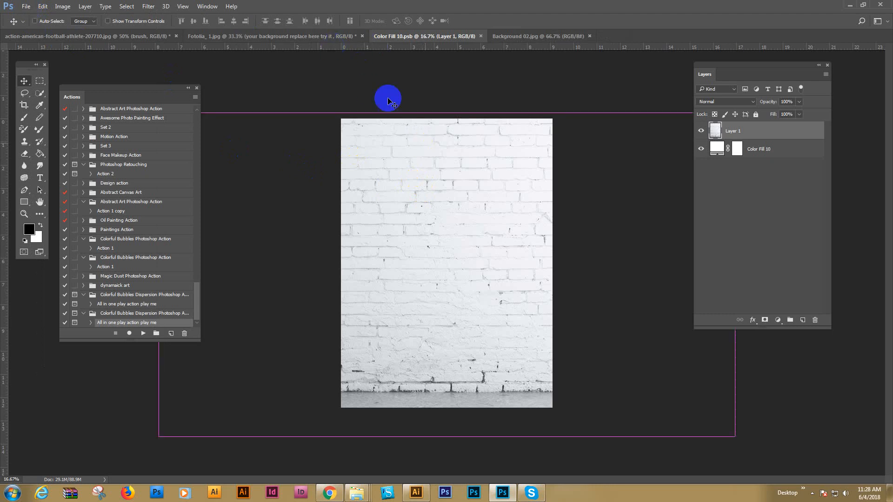
{"action": "left_click", "coordinate": [270, 36]}
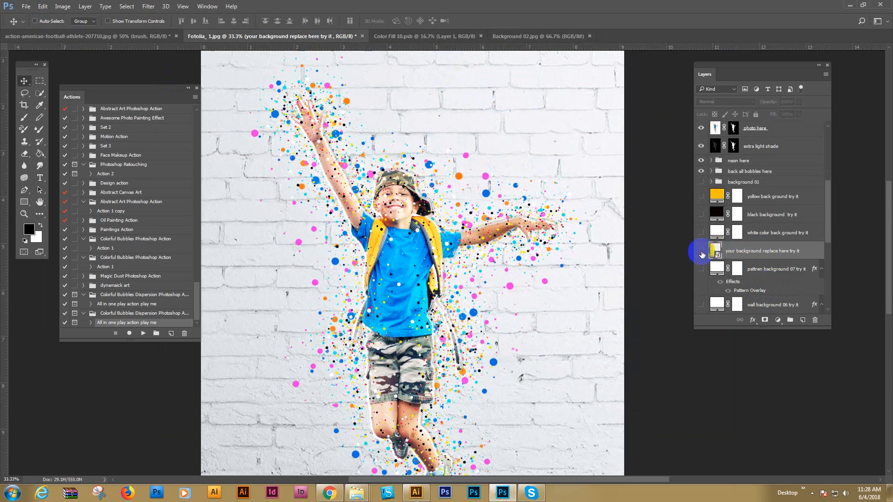
Shift the brick image in Color Fill 10.psb so its grey floor shows beneath the boy
{"action": "left_click", "coordinate": [701, 250]}
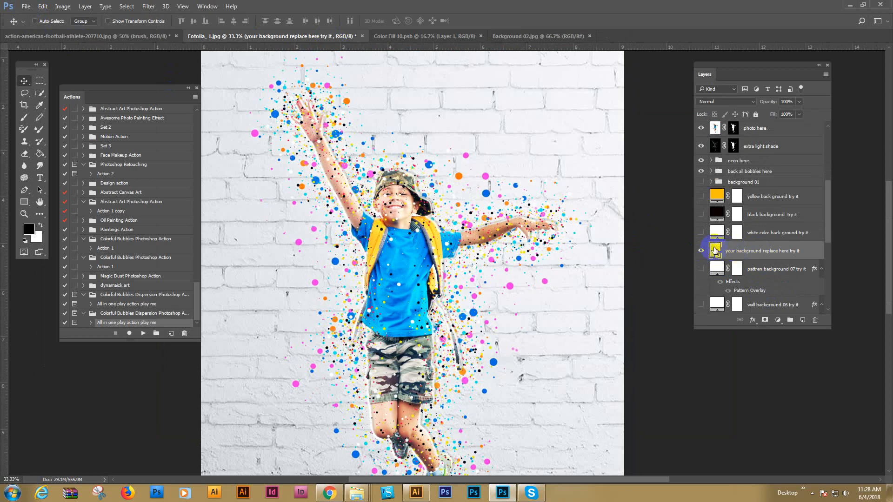
{"action": "mouse_move", "coordinate": [715, 251]}
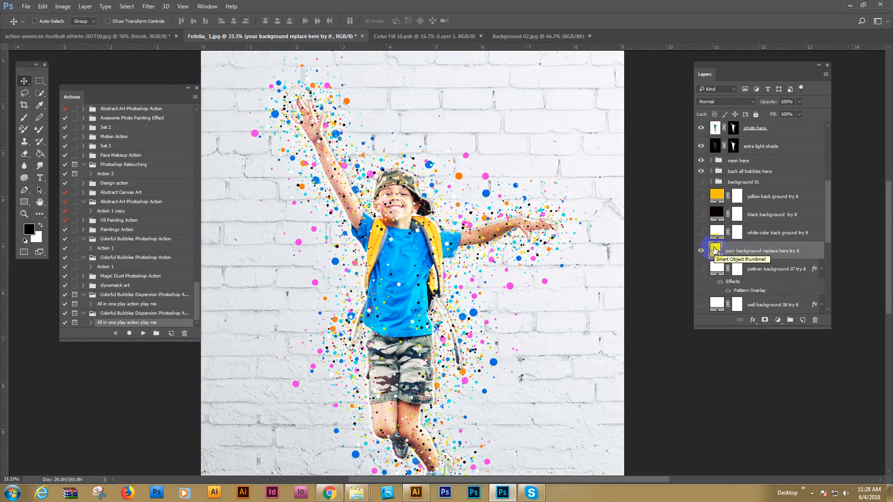
{"action": "left_click", "coordinate": [424, 36]}
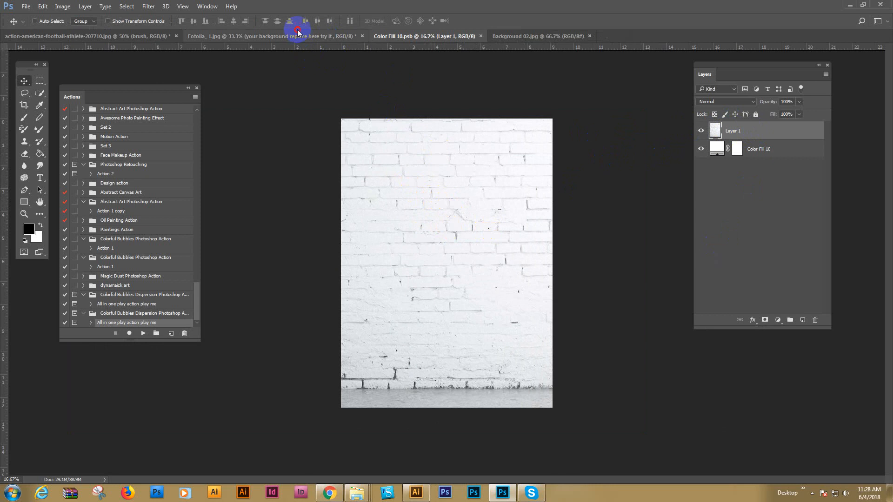
{"action": "left_click", "coordinate": [268, 36]}
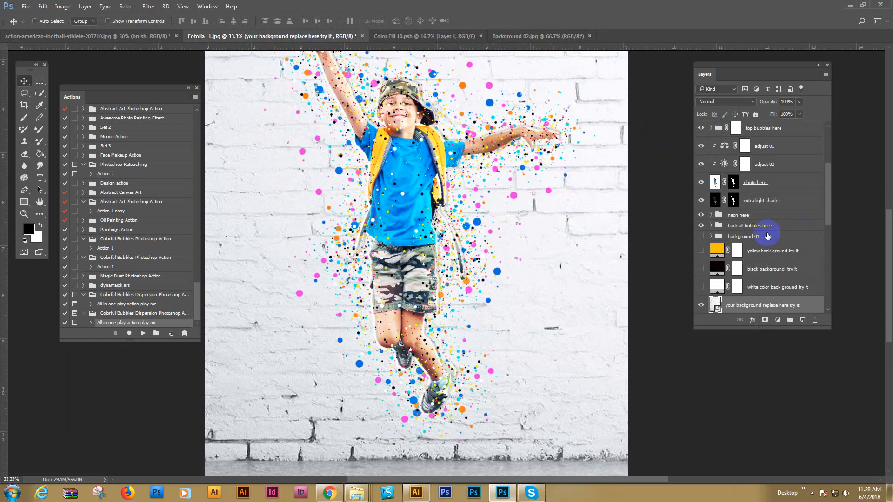
{"action": "left_click", "coordinate": [742, 236]}
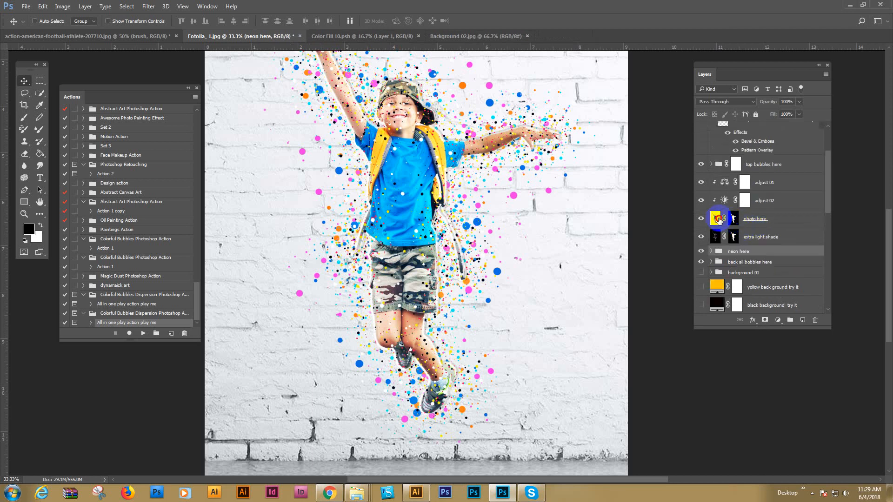
Paint black on the 'photo here' layer mask over the shorts and lower legs
{"action": "left_click", "coordinate": [755, 218]}
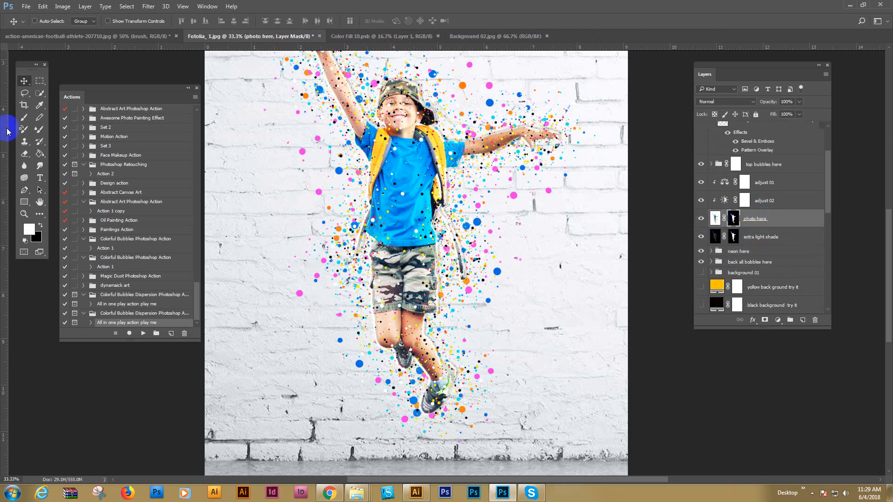
{"action": "left_click", "coordinate": [24, 117]}
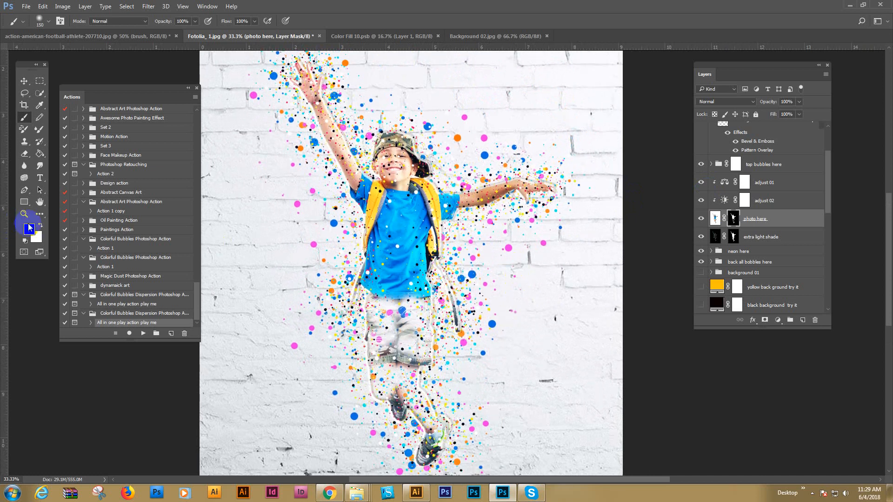
{"action": "left_click", "coordinate": [377, 310]}
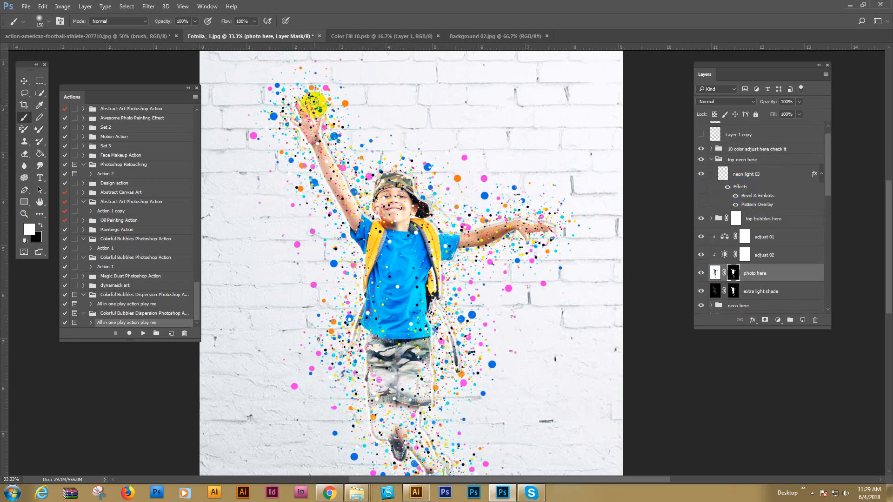
{"action": "left_click", "coordinate": [763, 218]}
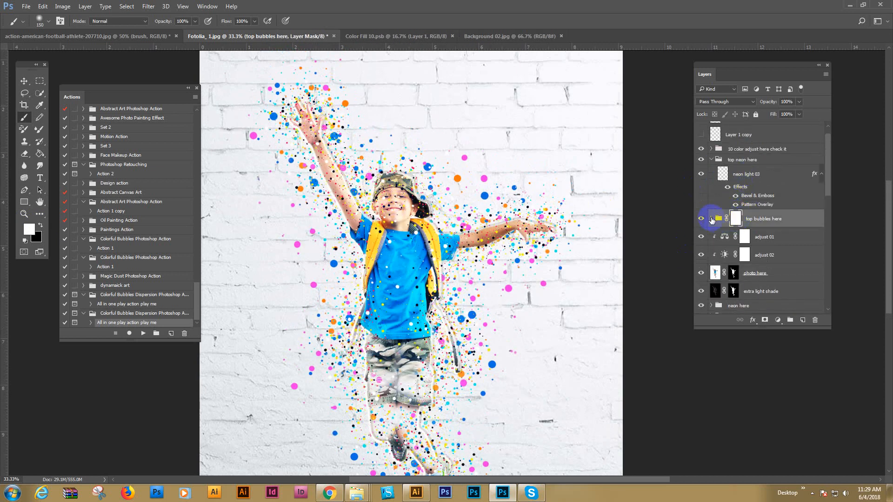
{"action": "left_click", "coordinate": [701, 218]}
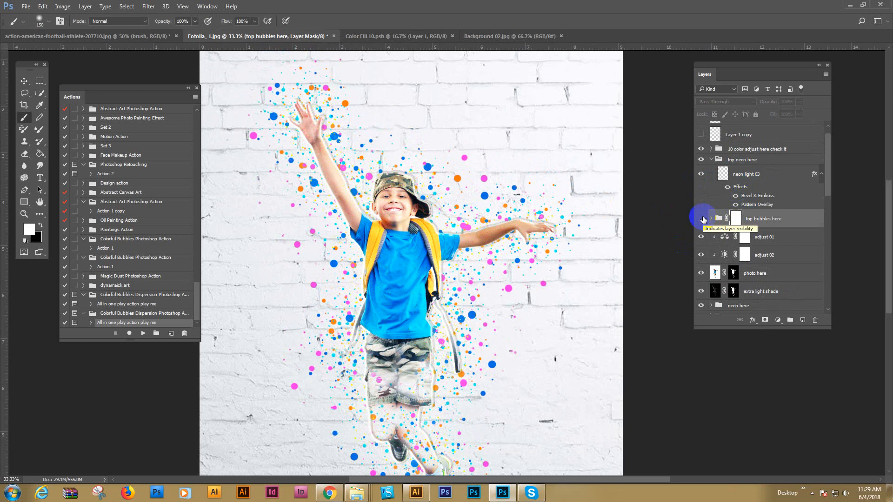
{"action": "left_click", "coordinate": [700, 218]}
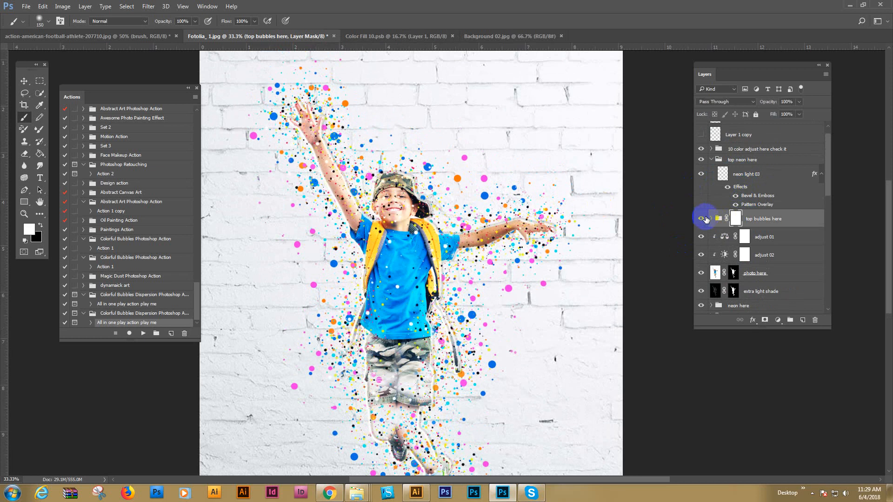
{"action": "left_click", "coordinate": [702, 218]}
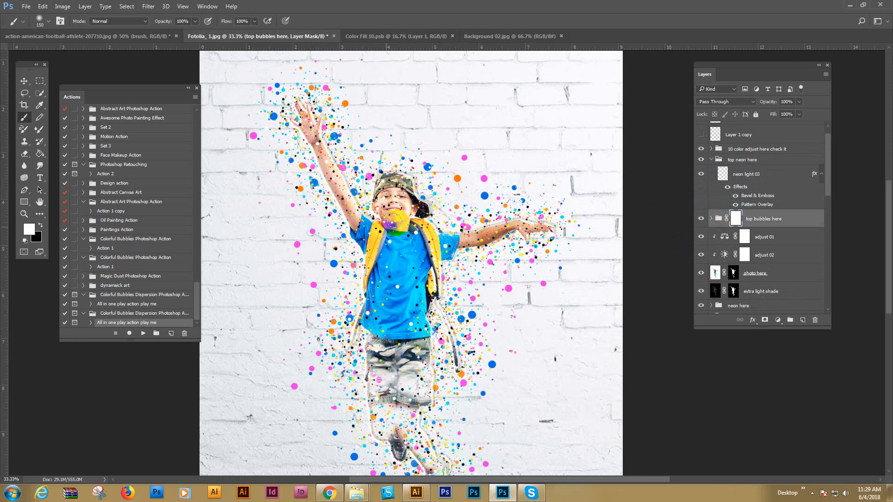
{"action": "left_click", "coordinate": [393, 219]}
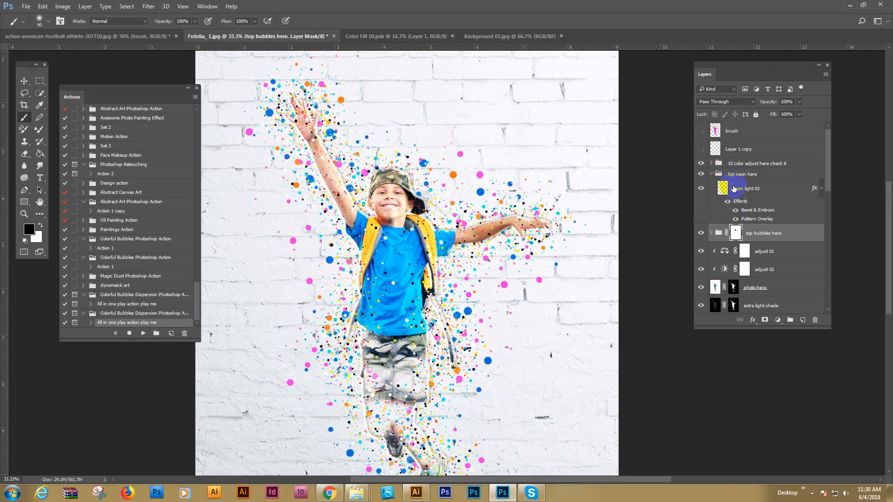
Preview the black and yellow backgrounds and change the yellow fill to a paler yellow
{"action": "scroll", "scroll_direction": "down", "scroll_amount": 3}
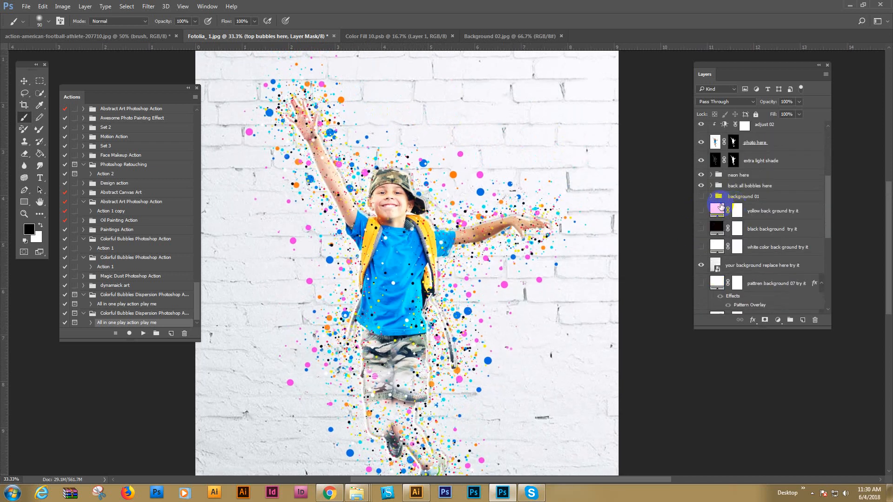
{"action": "left_click", "coordinate": [702, 249]}
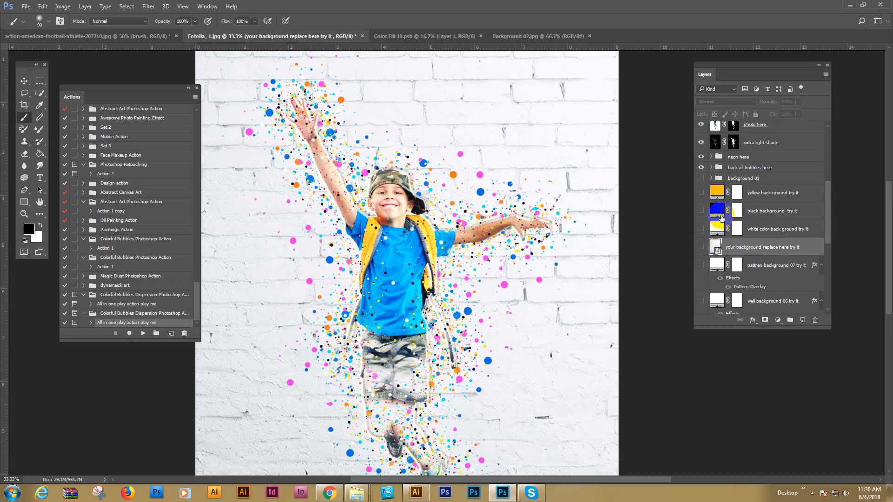
{"action": "left_click", "coordinate": [701, 211]}
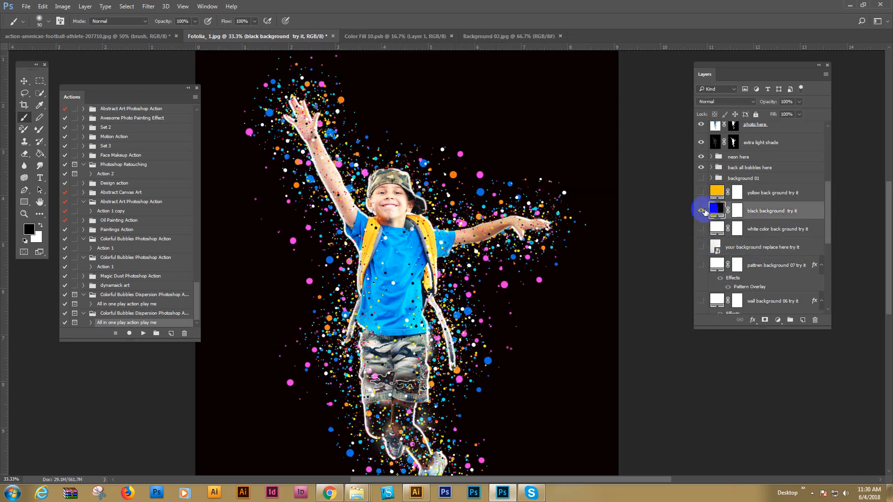
{"action": "left_click", "coordinate": [701, 193]}
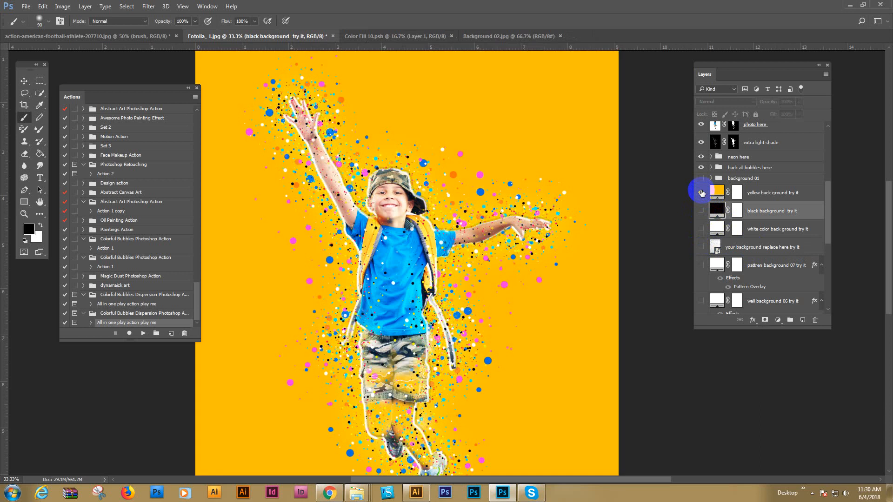
{"action": "double_click", "coordinate": [716, 192]}
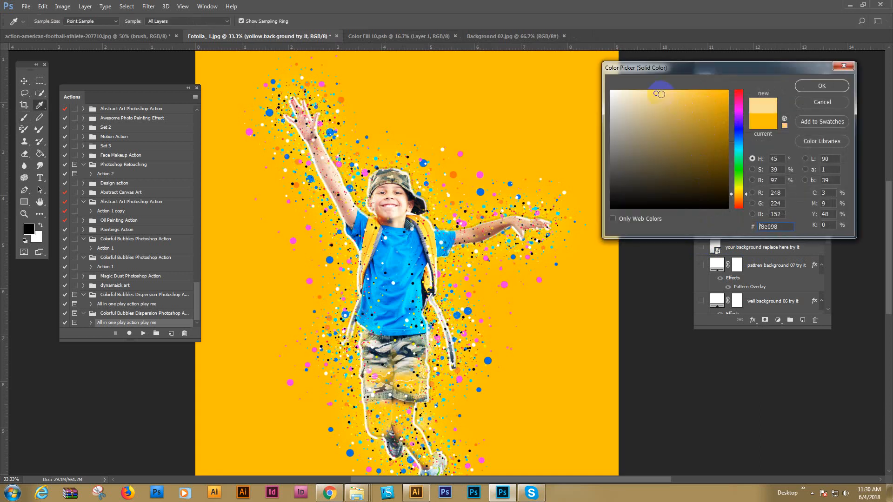
{"action": "left_click", "coordinate": [821, 85]}
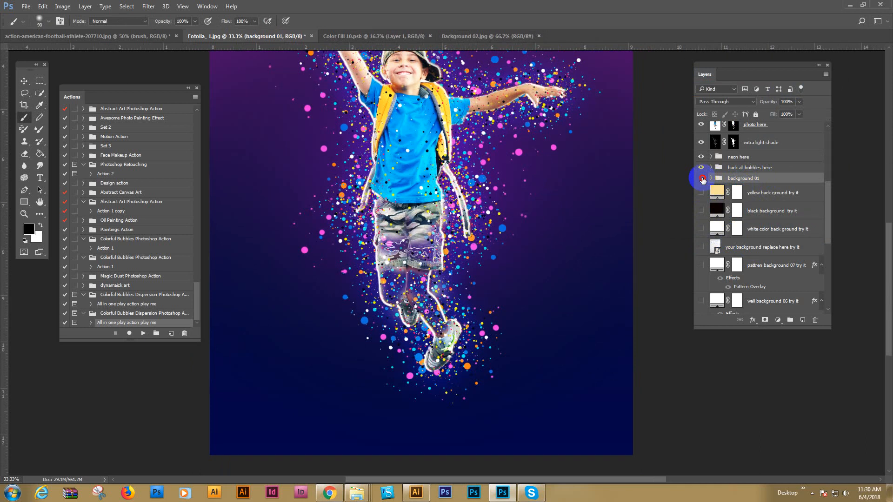
Hide the yellow and black backgrounds and show the brick wall background again
{"action": "left_click", "coordinate": [701, 192]}
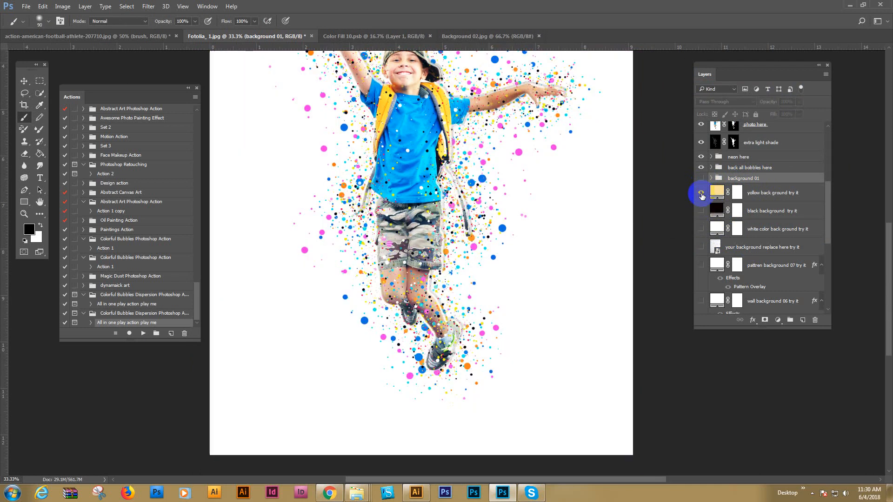
{"action": "left_click", "coordinate": [700, 211]}
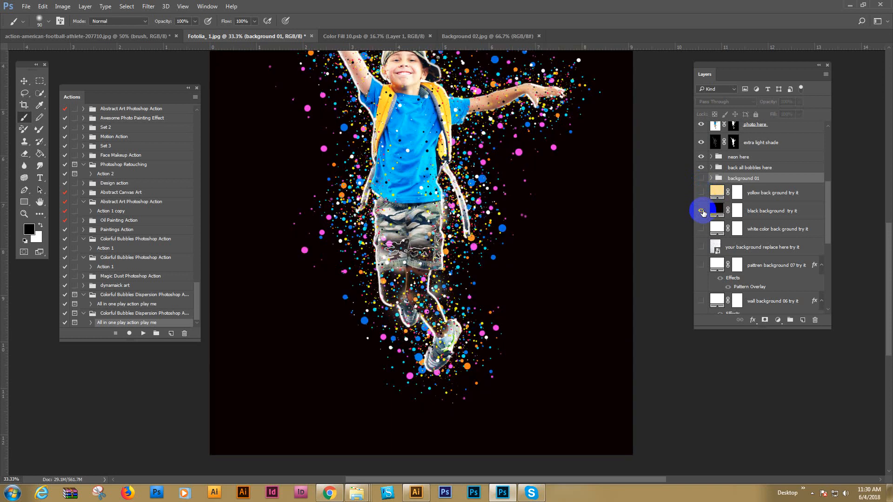
{"action": "left_click", "coordinate": [702, 228]}
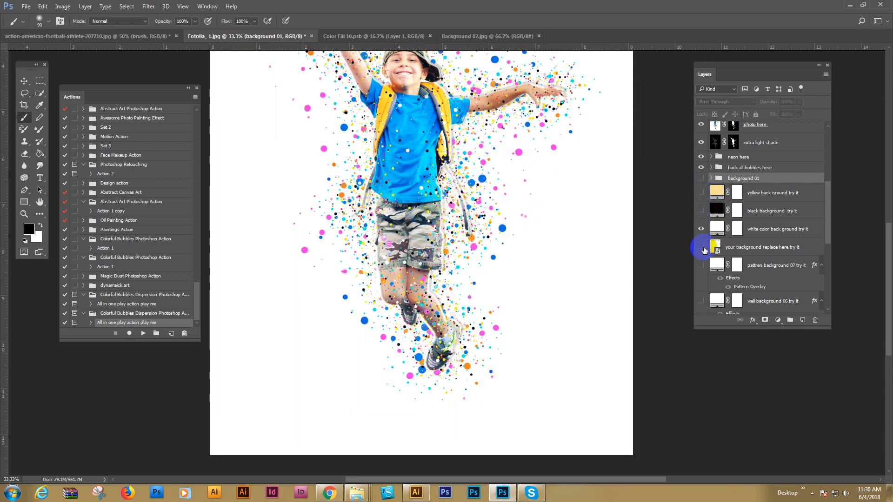
{"action": "left_click", "coordinate": [700, 247]}
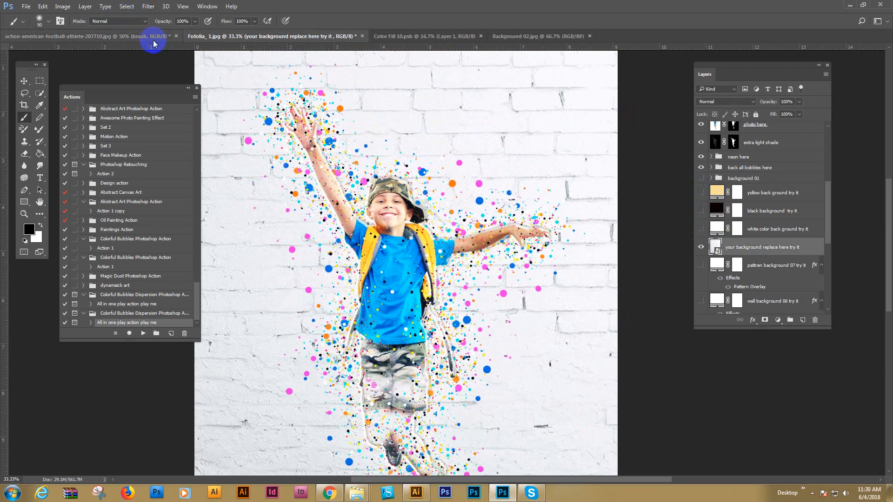
Bring the action-american-football-athlete document to the front and select the Move tool
{"action": "left_click", "coordinate": [88, 35]}
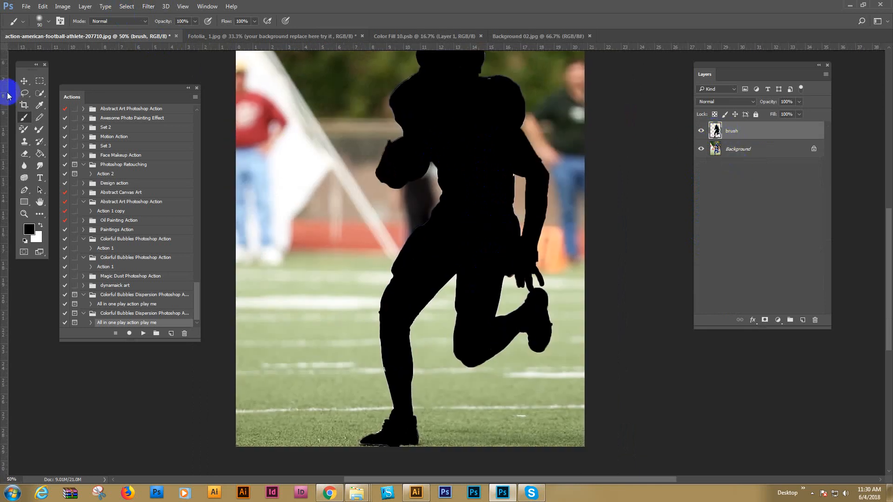
{"action": "left_click", "coordinate": [25, 106]}
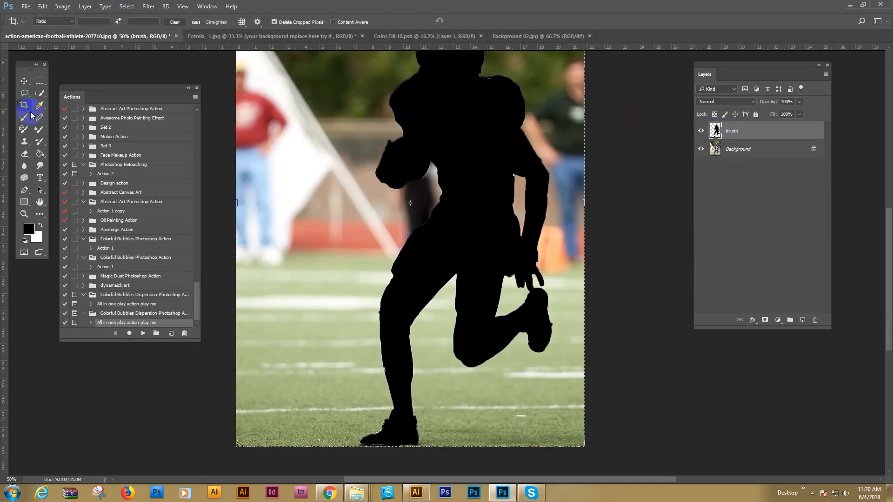
{"action": "left_click", "coordinate": [24, 81]}
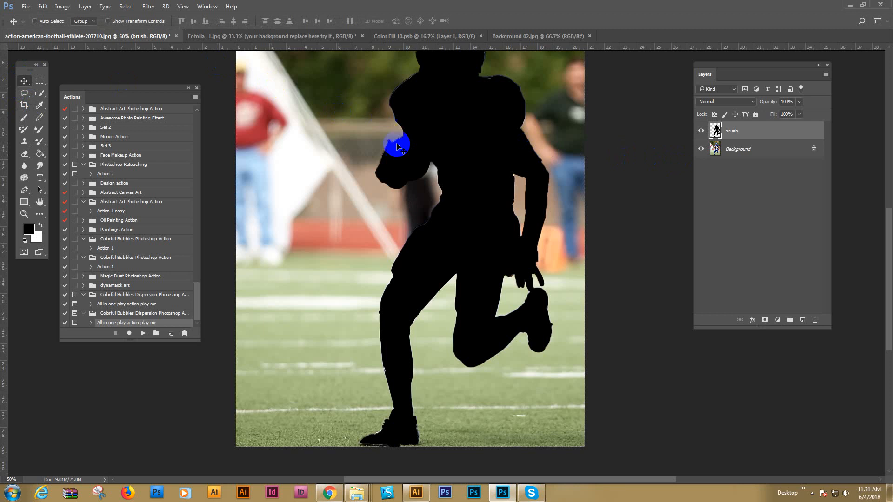
{"action": "left_click", "coordinate": [62, 6]}
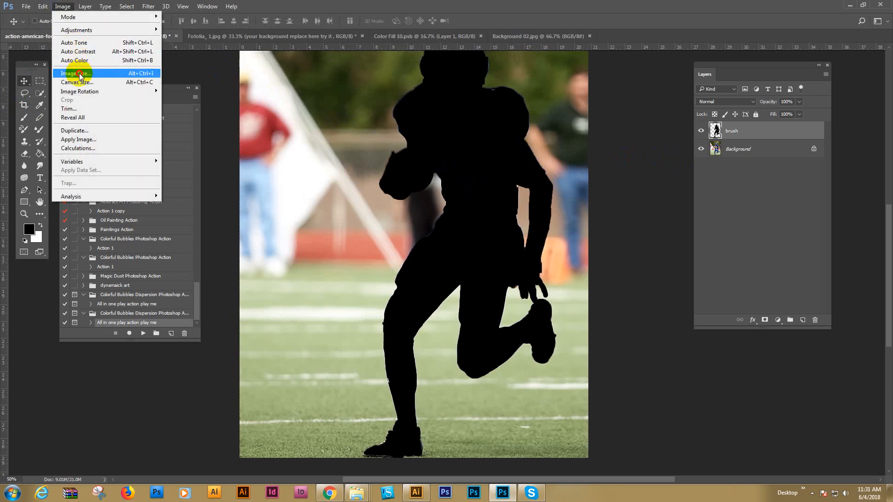
Set Image Size width to 2500 px with proportions constrained, giving 2500 × 3500 pixels
{"action": "left_click", "coordinate": [75, 73]}
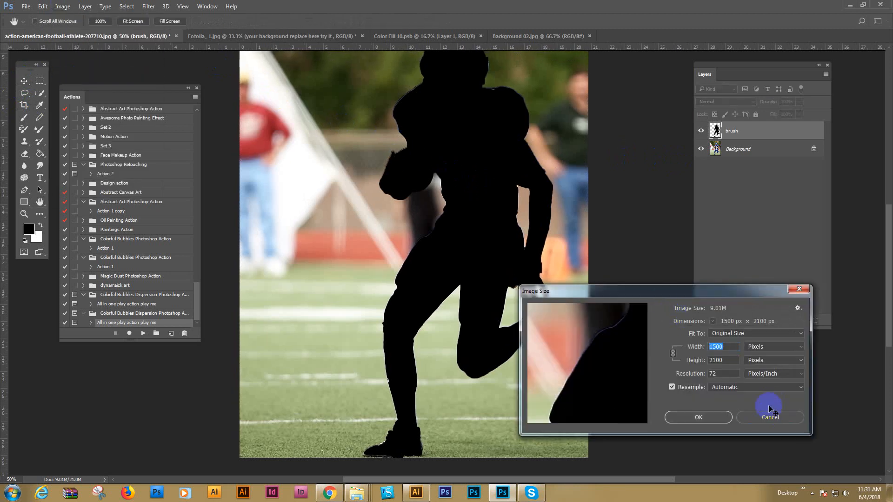
{"action": "left_click", "coordinate": [63, 6]}
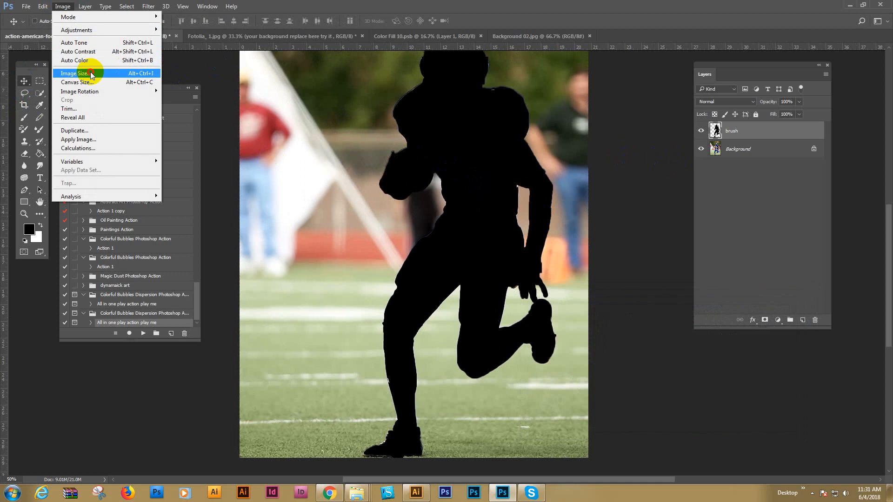
{"action": "left_click", "coordinate": [74, 73]}
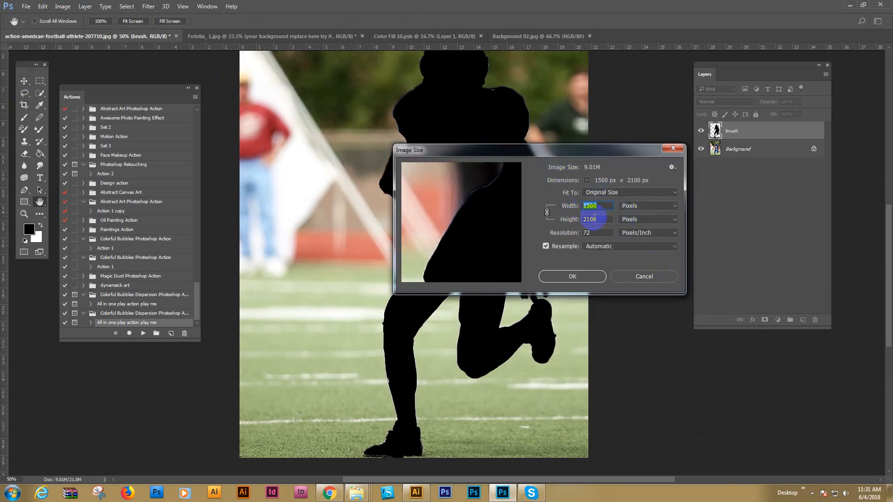
{"action": "type", "text": "2500"}
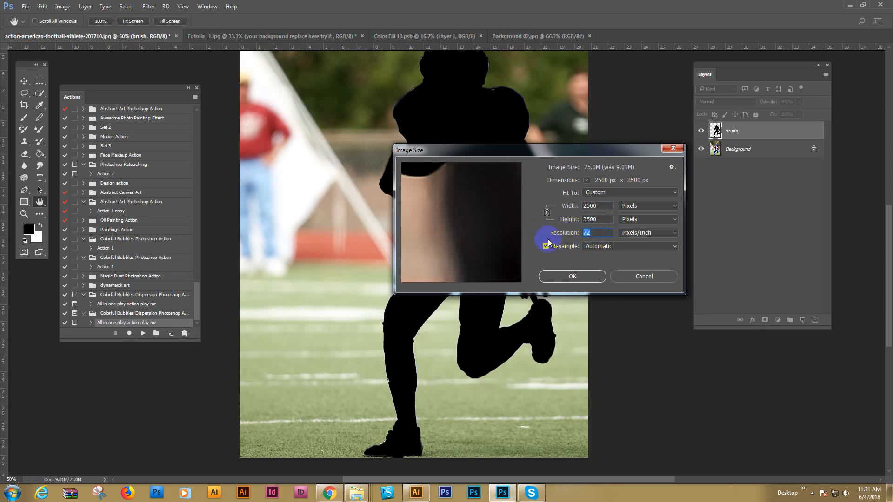
{"action": "mouse_move", "coordinate": [573, 276]}
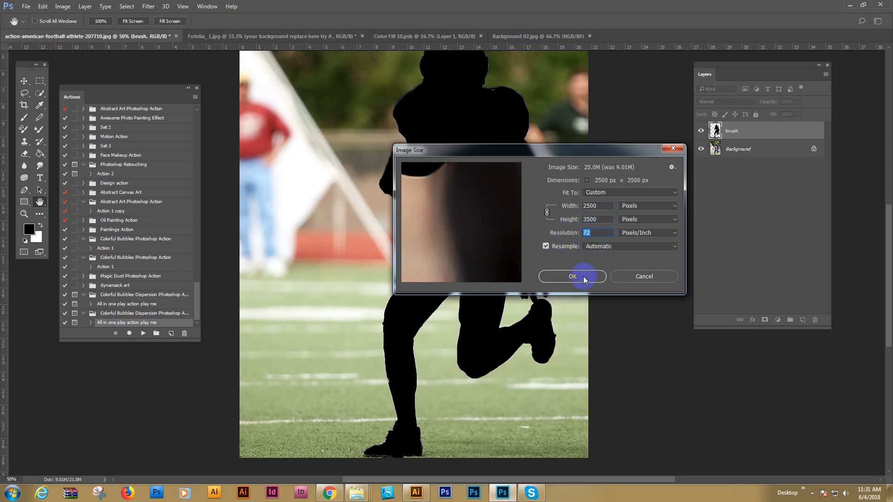
{"action": "left_click", "coordinate": [572, 276]}
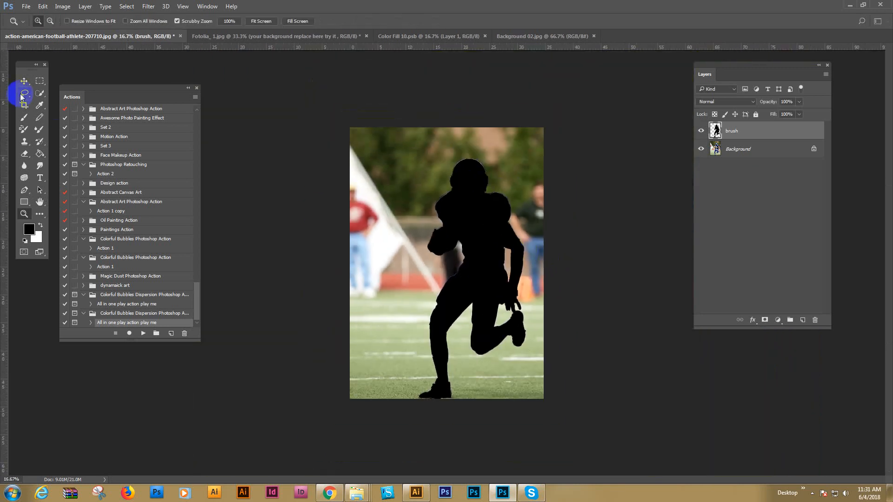
Crop beyond the image edges to add white margins above, right and below the photo
{"action": "left_click", "coordinate": [24, 105]}
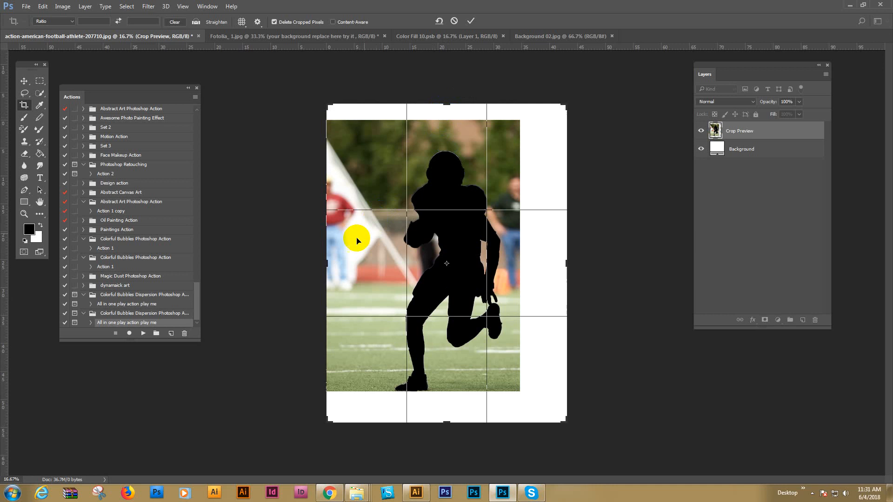
{"action": "left_click", "coordinate": [470, 21]}
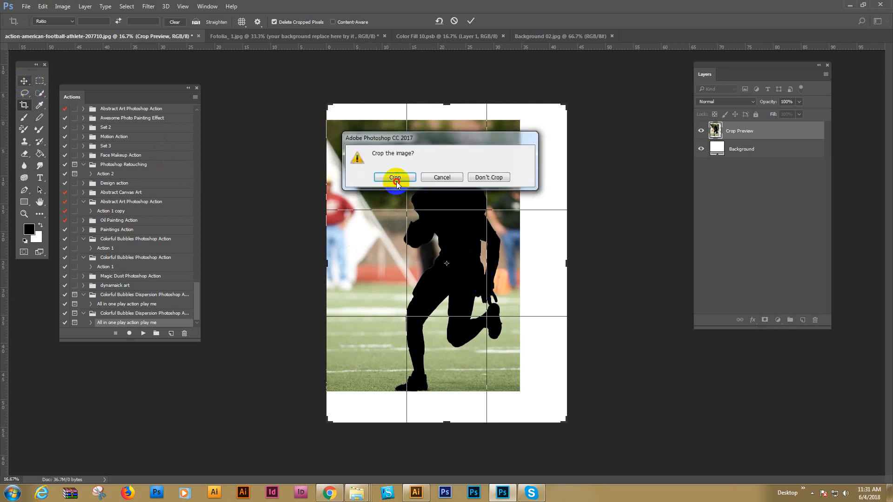
{"action": "left_click", "coordinate": [395, 177]}
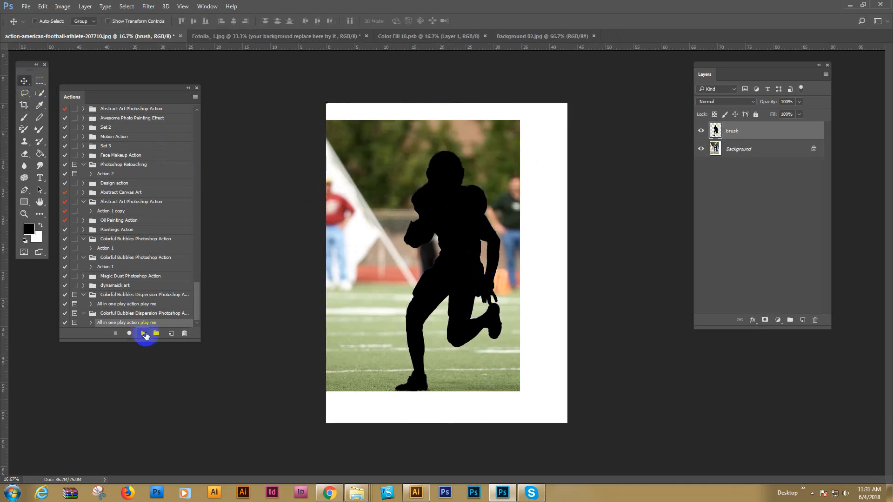
Run the 'All in one play action play me' action and dismiss its completion message
{"action": "left_click", "coordinate": [146, 335]}
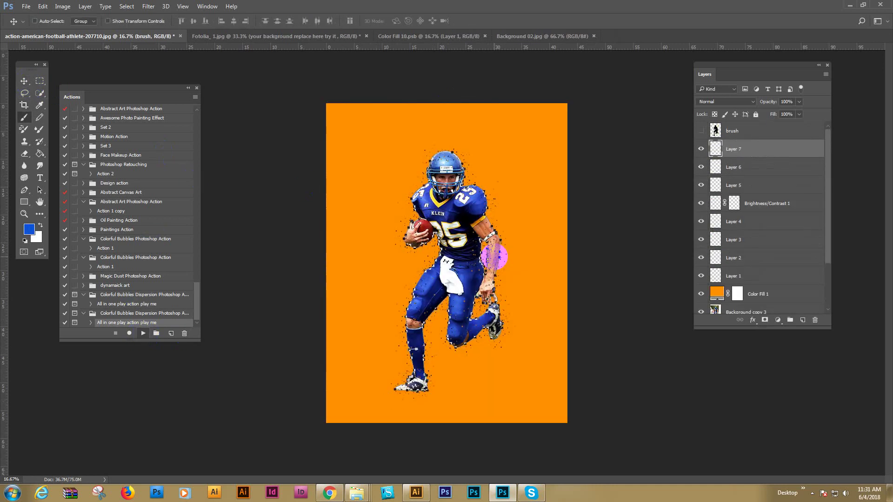
{"action": "left_click", "coordinate": [142, 333]}
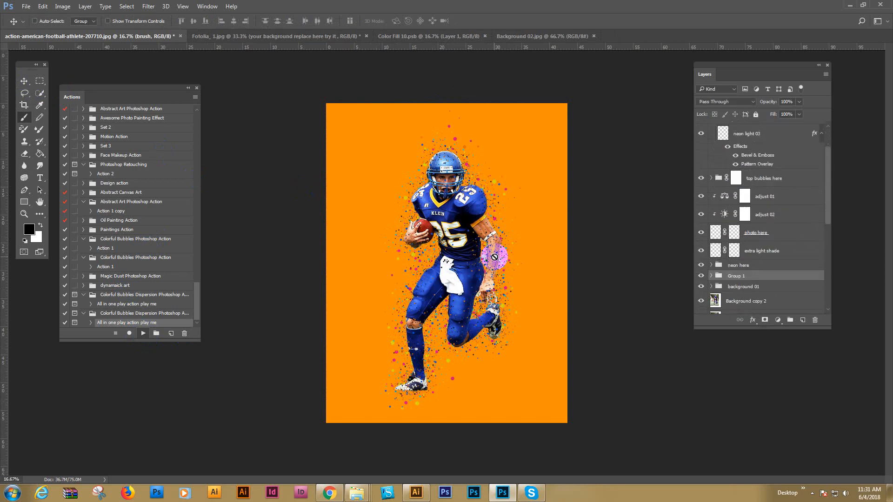
{"action": "scroll", "scroll_direction": "down", "scroll_amount": 3}
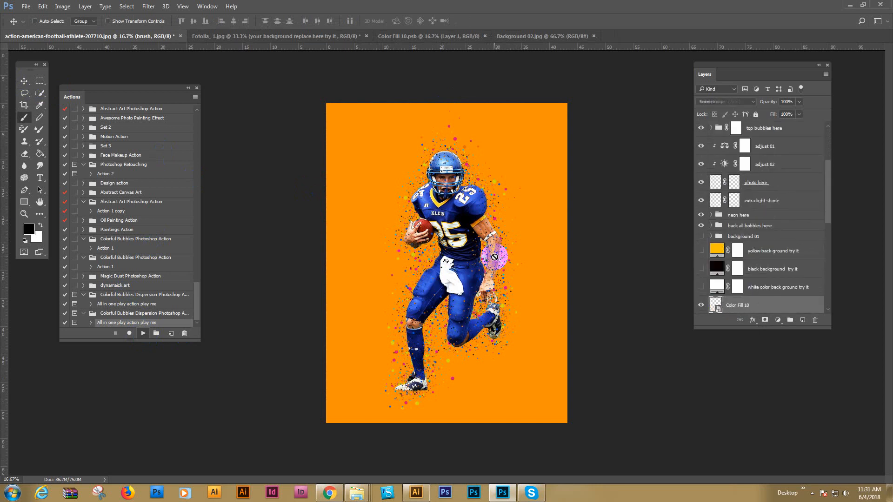
{"action": "left_click", "coordinate": [142, 333]}
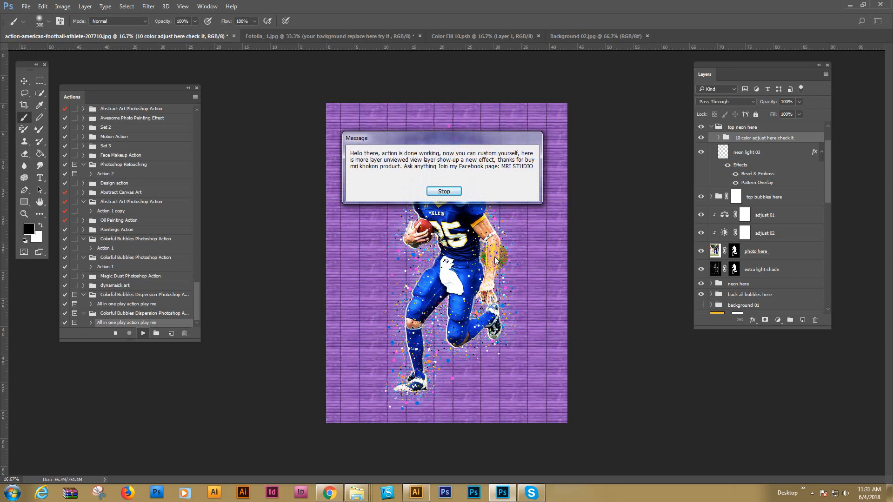
{"action": "left_click", "coordinate": [443, 191]}
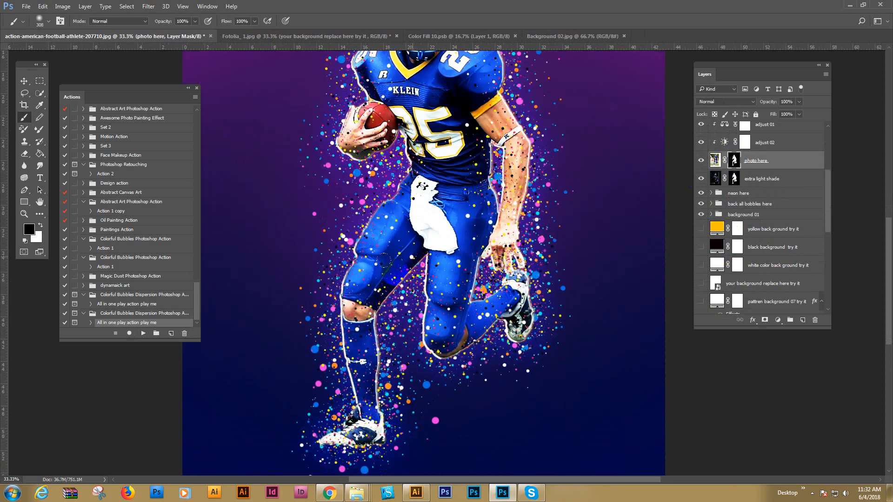
Paint the 'photo here' mask with a soft black brush over the shorts and raised leg
{"action": "scroll", "scroll_direction": "down", "scroll_amount": 3}
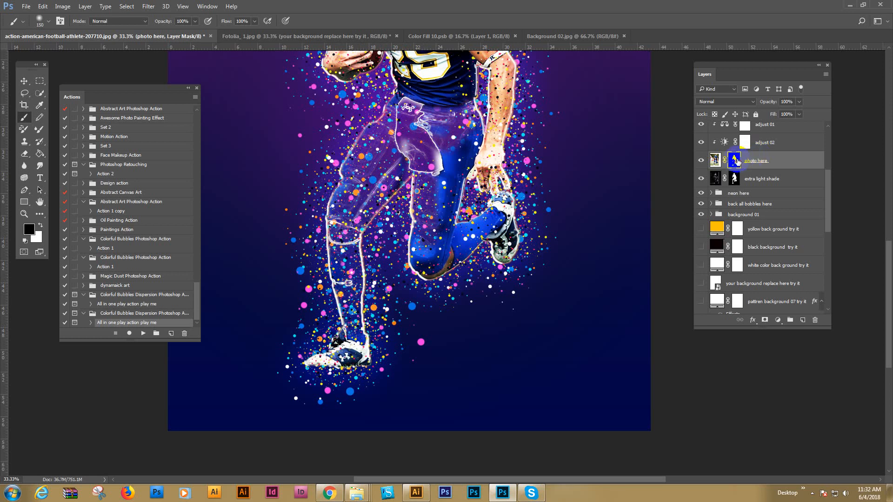
{"action": "scroll", "scroll_direction": "up", "scroll_amount": 3}
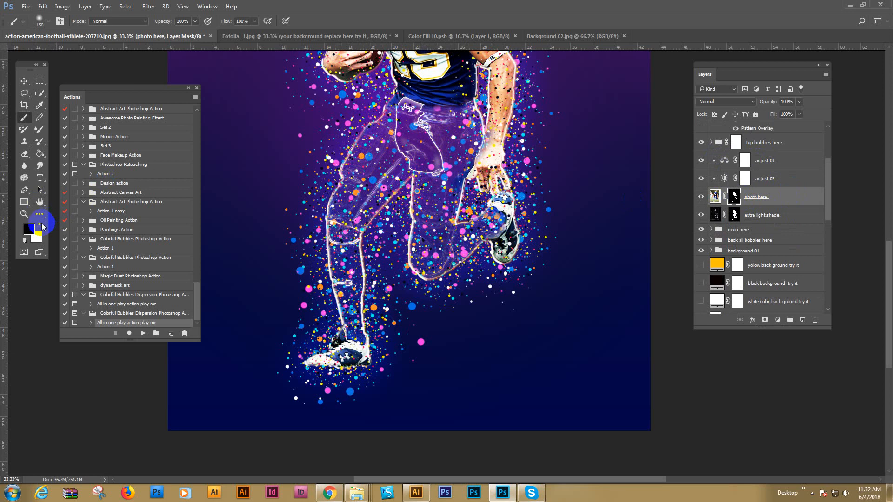
{"action": "left_click", "coordinate": [491, 133]}
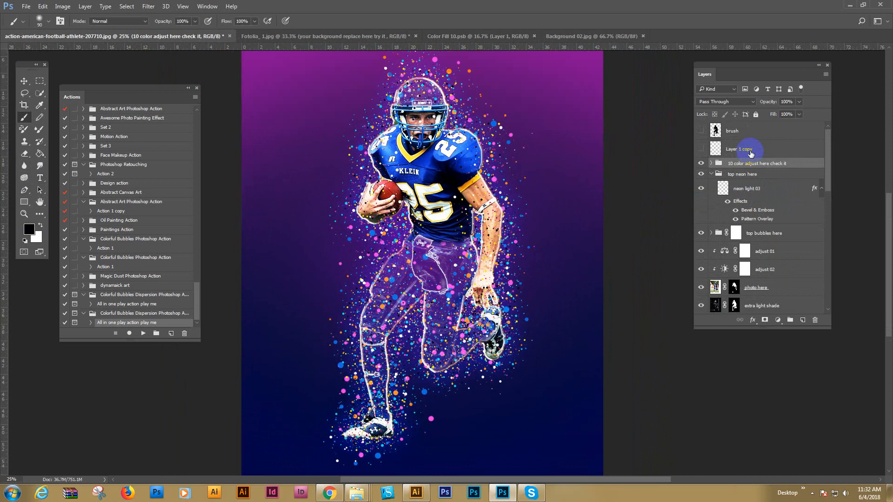
{"action": "left_click", "coordinate": [710, 165]}
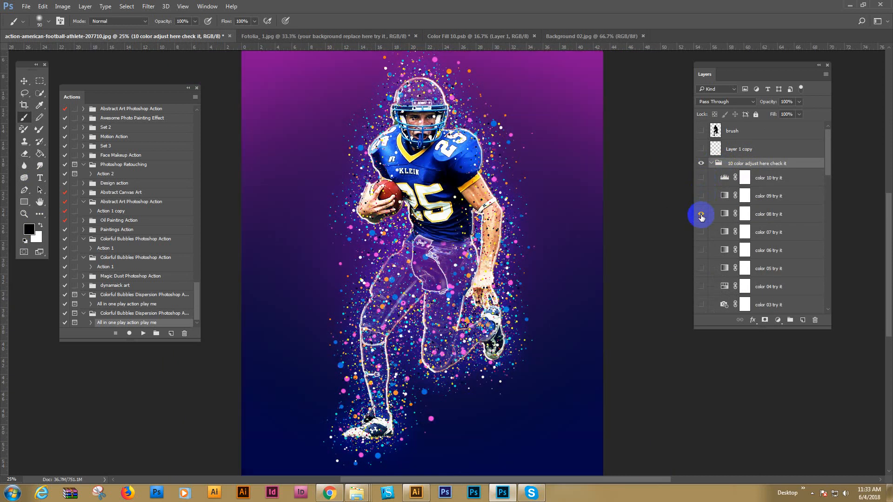
{"action": "left_click", "coordinate": [702, 215]}
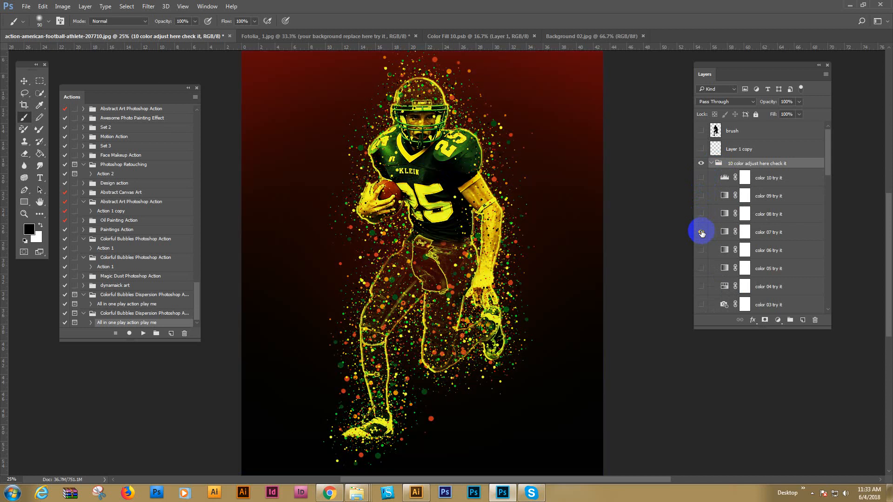
{"action": "left_click", "coordinate": [702, 268]}
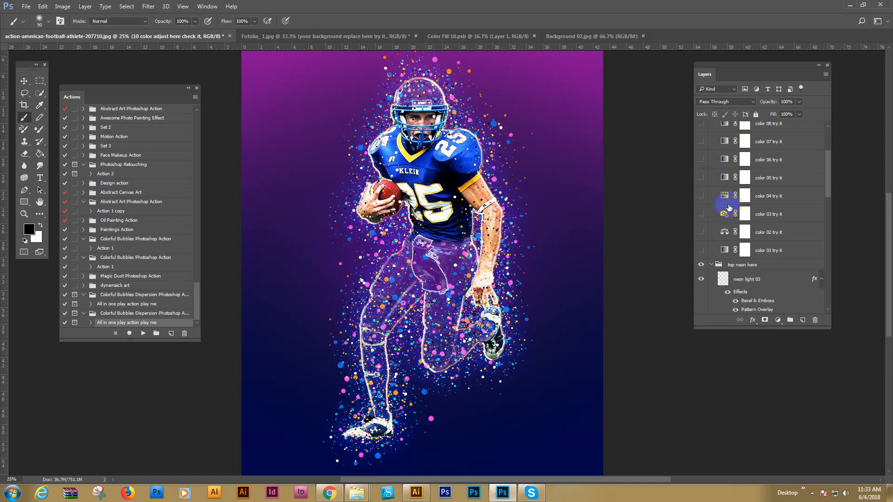
{"action": "scroll", "scroll_direction": "up", "scroll_amount": 3}
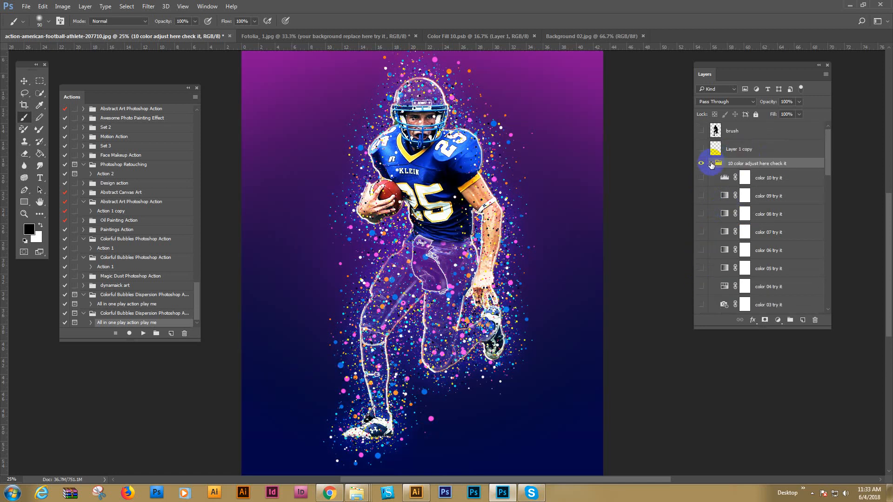
{"action": "left_click", "coordinate": [701, 196]}
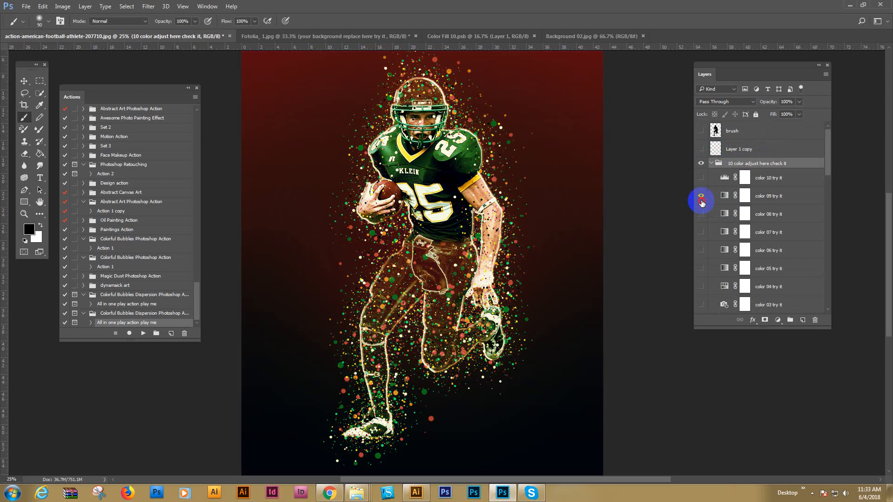
{"action": "left_click", "coordinate": [701, 195]}
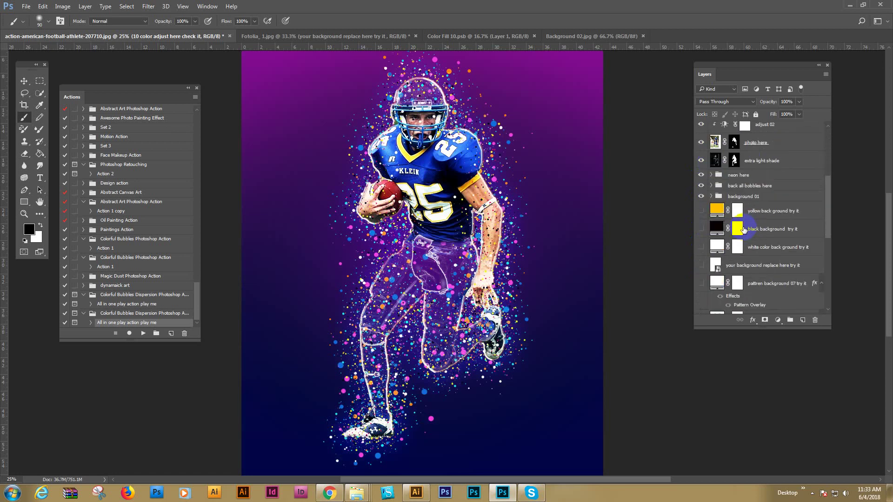
Preview the yellow and purple brick wall backgrounds, then keep pattern background 02 visible
{"action": "scroll", "scroll_direction": "down", "scroll_amount": 3}
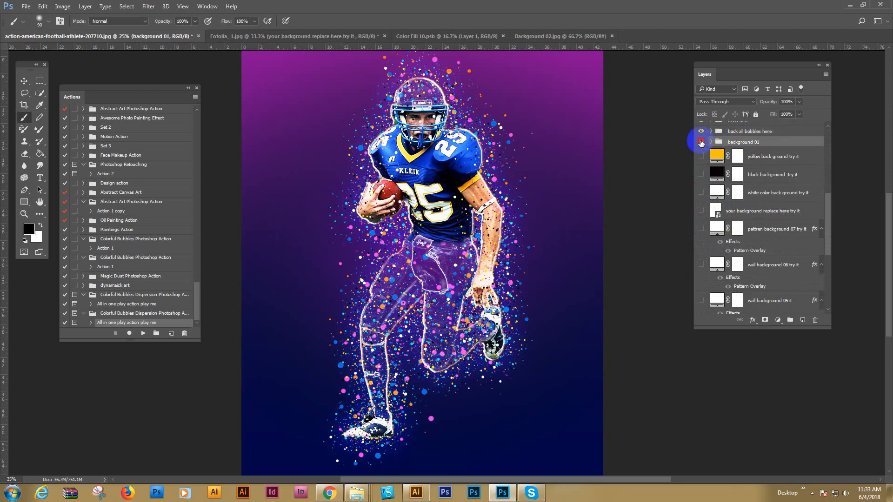
{"action": "left_click", "coordinate": [702, 157]}
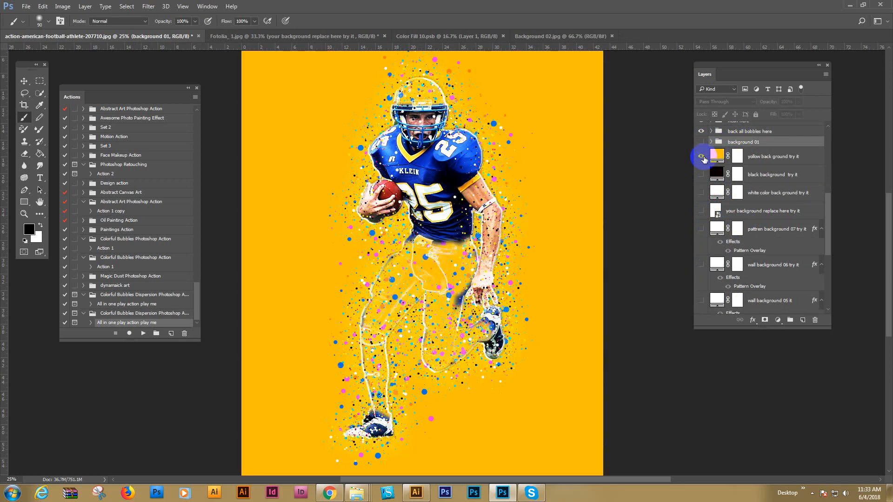
{"action": "left_click", "coordinate": [702, 266]}
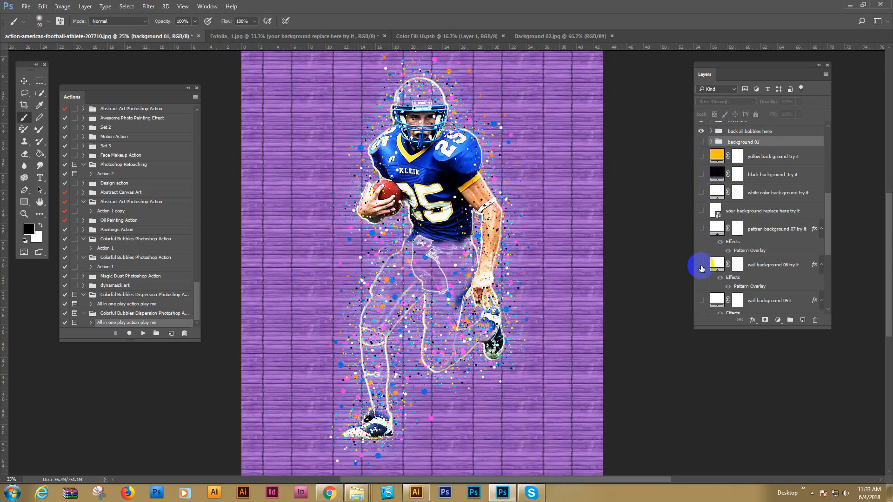
{"action": "scroll", "scroll_direction": "down", "scroll_amount": 3}
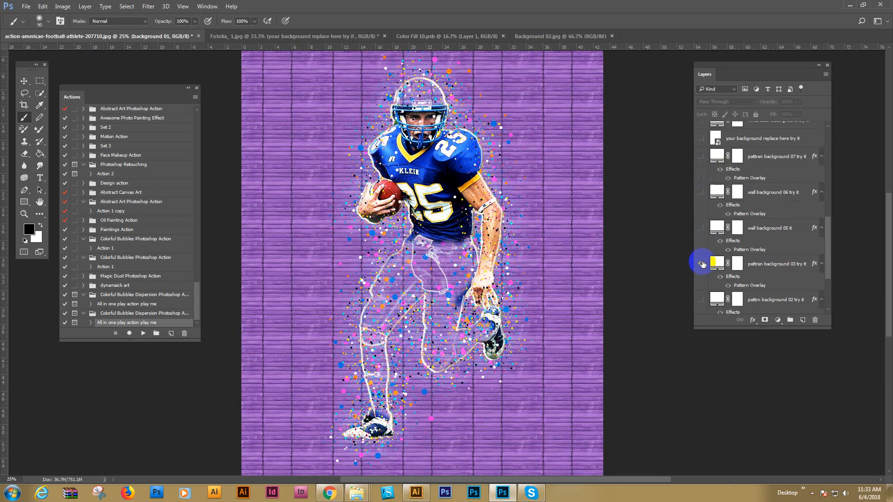
{"action": "left_click", "coordinate": [701, 264]}
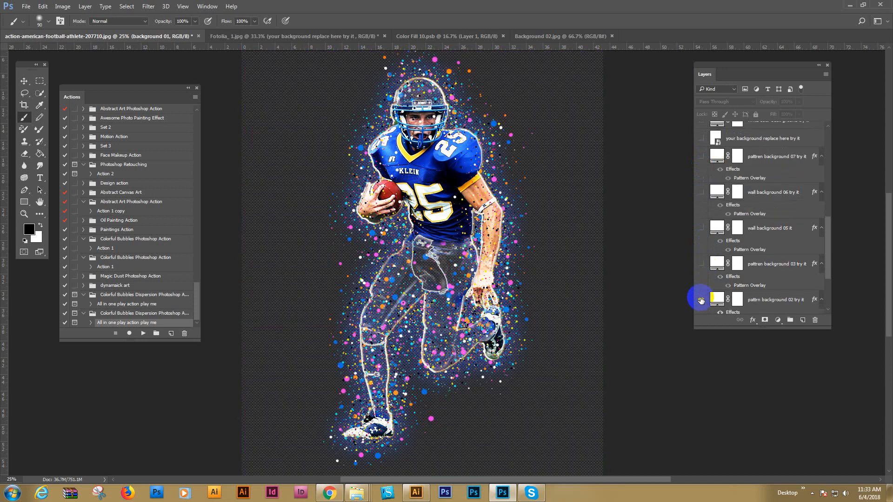
{"action": "scroll", "scroll_direction": "up", "scroll_amount": 3}
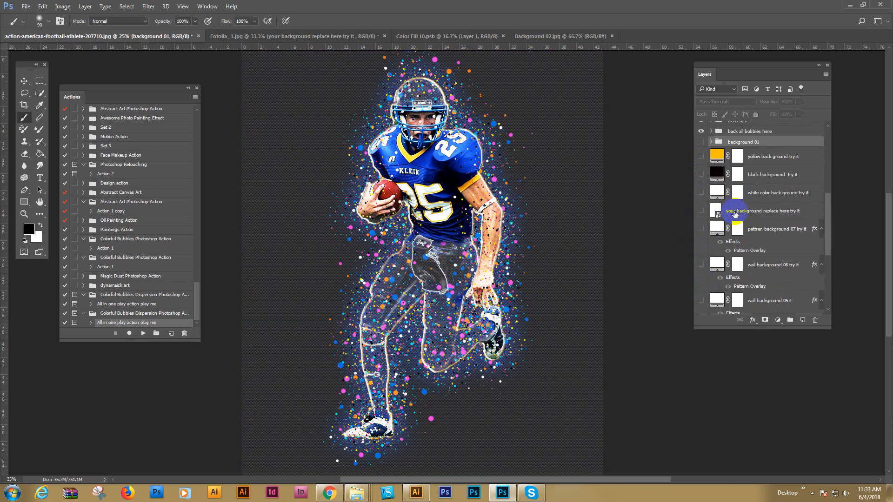
{"action": "scroll", "scroll_direction": "up", "scroll_amount": 3}
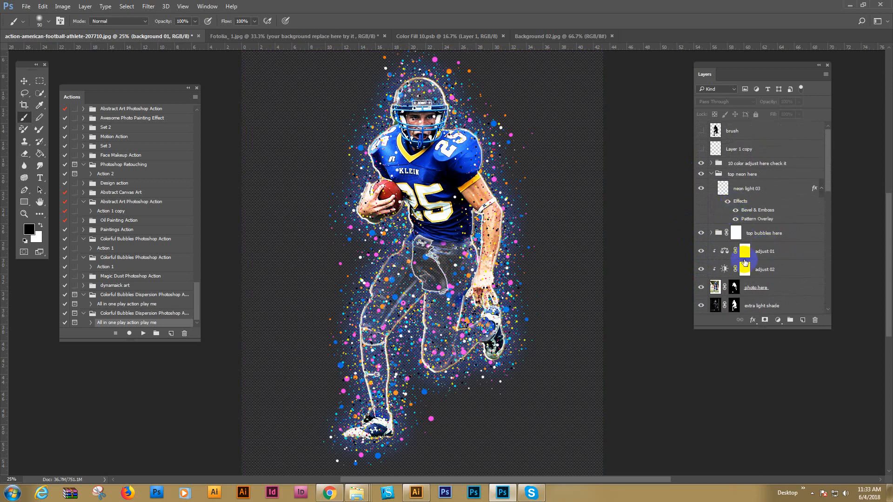
{"action": "scroll", "scroll_direction": "down", "scroll_amount": 3}
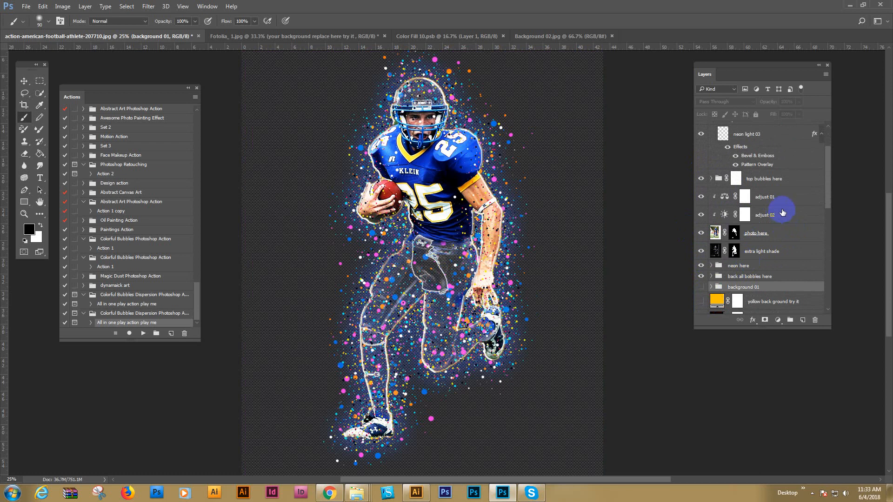
{"action": "mouse_move", "coordinate": [779, 213]}
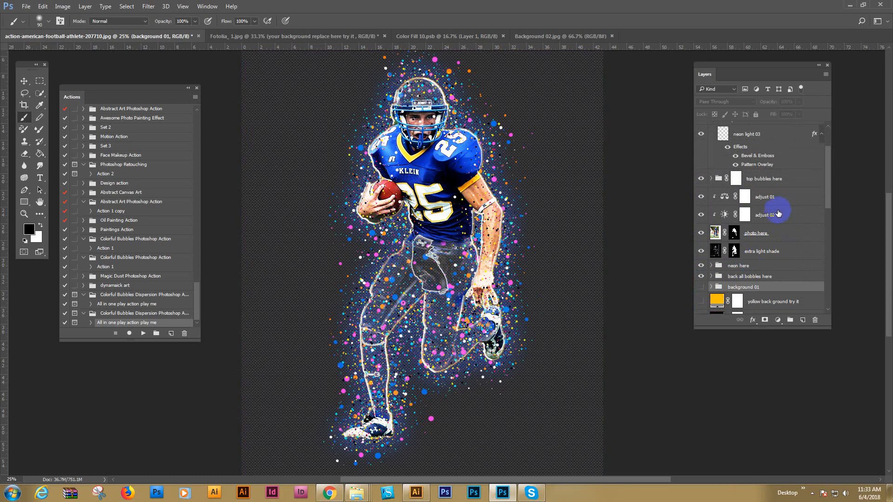
{"action": "mouse_move", "coordinate": [778, 215]}
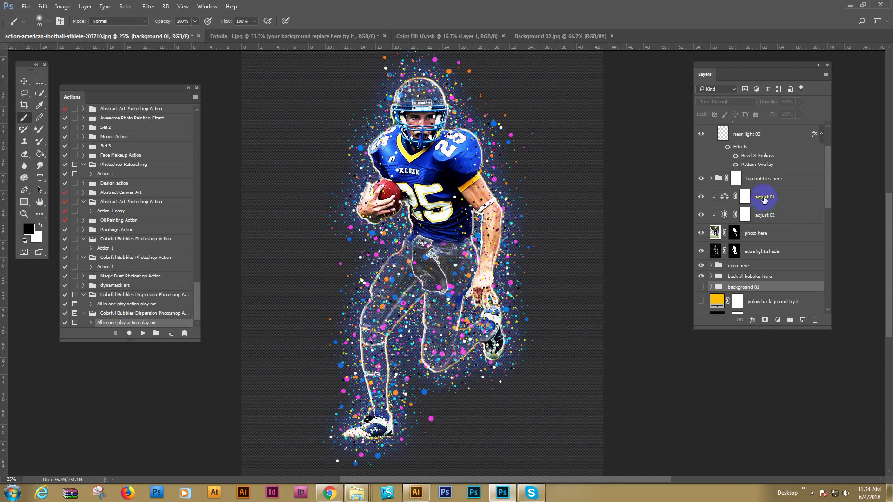
{"action": "mouse_move", "coordinate": [764, 199]}
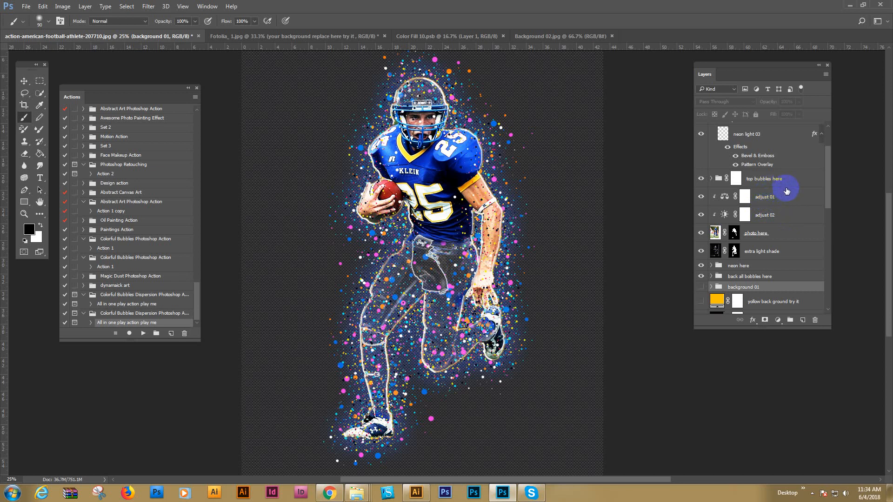
{"action": "mouse_move", "coordinate": [790, 177]}
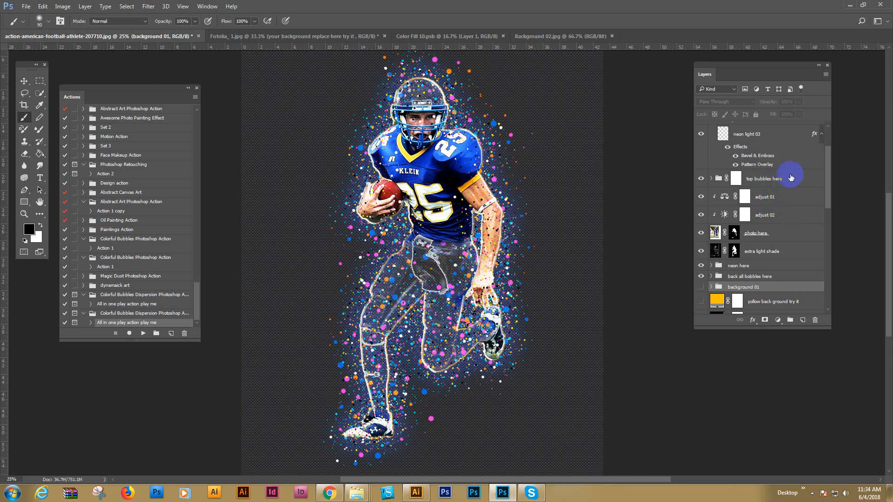